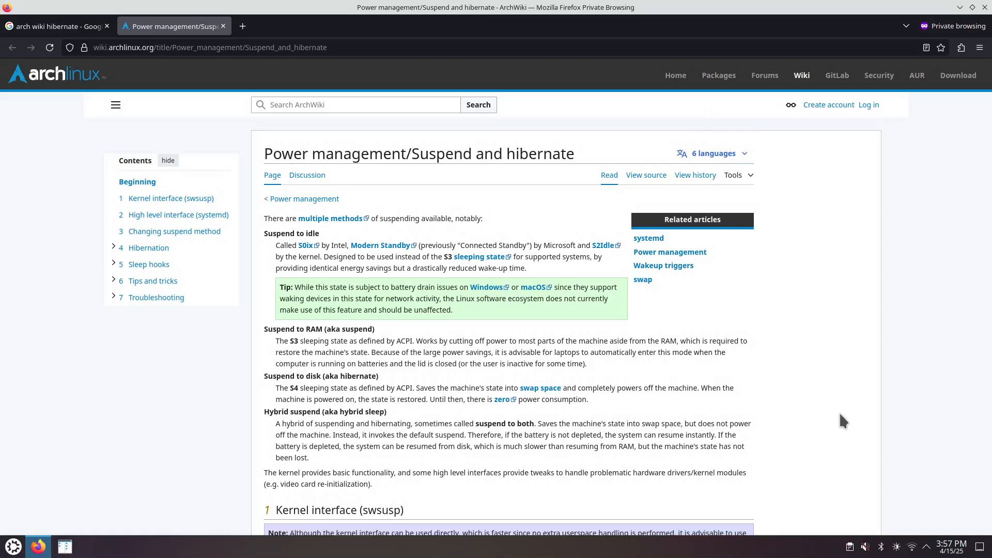
pyautogui.moveTo(725, 437)
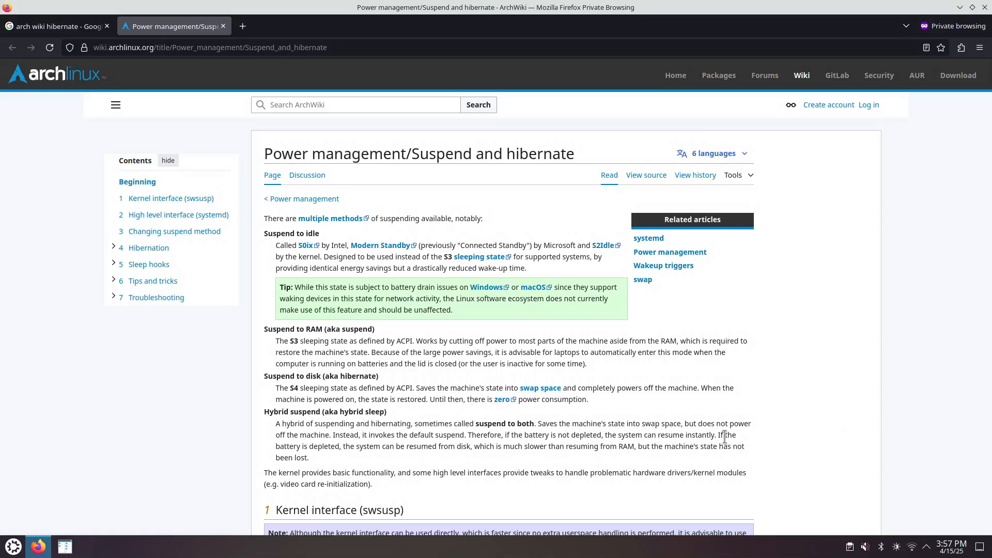
pyautogui.moveTo(177, 466)
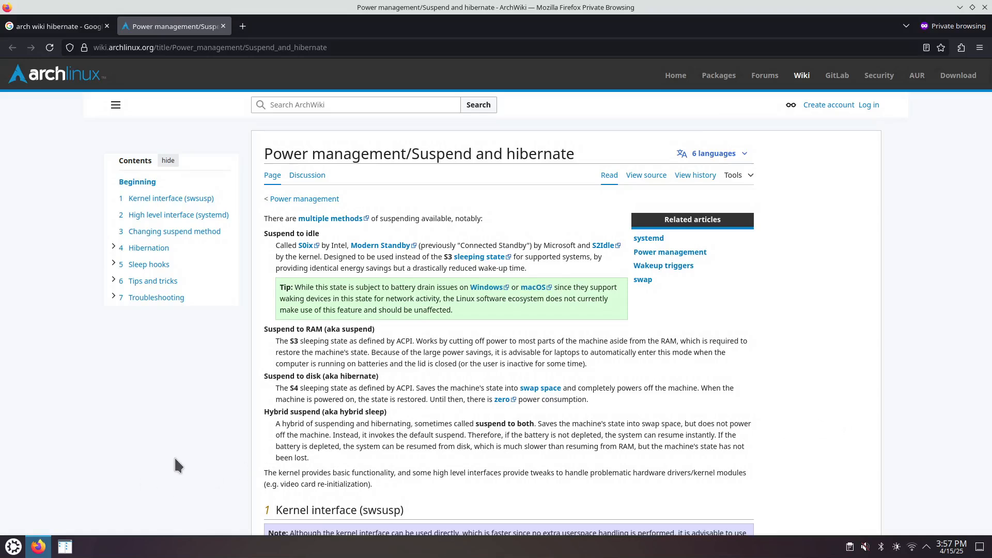
pyautogui.moveTo(156, 473)
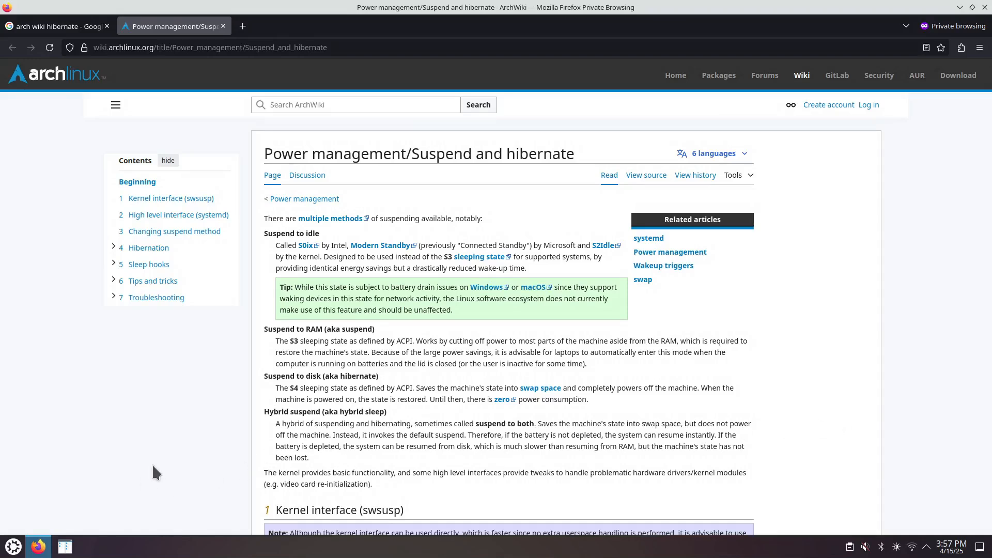
# Step: Read the ArchWiki Suspend and hibernate article, highlighting 'Suspend to disk' and the resume parameter
pyautogui.click(57, 26)
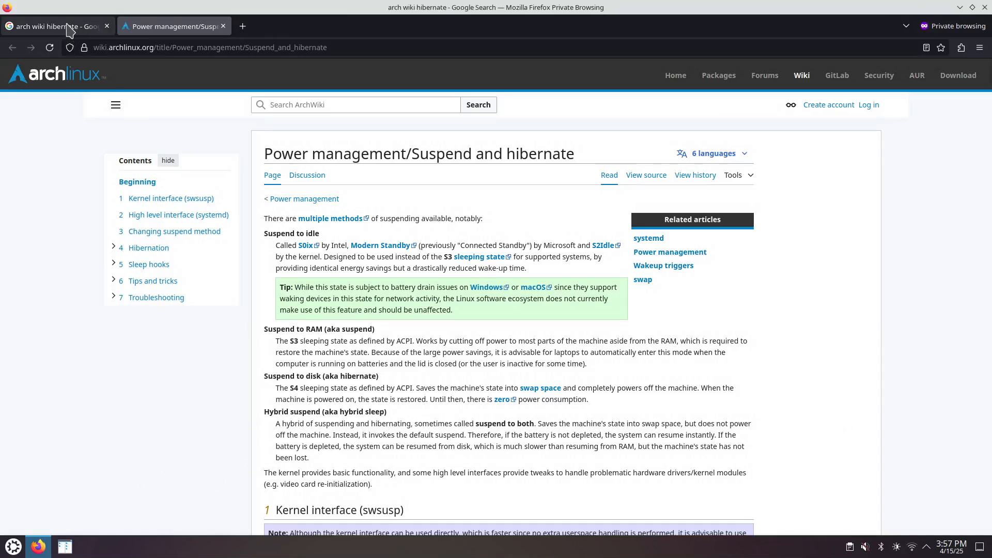
pyautogui.click(54, 26)
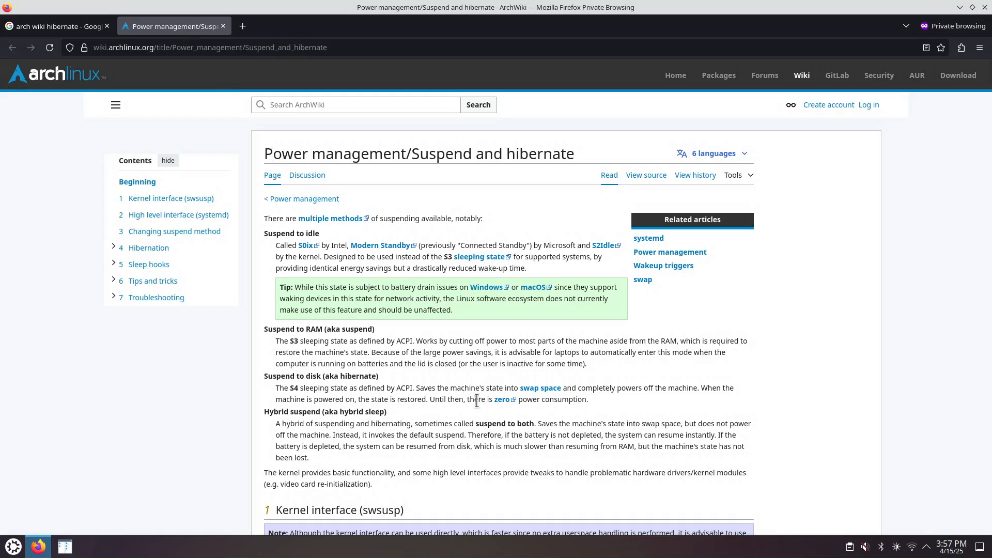
pyautogui.scroll(-3)
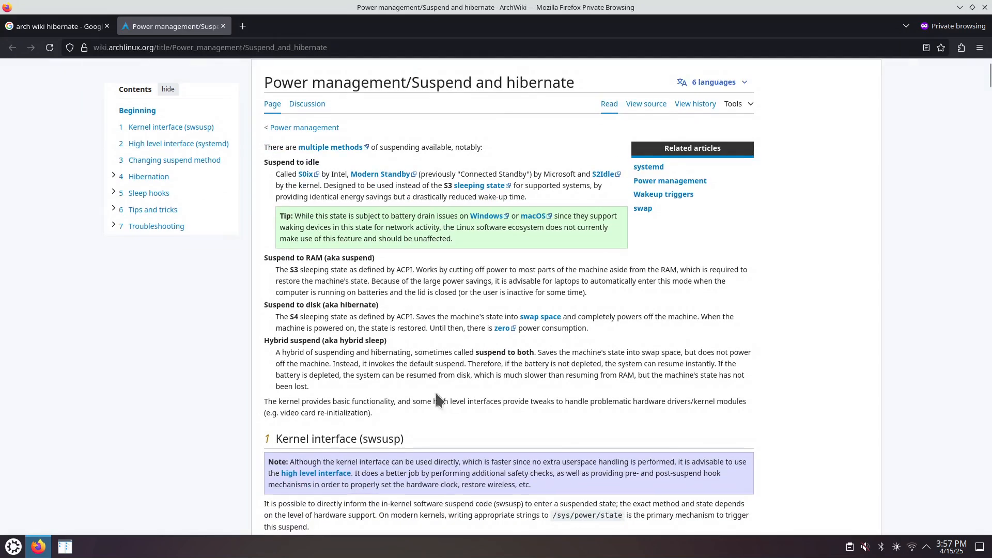
pyautogui.moveTo(323, 257)
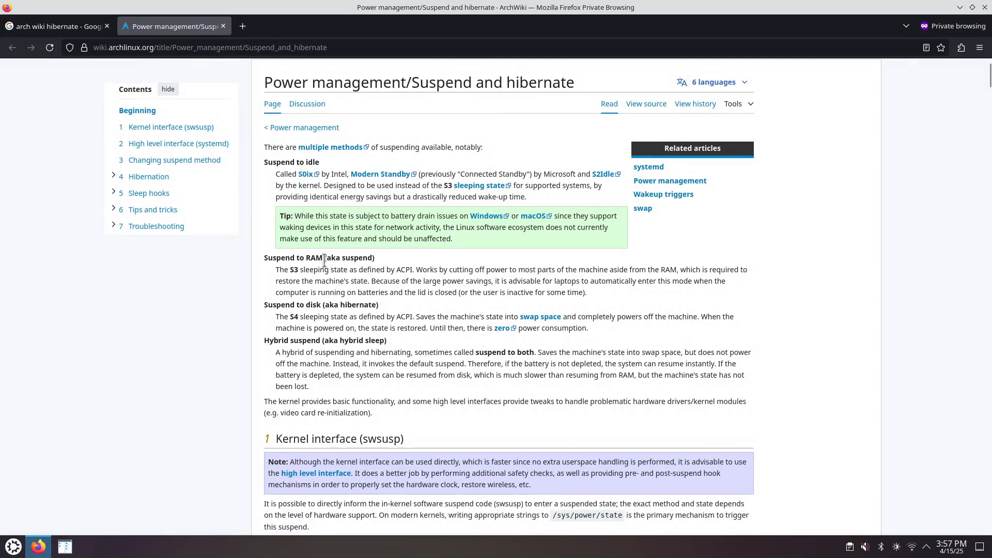
pyautogui.moveTo(324, 257); pyautogui.dragTo(375, 258)
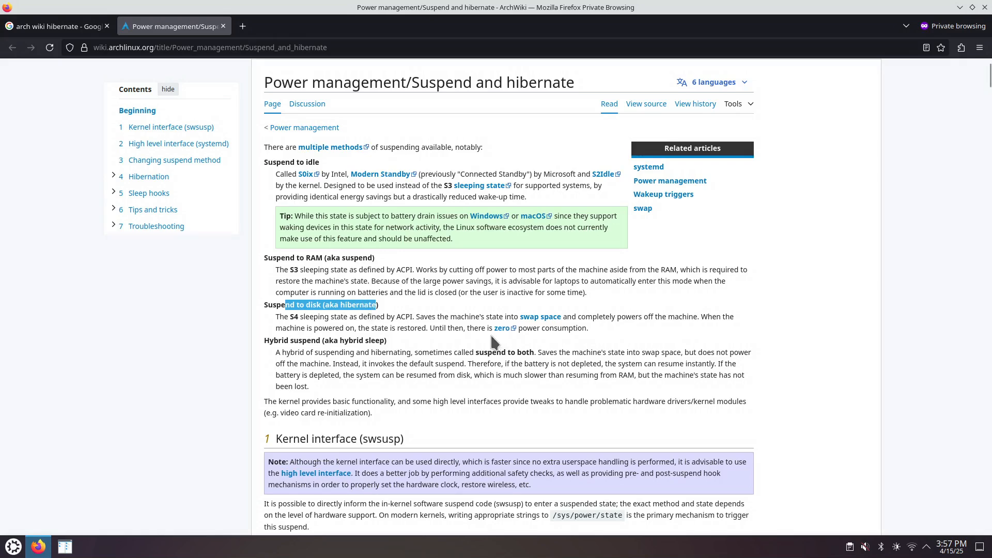
pyautogui.scroll(-3)
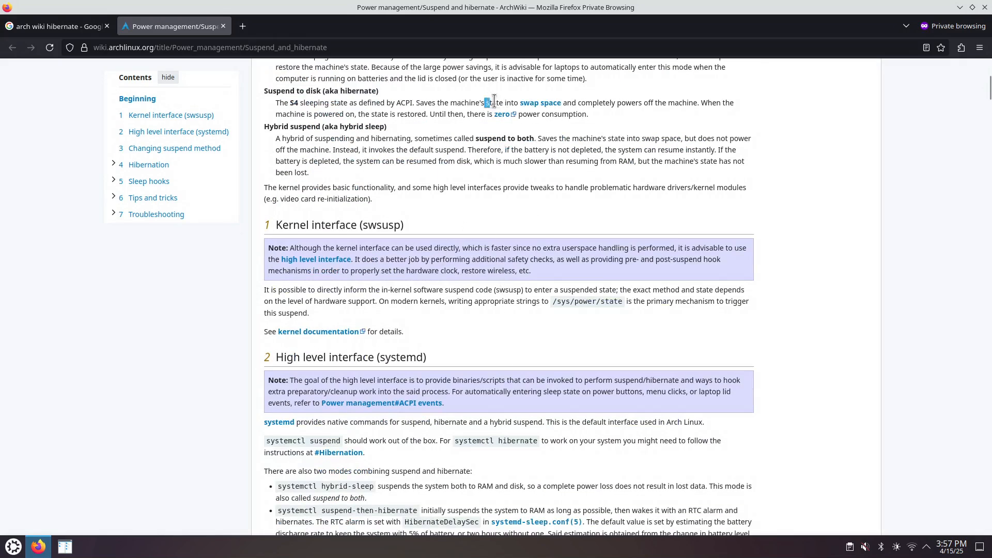
pyautogui.moveTo(485, 103); pyautogui.dragTo(511, 103)
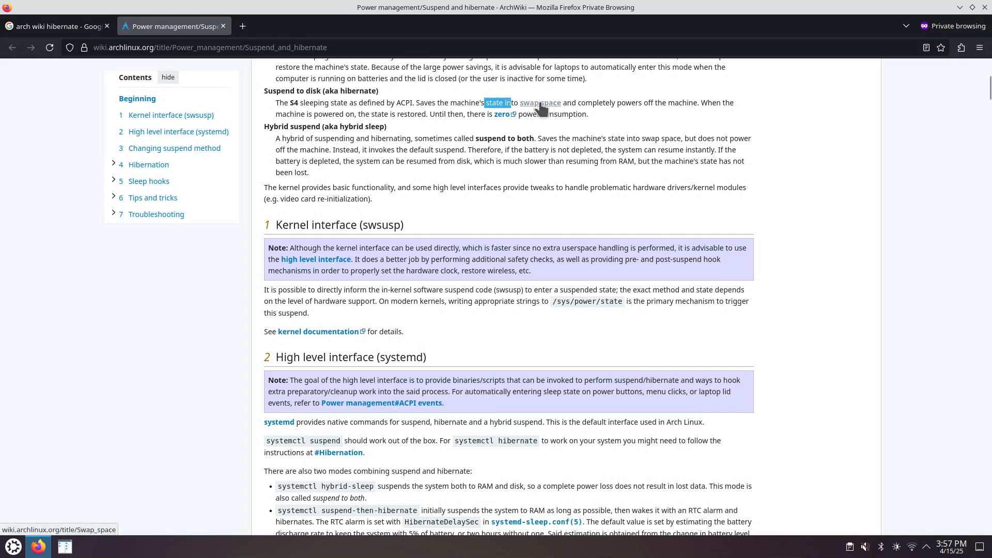
pyautogui.moveTo(529, 112)
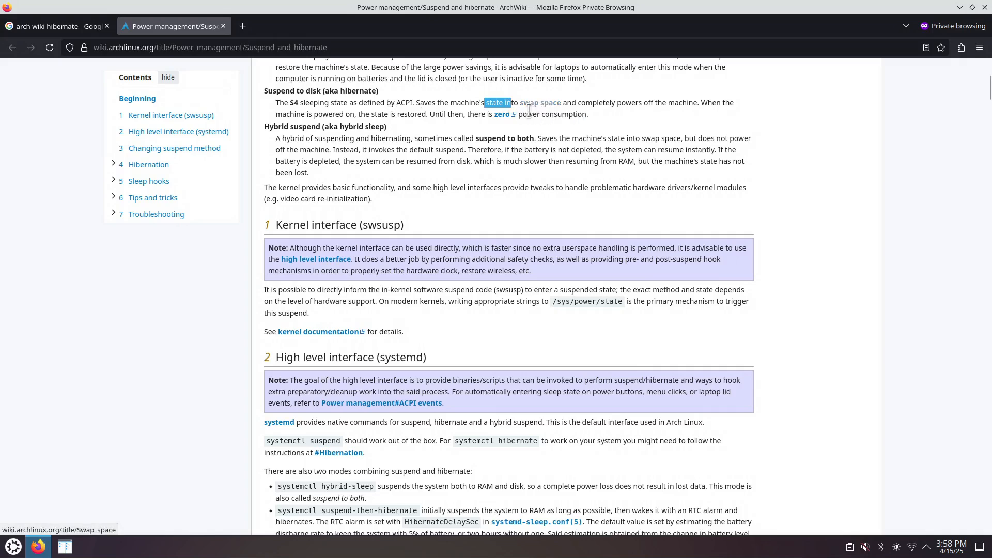
pyautogui.scroll(-3)
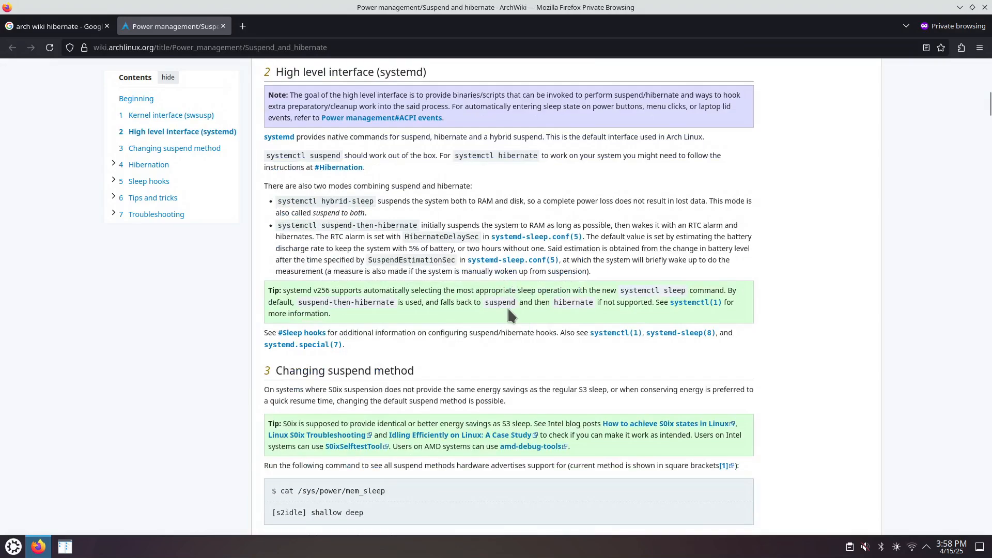
pyautogui.scroll(-3)
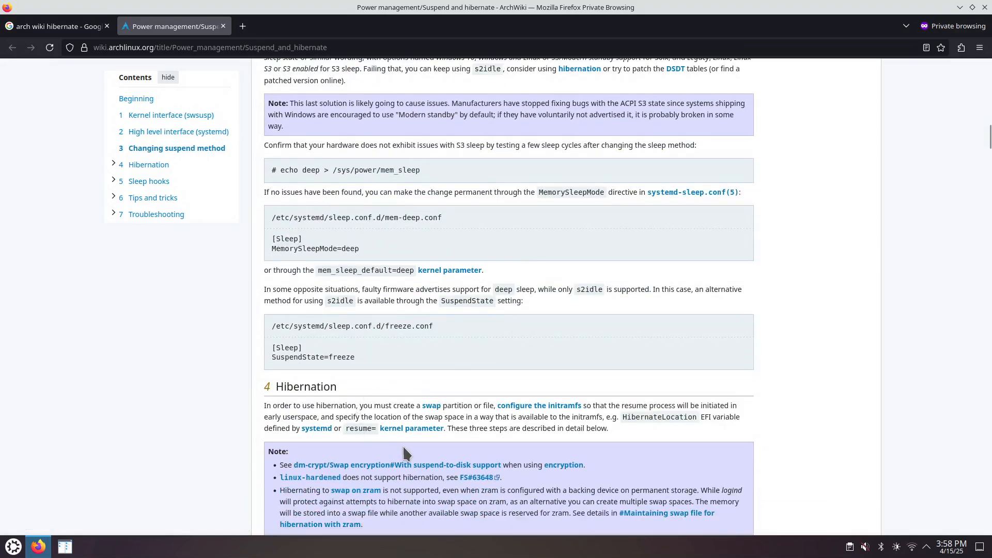
pyautogui.moveTo(378, 400)
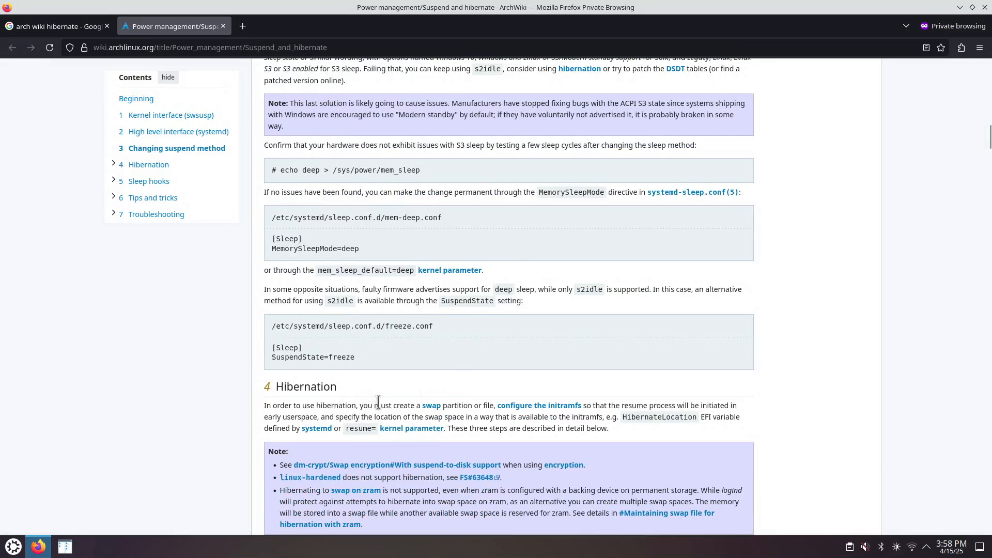
pyautogui.moveTo(431, 405)
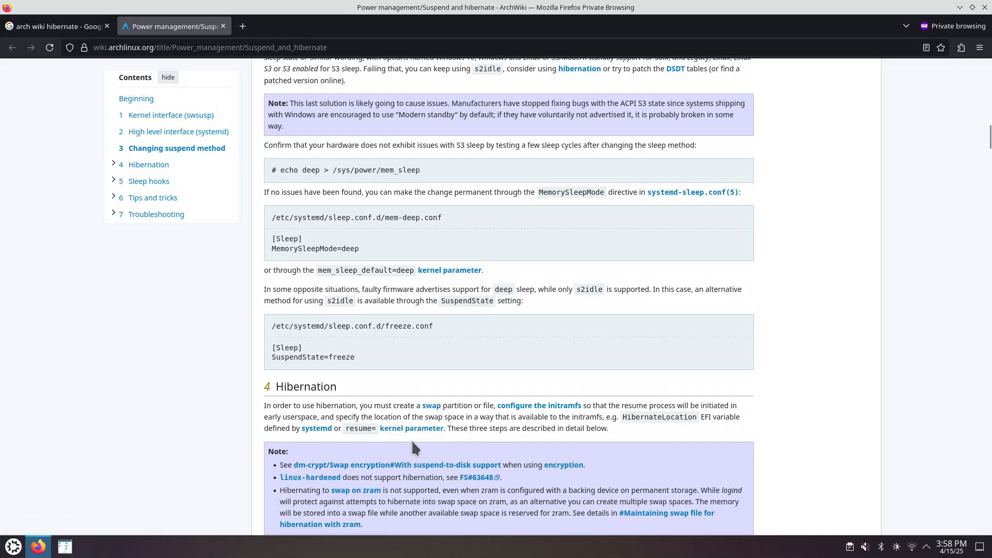
pyautogui.scroll(-3)
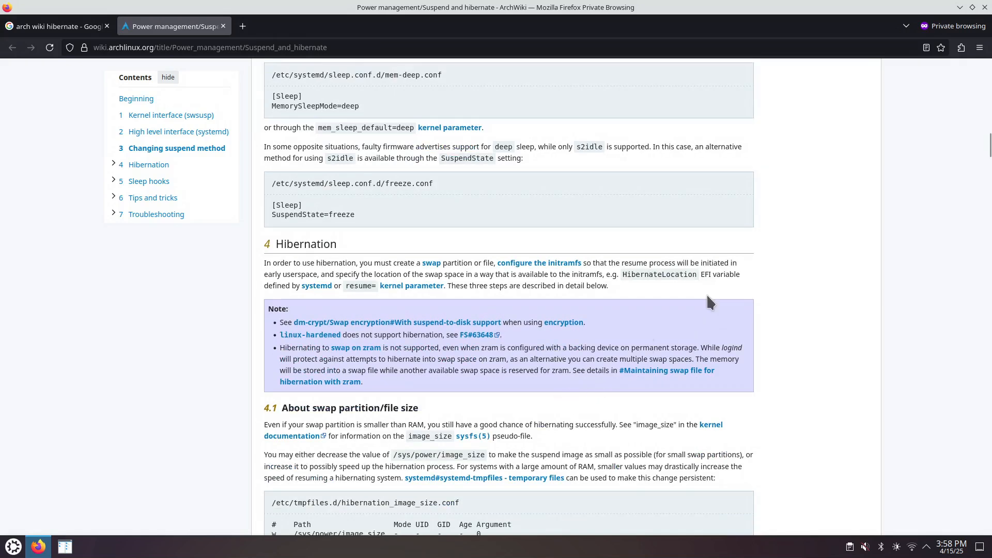
pyautogui.moveTo(657, 277)
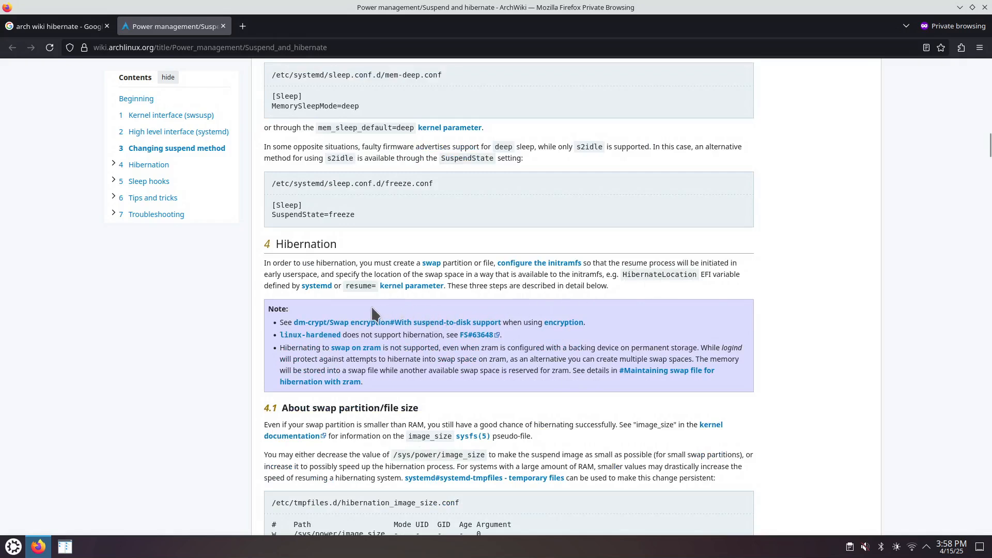
pyautogui.doubleClick(358, 285)
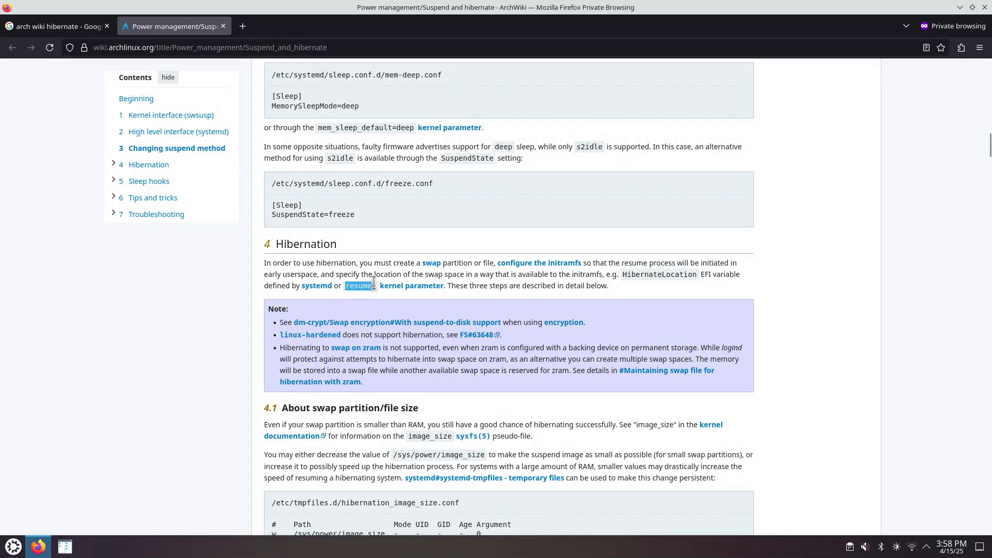
pyautogui.moveTo(367, 310)
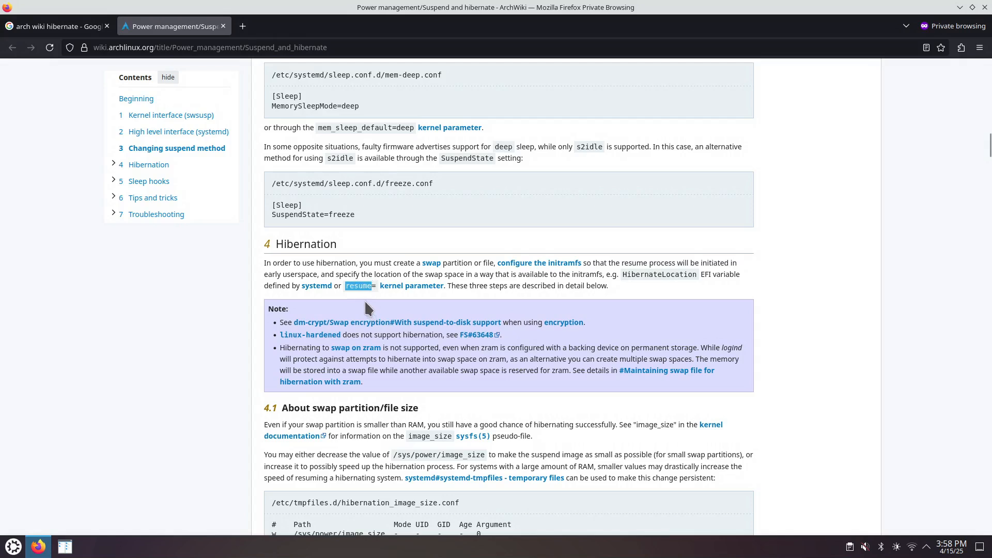
pyautogui.moveTo(434, 367)
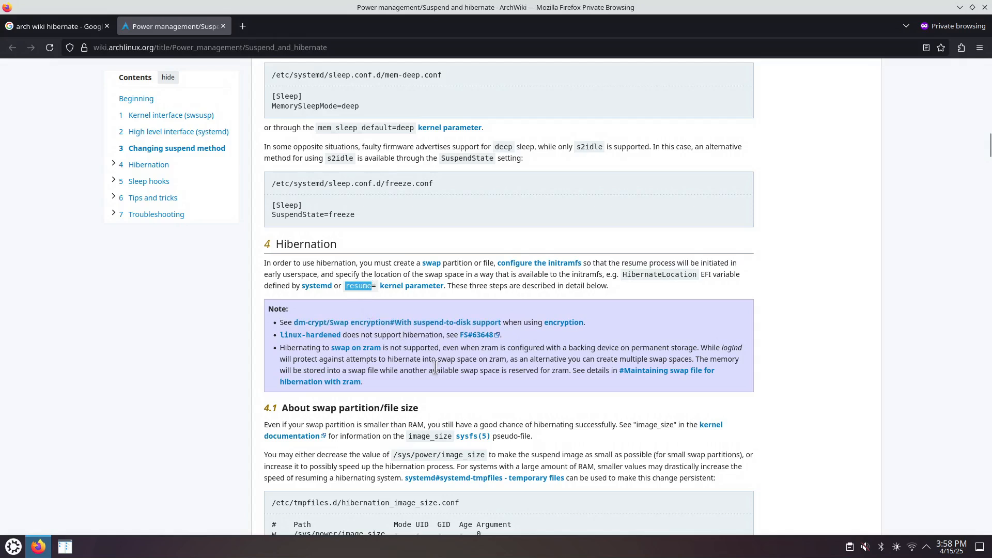
pyautogui.scroll(-3)
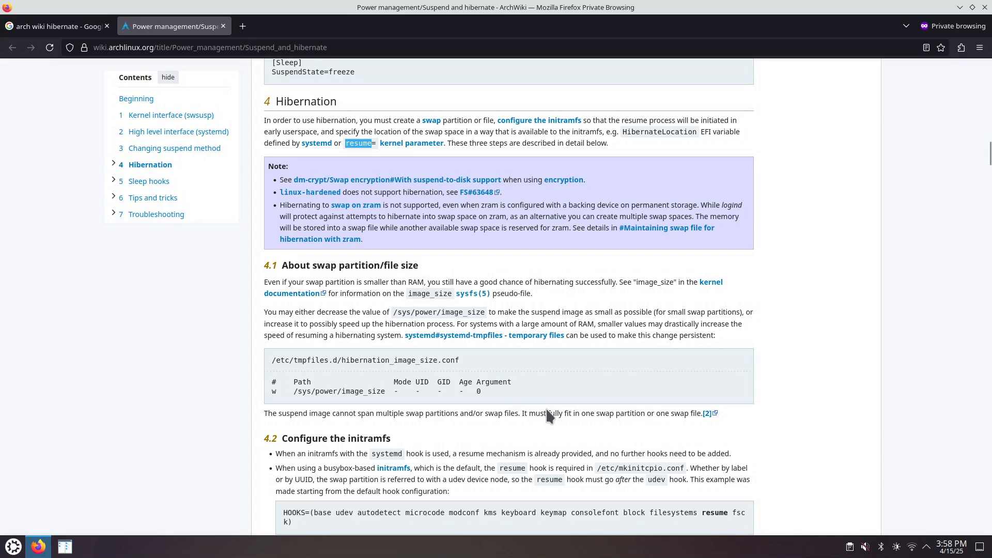
pyautogui.moveTo(528, 407)
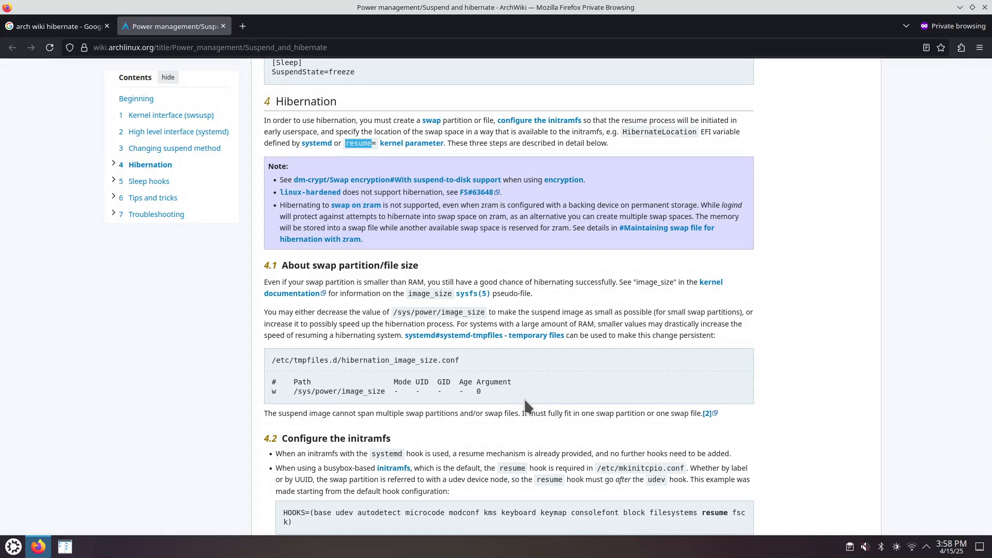
pyautogui.moveTo(611, 352)
pyautogui.write('ubuntu 24.10 hibernate')
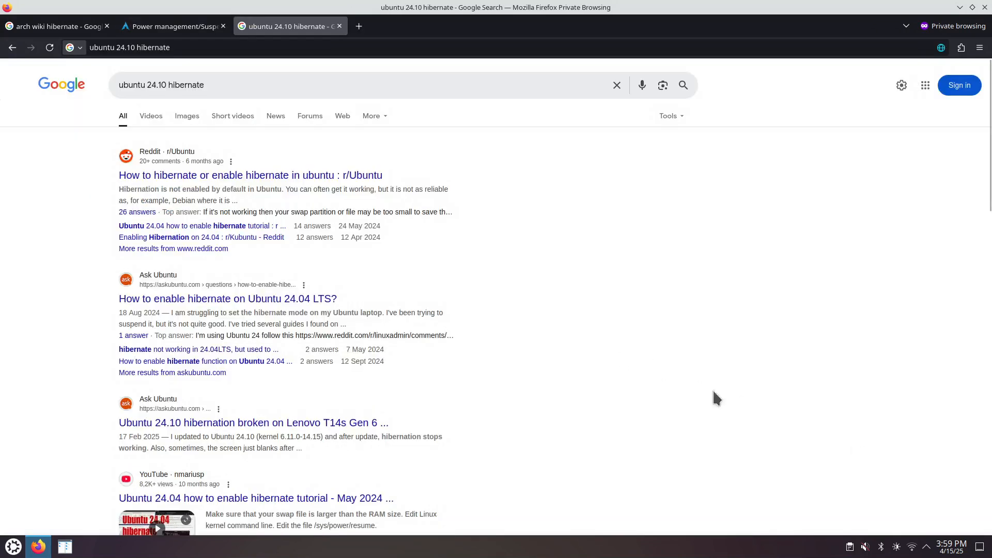
# Step: Scroll the Google results and open UbuntuHandbook's 'How to Enable Hibernate Function in Ubuntu 24.04'
pyautogui.click(165, 85)
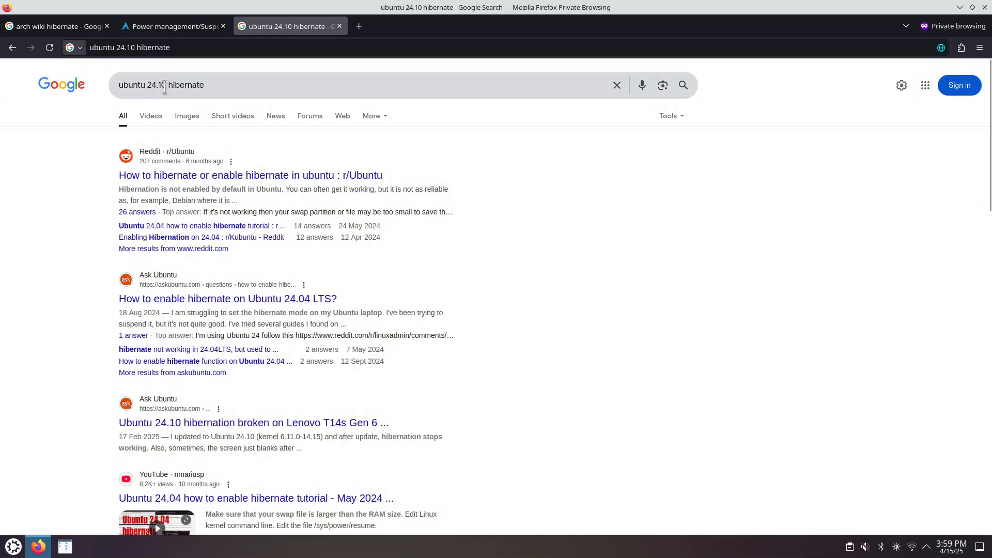
pyautogui.scroll(-3)
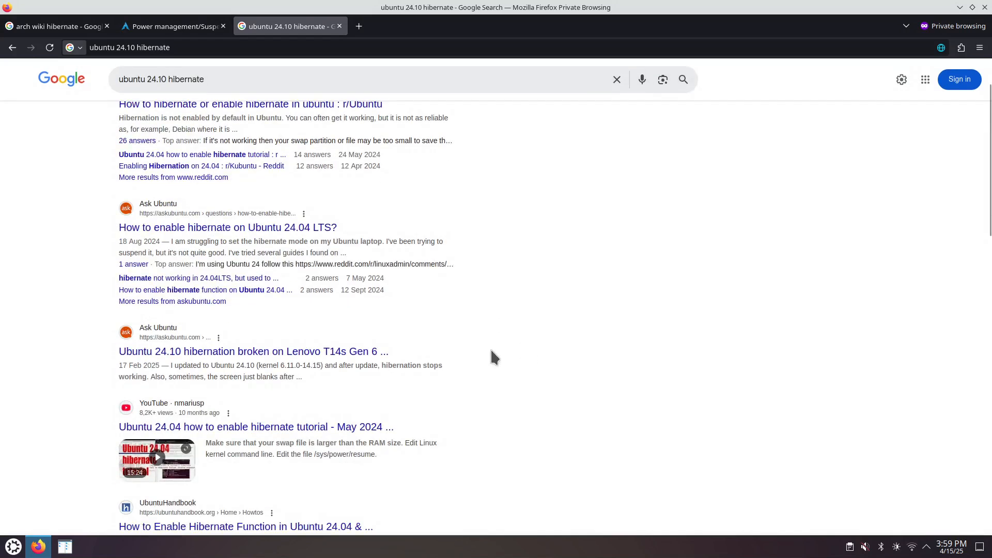
pyautogui.click(162, 79)
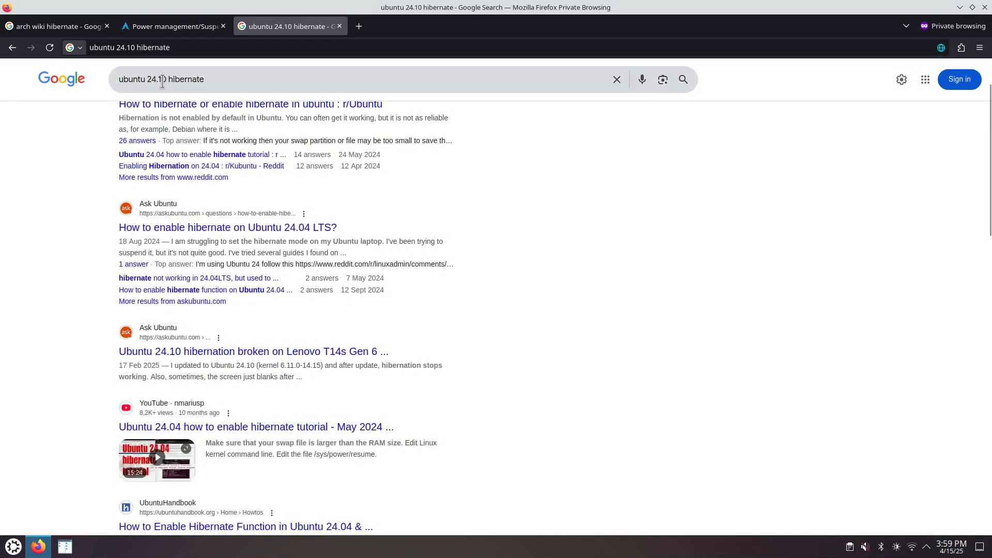
pyautogui.scroll(-3)
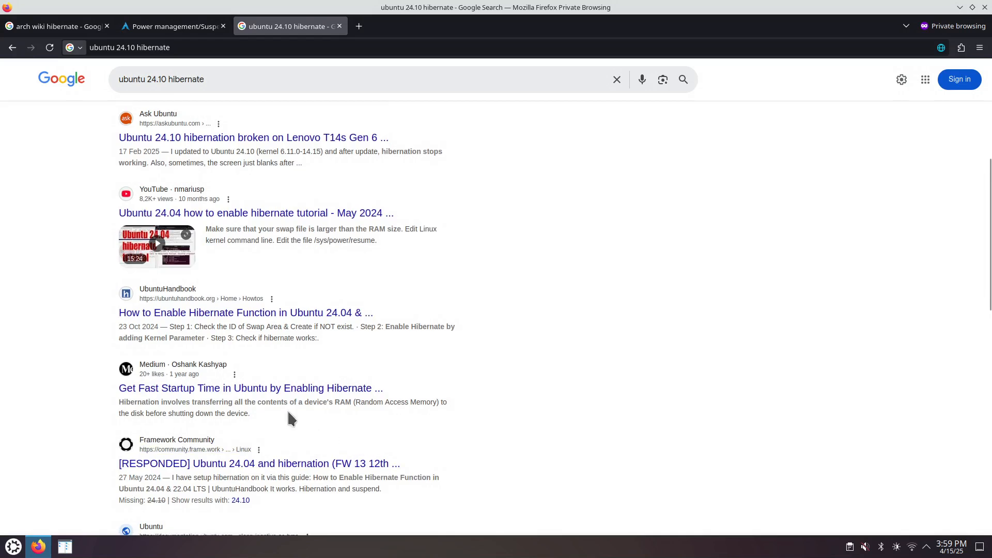
pyautogui.moveTo(261, 317)
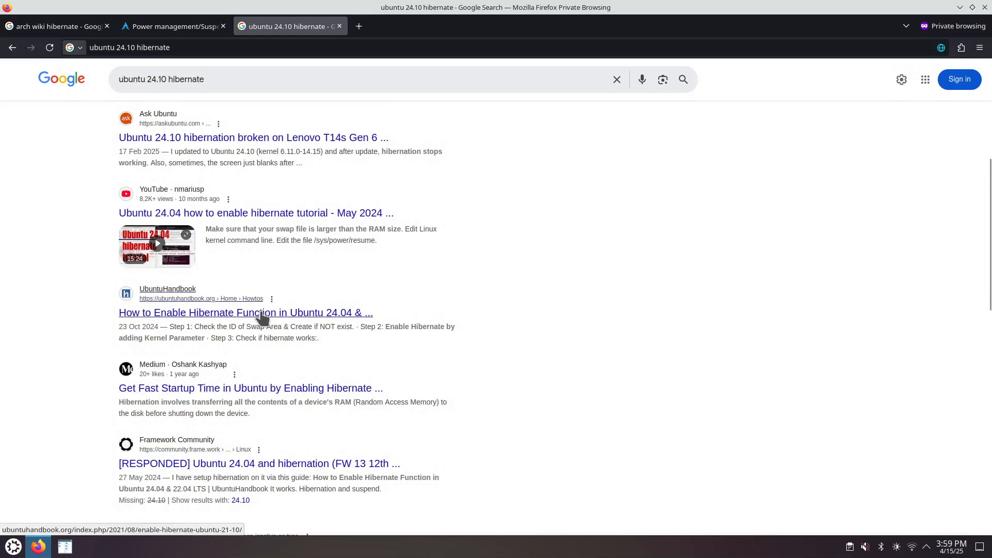
pyautogui.click(246, 313)
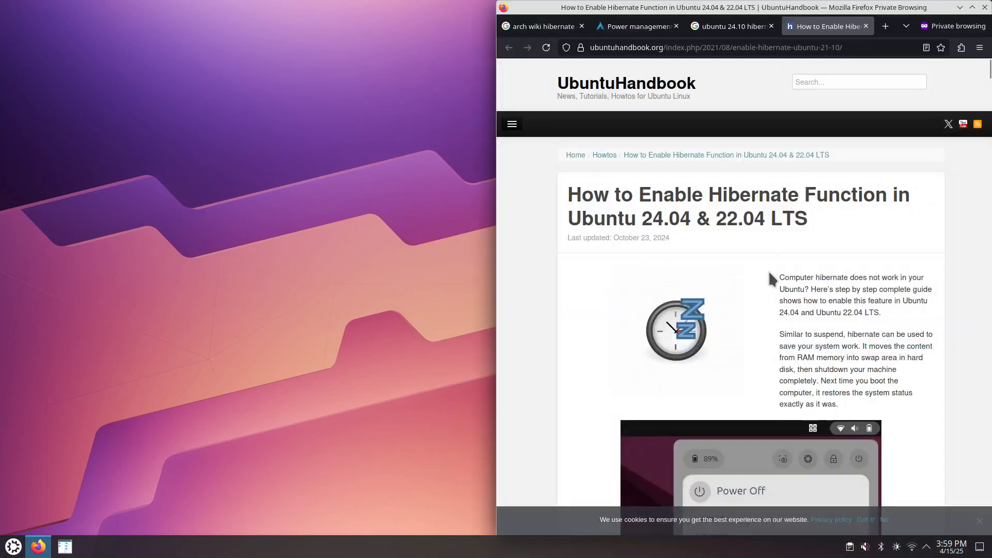
# Step: Scroll the UbuntuHandbook guide down to 'Step 1: Check the ID of Swap Area'
pyautogui.scroll(-3)
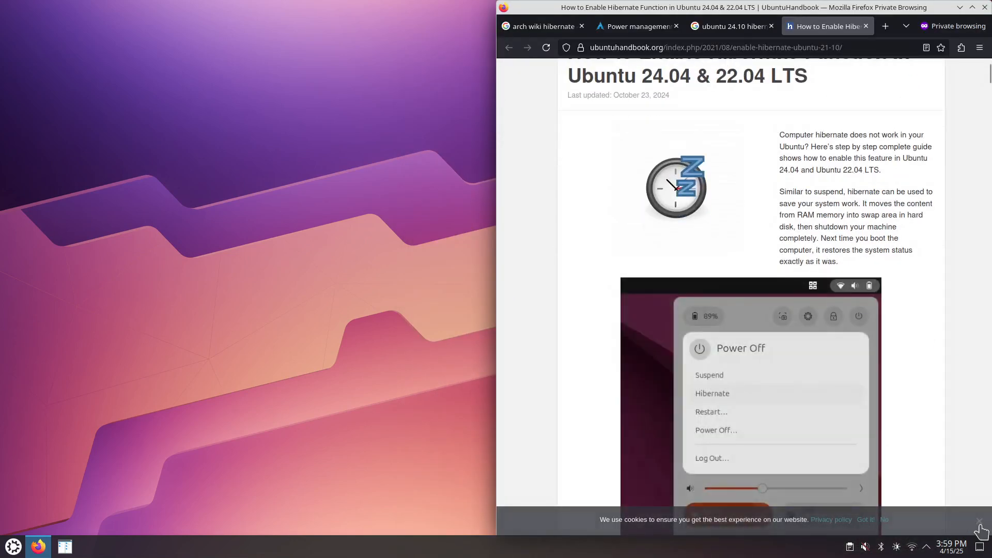
pyautogui.scroll(-3)
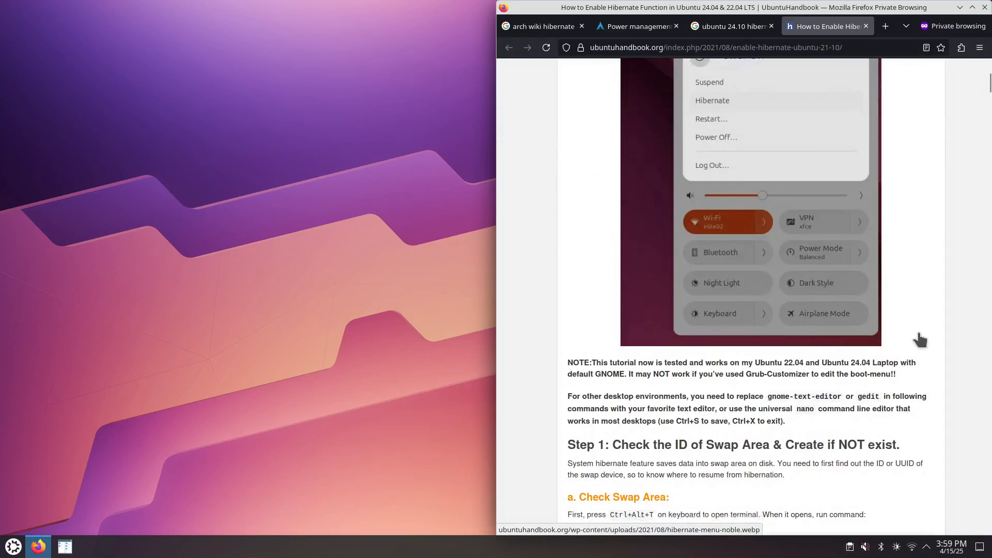
pyautogui.scroll(-3)
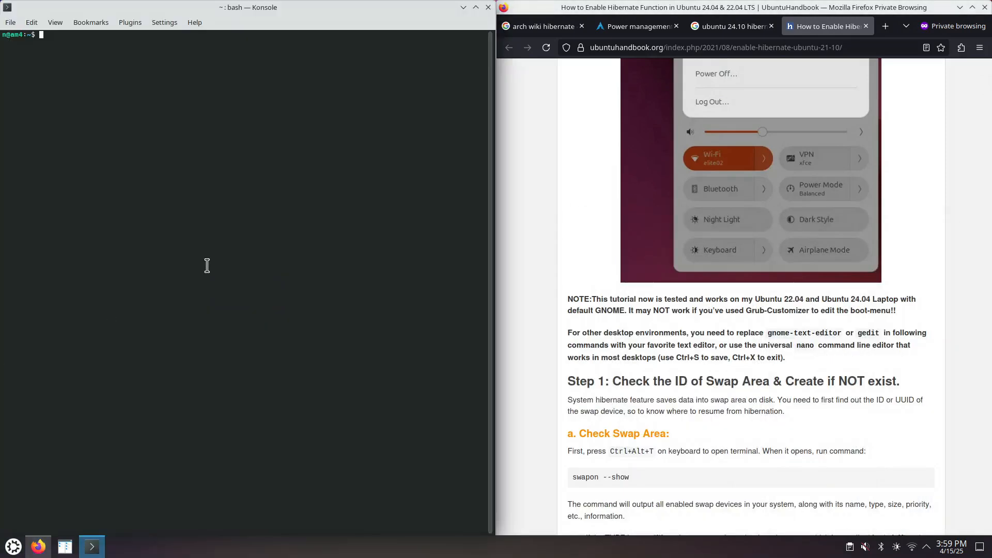
# Step: Run sudo su, swapon and free, revealing a 512M swapfile and about 32 GB RAM
pyautogui.write('sudo su')
pyautogui.write('swapon')
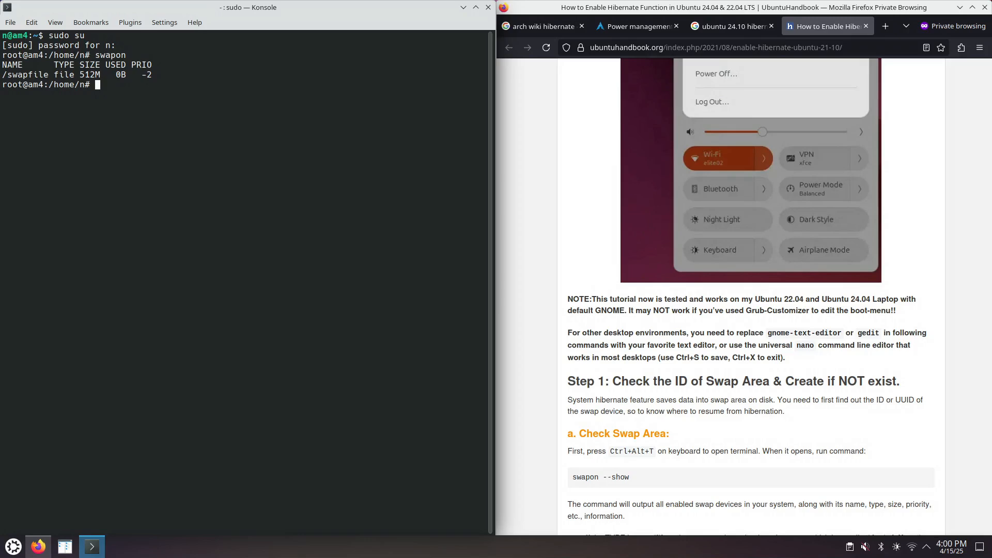
pyautogui.write('free')
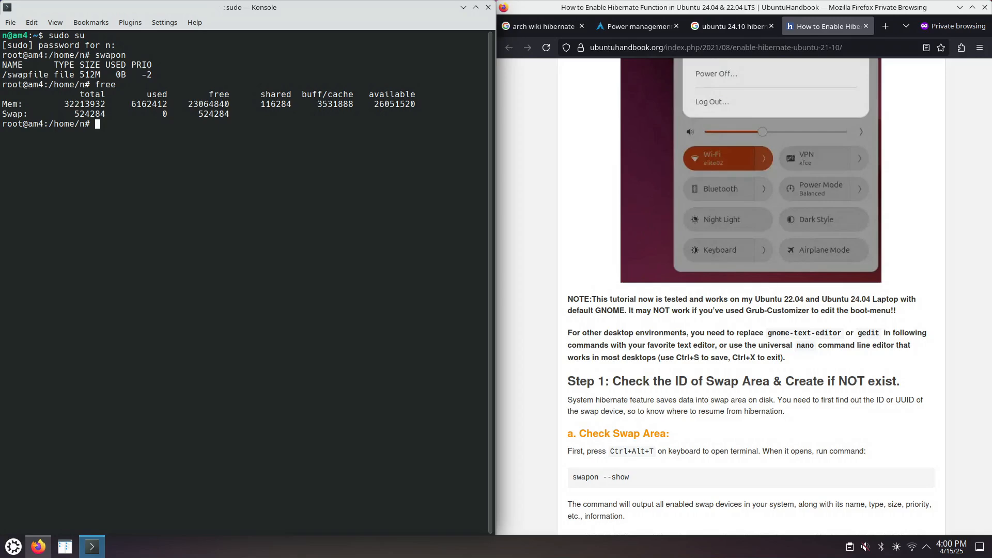
pyautogui.moveTo(197, 226)
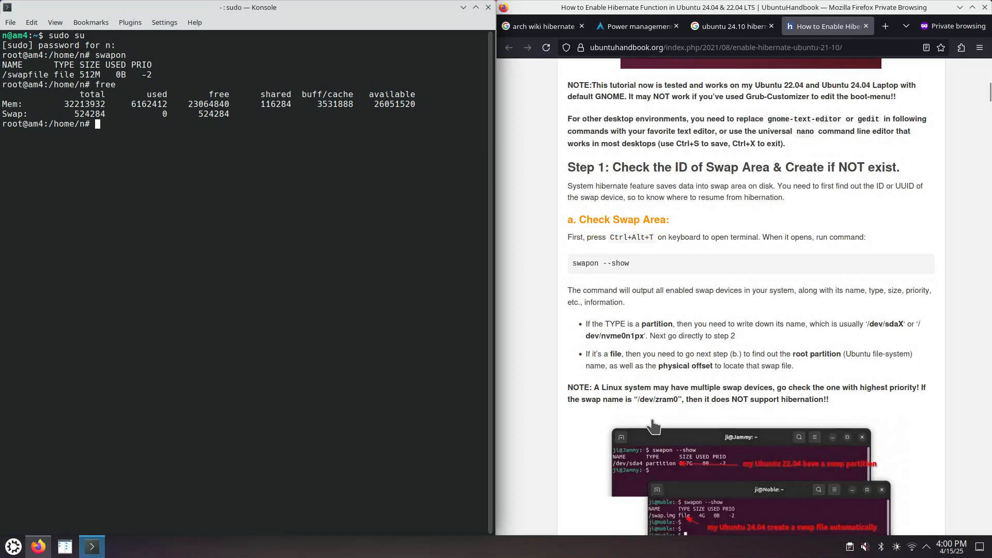
# Step: Scroll the guide past 'Find root partition name and physical offset' to 'c. Create Swap File'
pyautogui.scroll(-3)
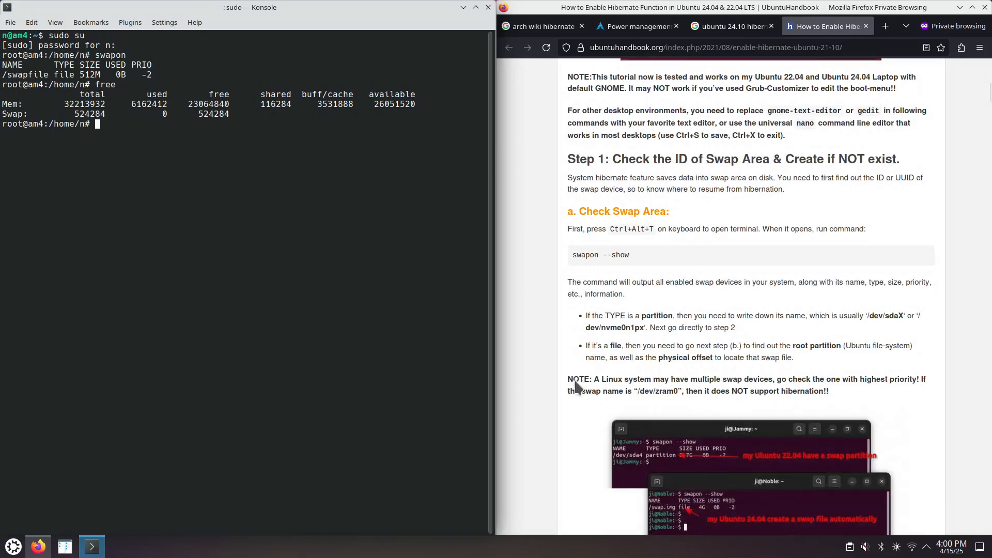
pyautogui.scroll(-3)
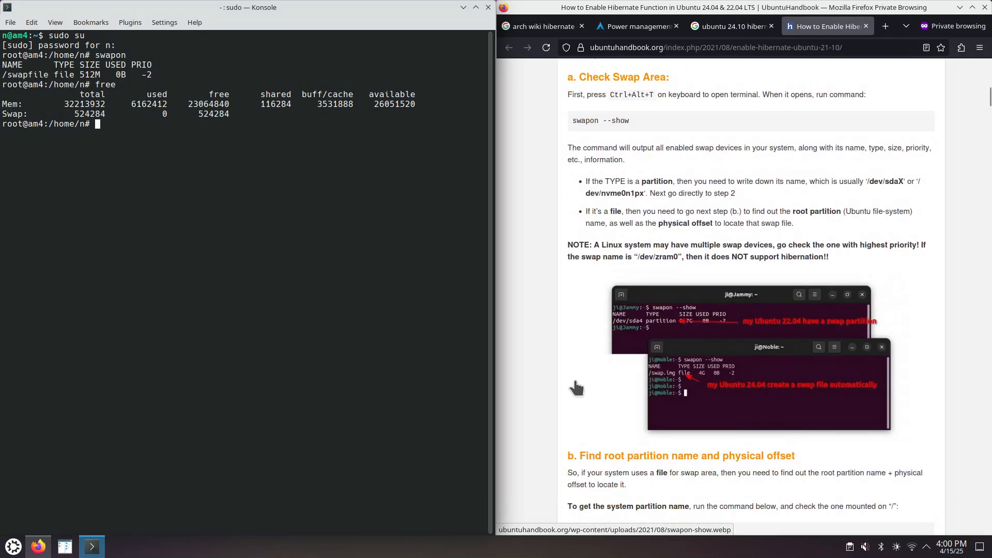
pyautogui.scroll(-3)
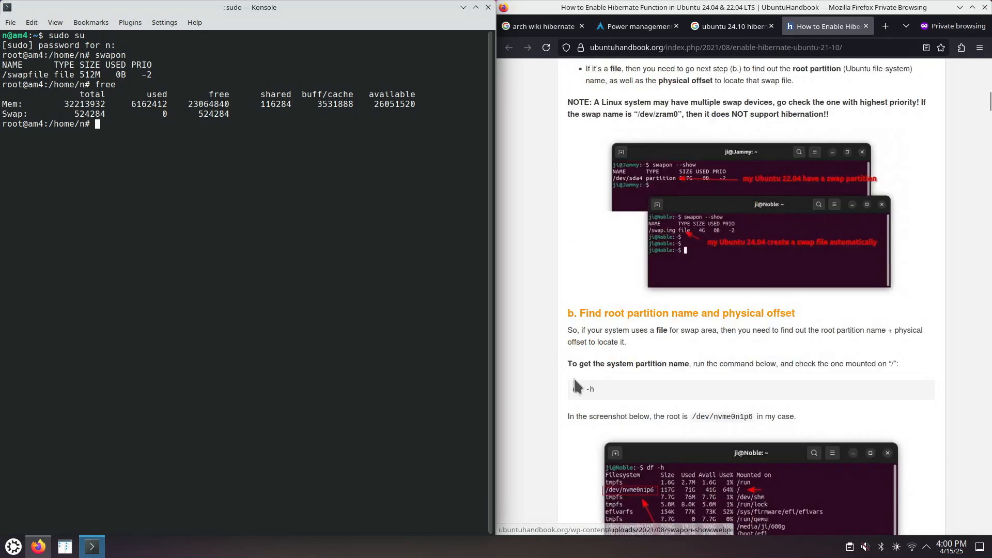
pyautogui.scroll(-3)
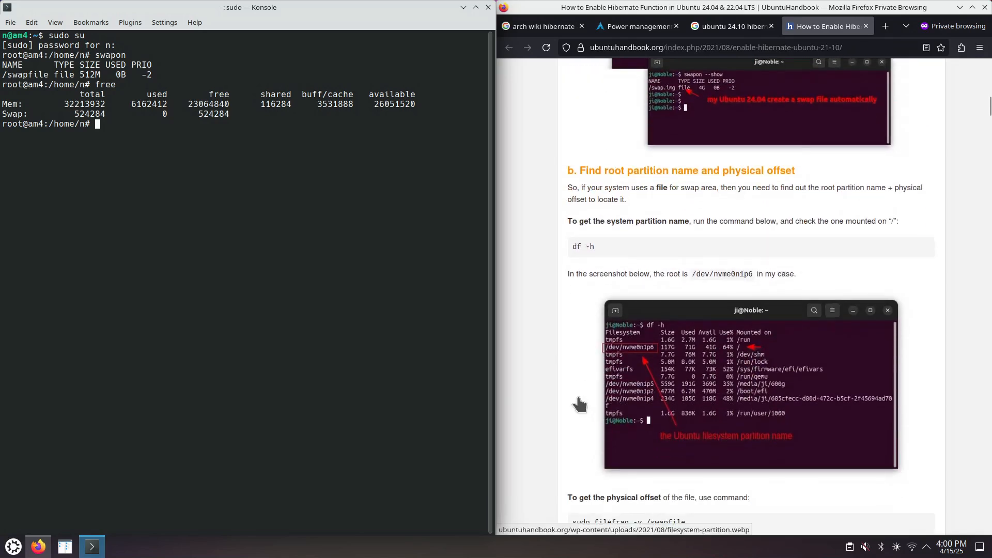
pyautogui.scroll(-3)
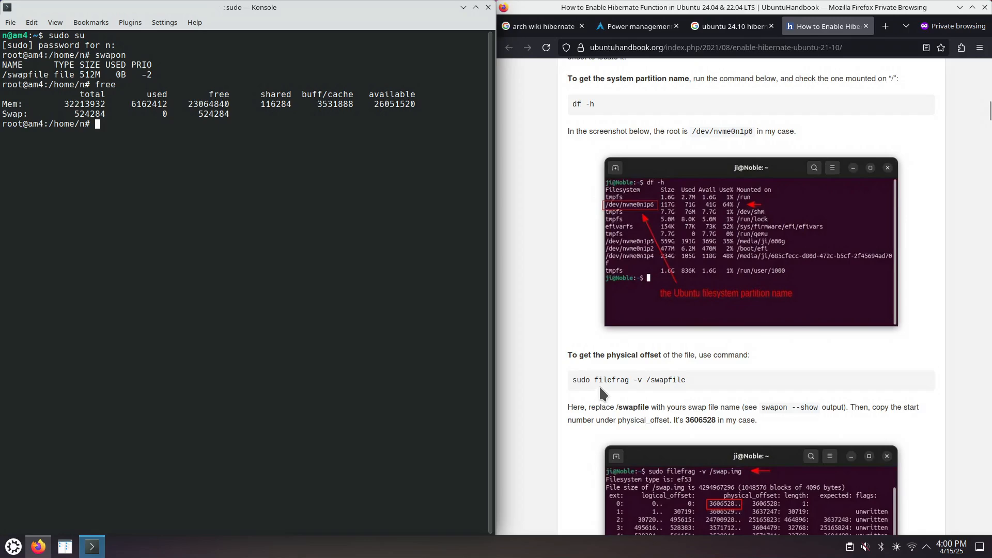
pyautogui.scroll(-3)
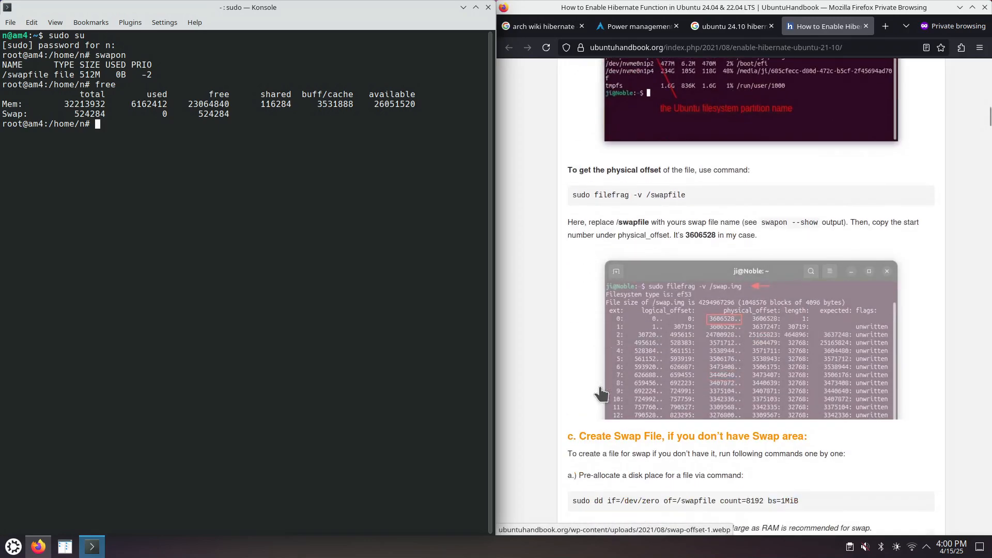
pyautogui.scroll(-3)
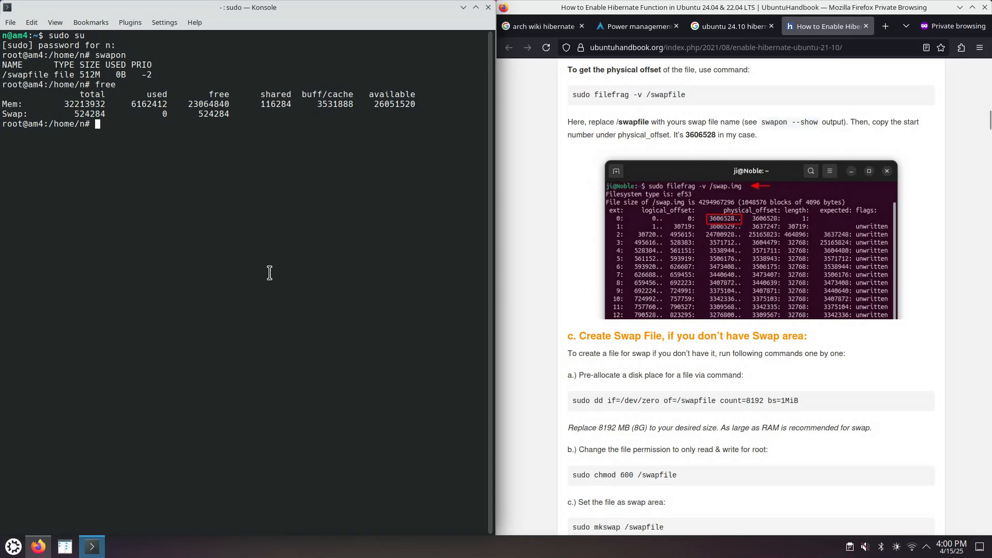
pyautogui.moveTo(148, 144)
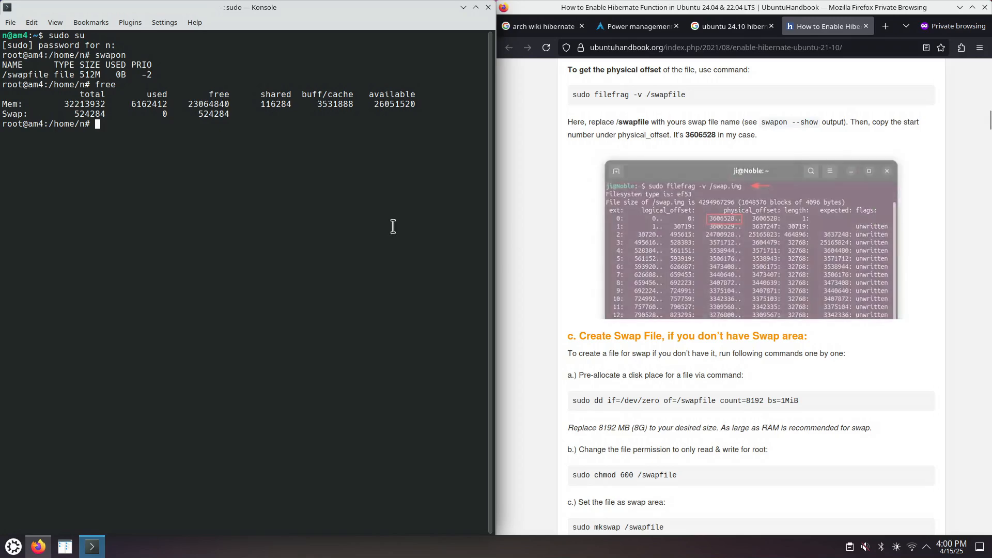
pyautogui.write('swa')
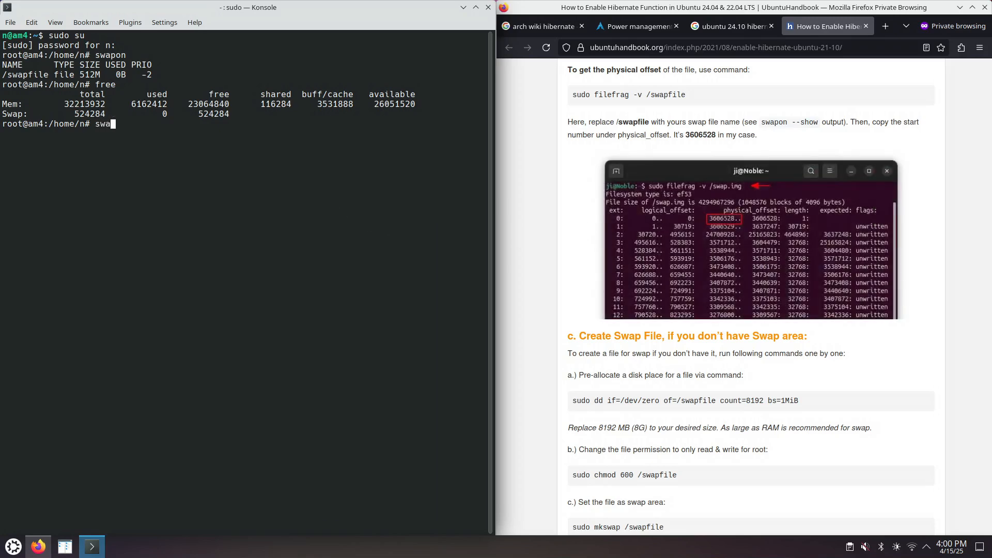
# Step: Disable the existing swap with swapoff /swapfile
pyautogui.write('poff')
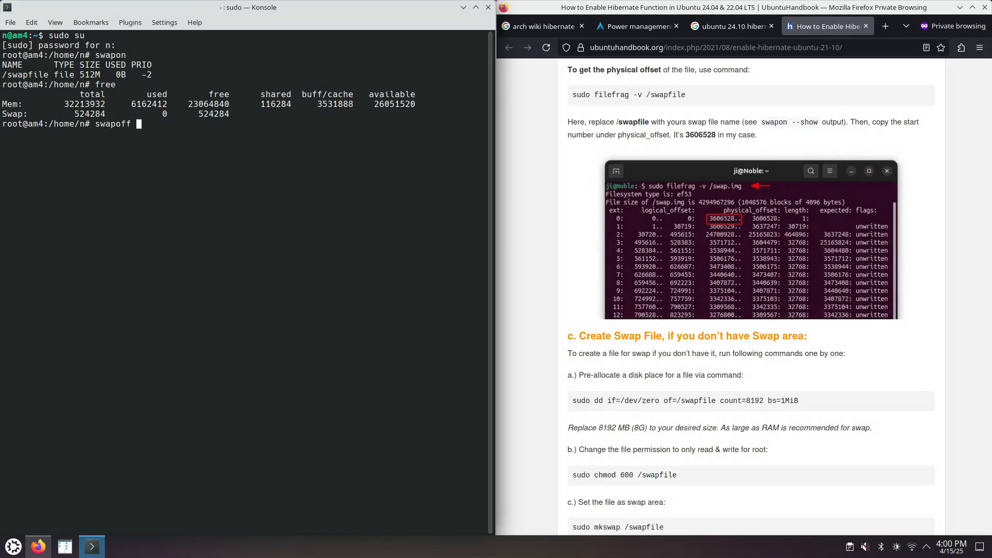
pyautogui.write('/')
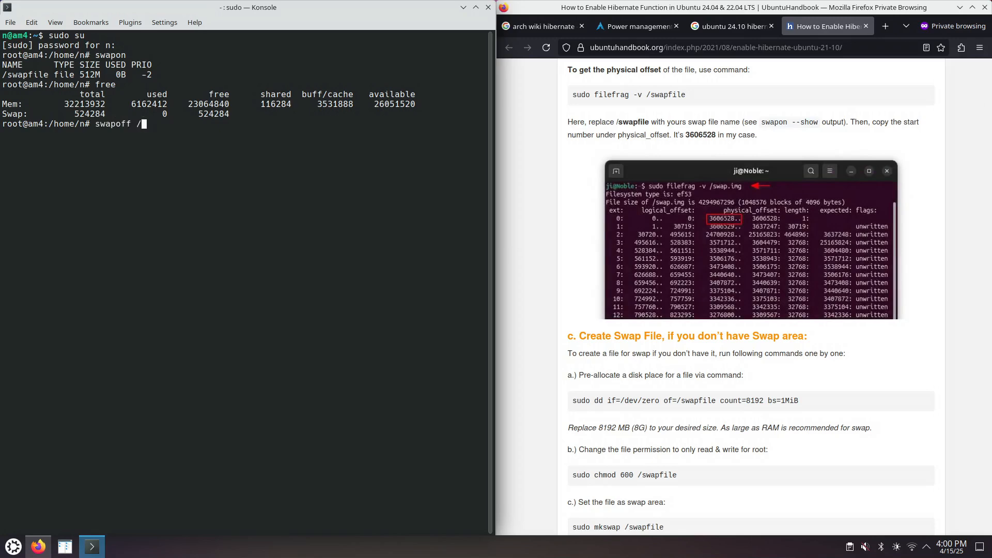
pyautogui.write('swapfile')
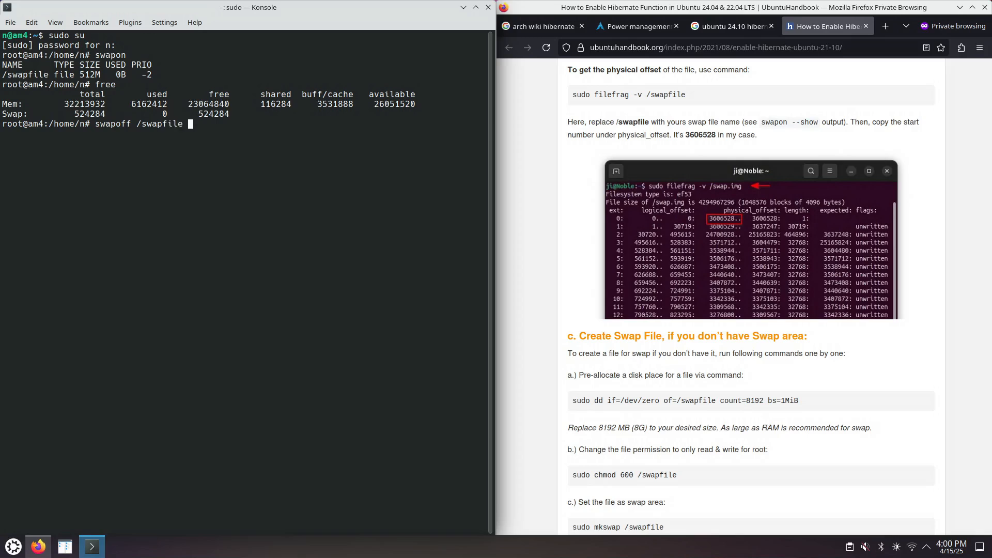
pyautogui.press('Return')
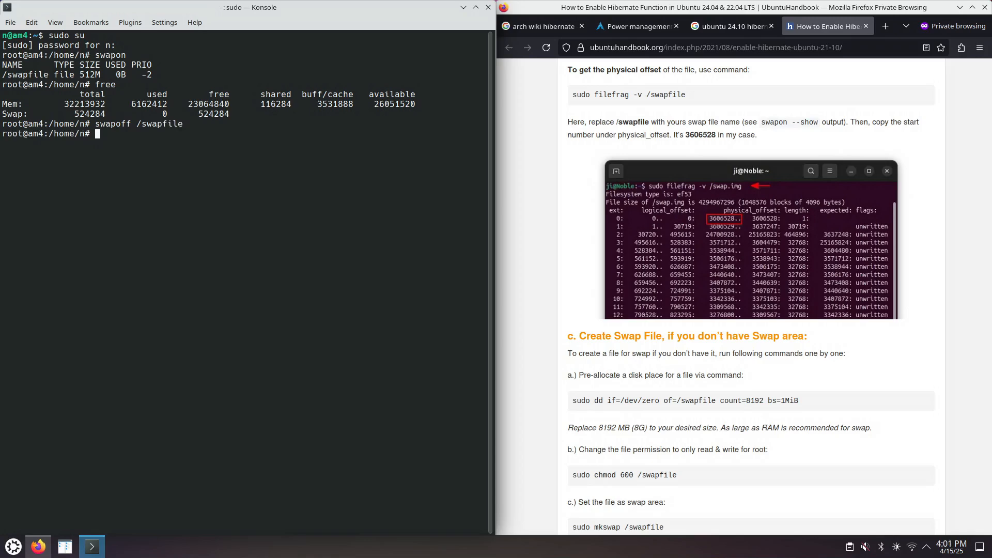
# Step: Display /etc/fstab with cat, confirming /swapfile is mounted as swap
pyautogui.write('c')
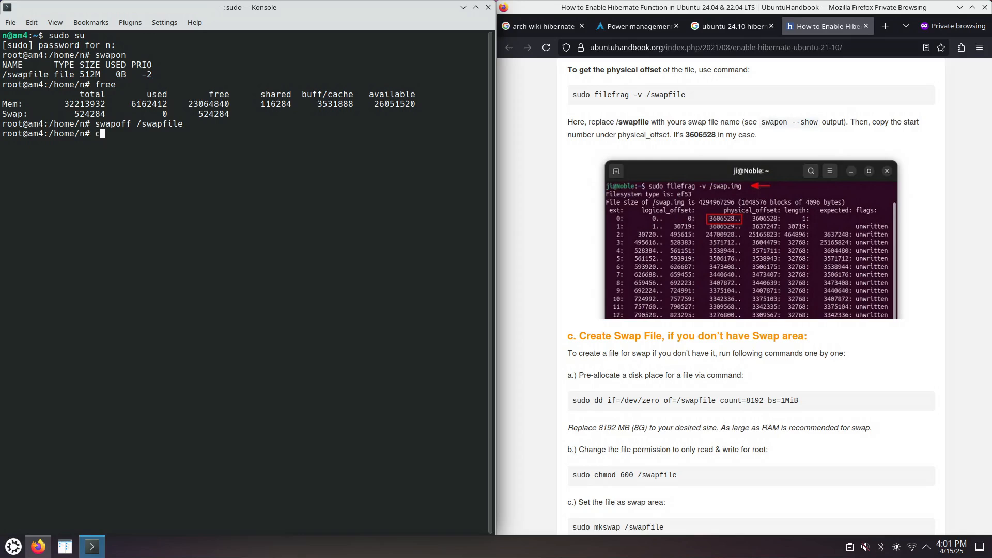
pyautogui.write('at /etc/')
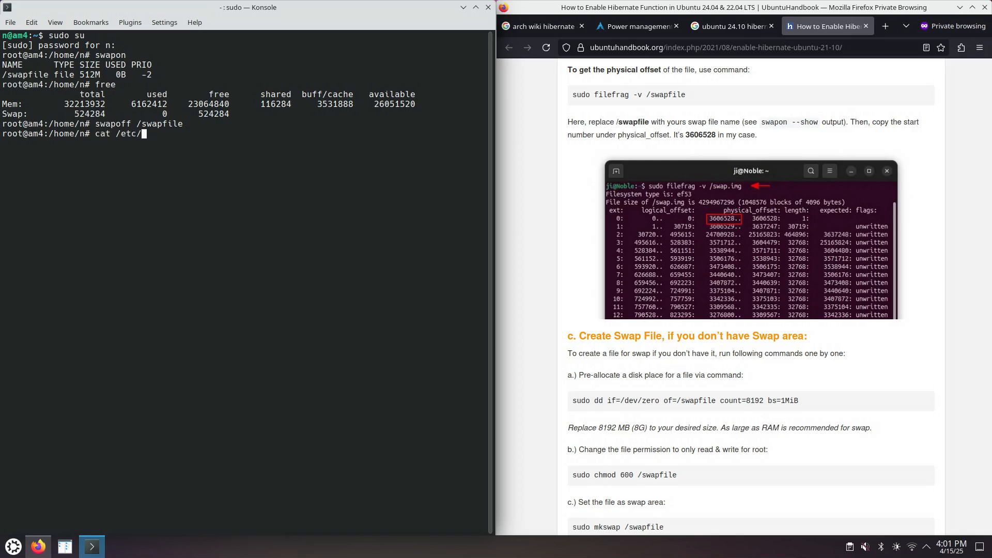
pyautogui.press('Return')
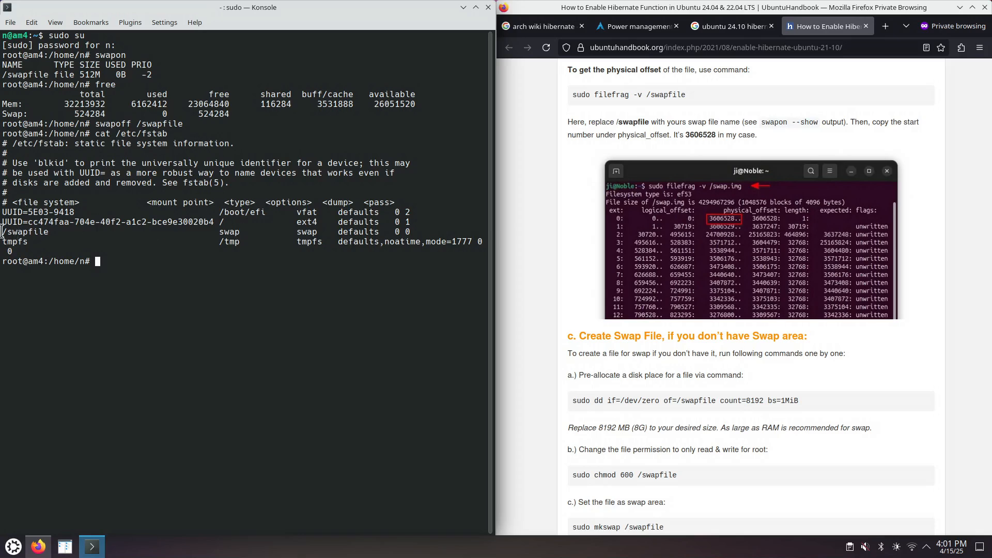
# Step: Remove /swapfile and enter 'sudo dd if=/dev/zero of=/swapfile count=8192 bs=1MiB' unrun
pyautogui.moveTo(3, 231); pyautogui.dragTo(291, 232)
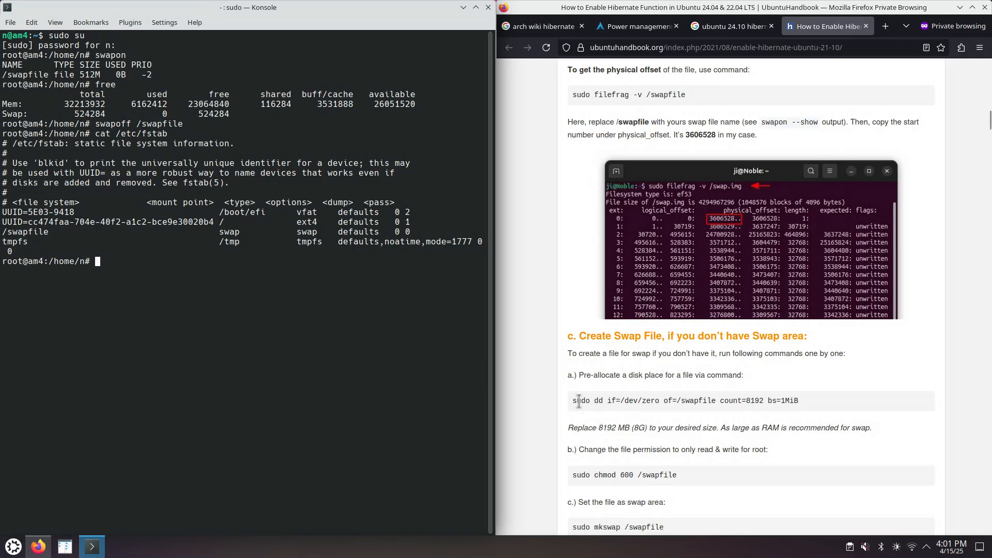
pyautogui.moveTo(189, 280)
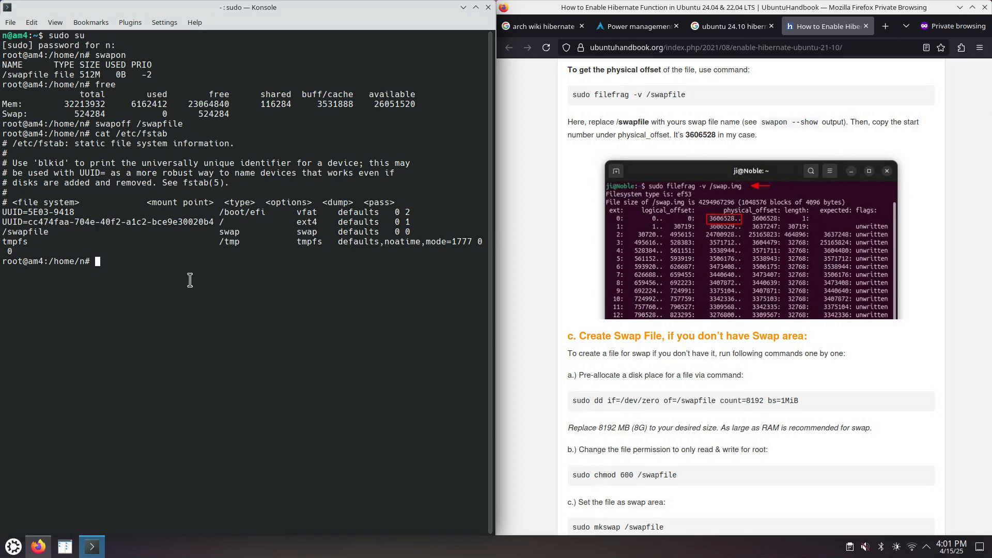
pyautogui.write('rm /swapfile')
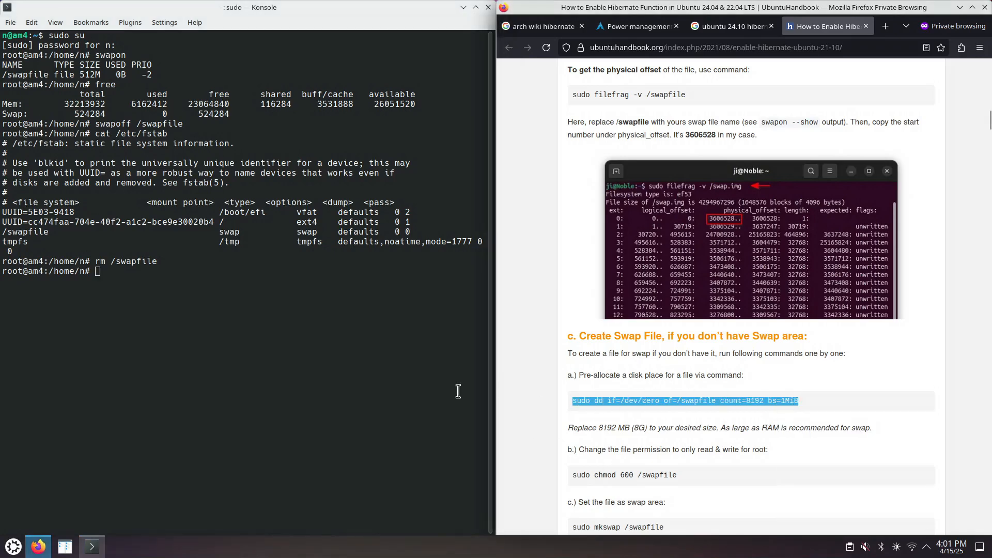
pyautogui.write('sudo dd if=/dev/zero of=/swapfile count=8192 bs=1MiB')
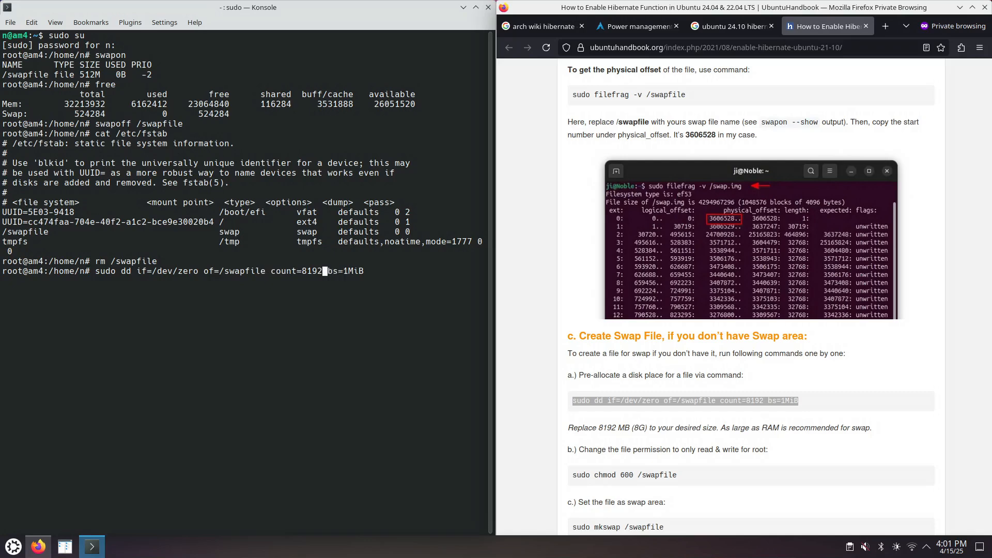
# Step: Calculate 34 x 1024 in a new Google tab and change the dd count to 34816
pyautogui.click(884, 26)
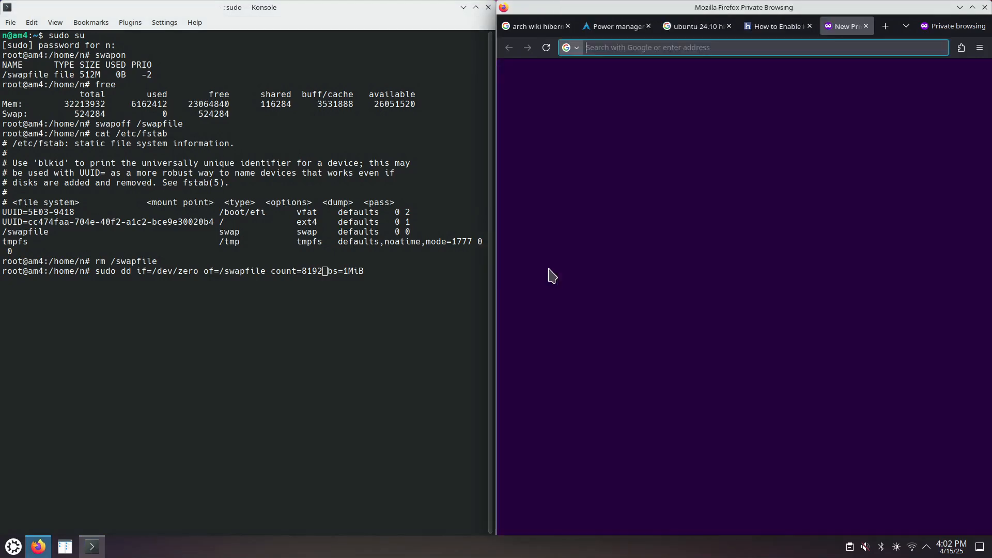
pyautogui.write('34 x')
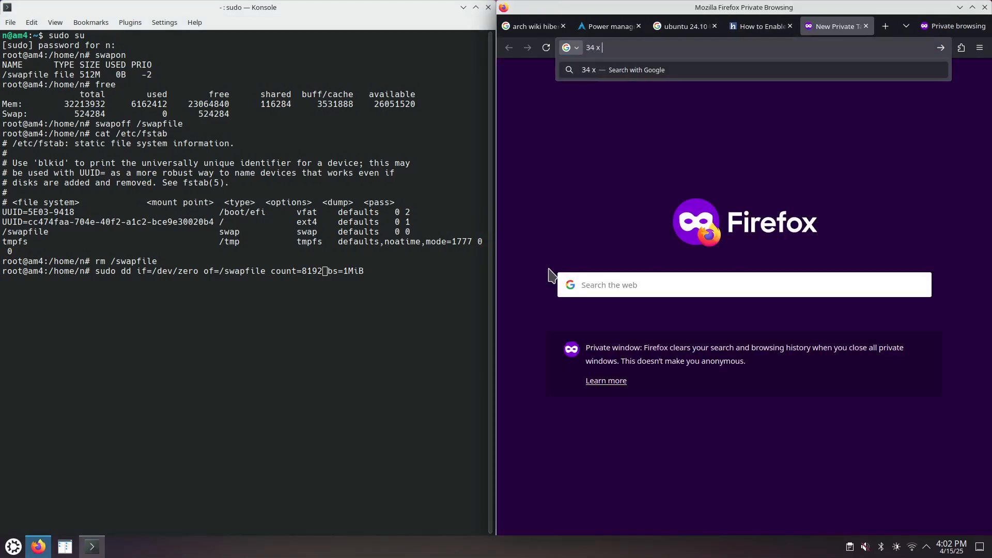
pyautogui.write('1024')
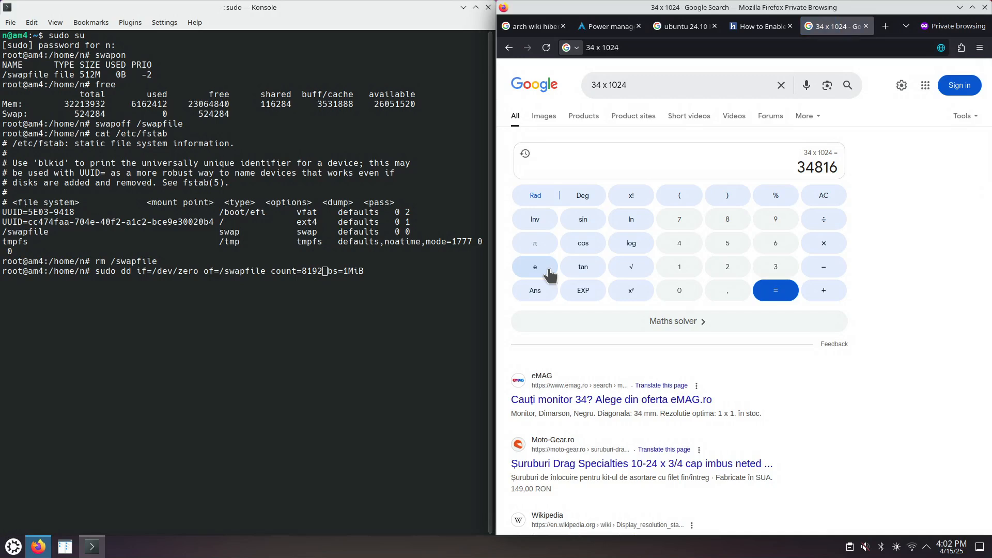
pyautogui.moveTo(355, 299)
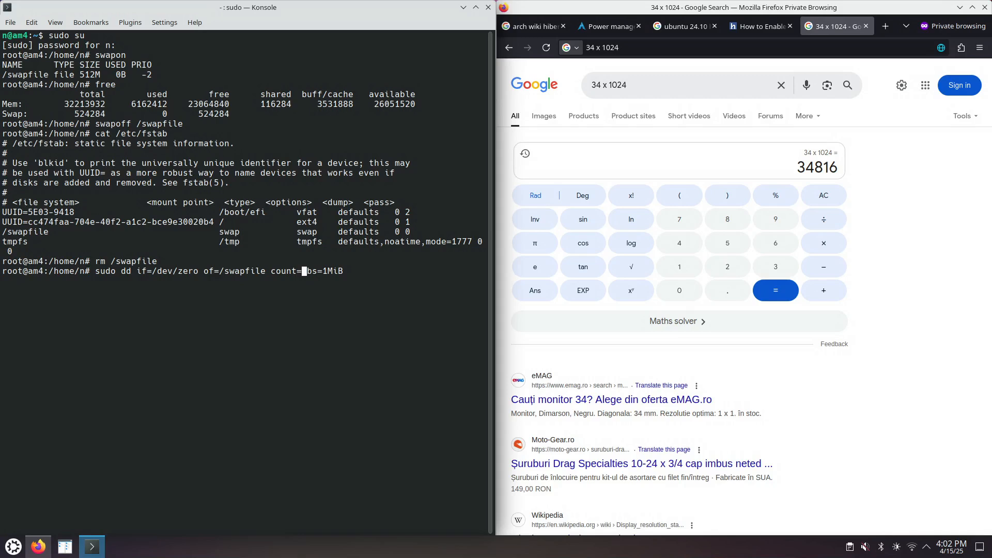
pyautogui.write('3')
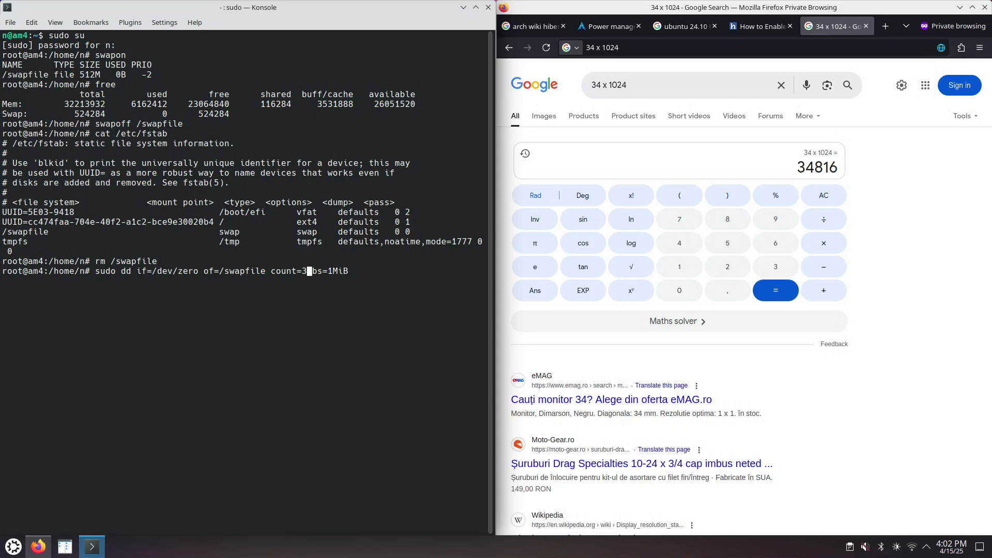
pyautogui.write('81')
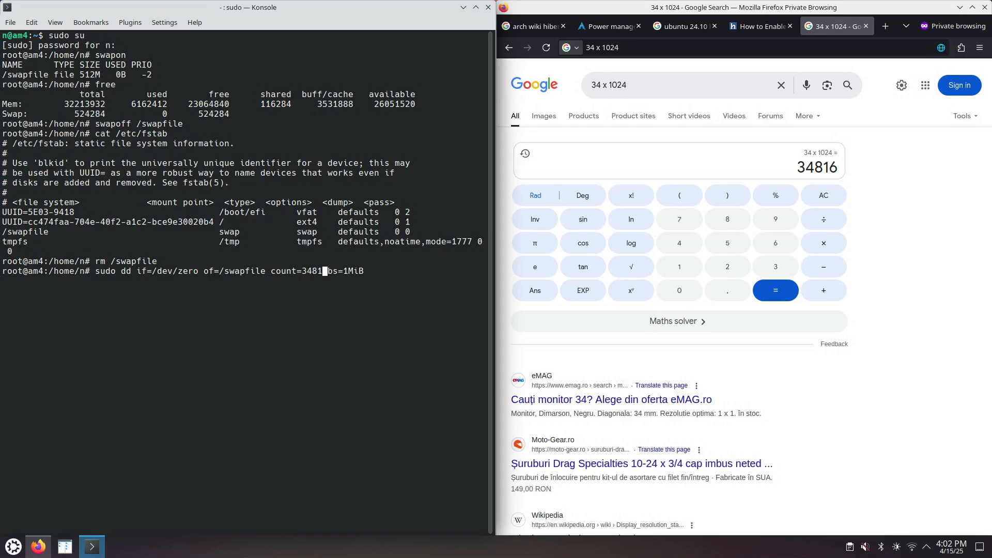
pyautogui.write('6')
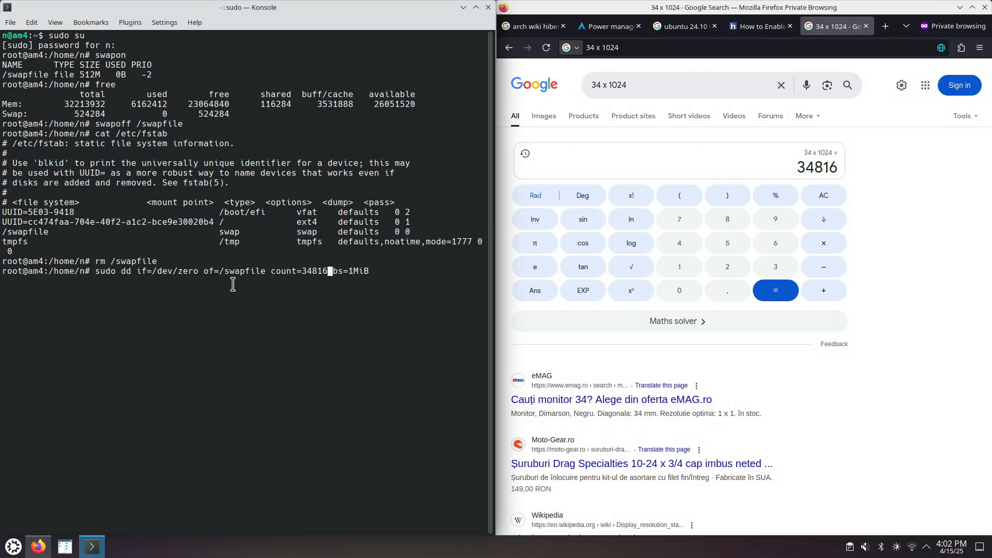
pyautogui.moveTo(149, 270)
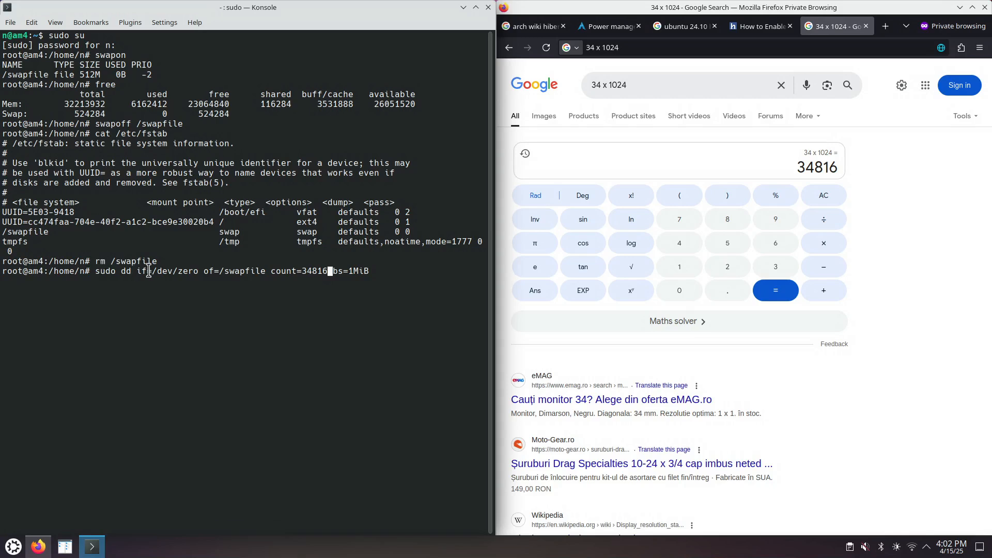
pyautogui.moveTo(236, 274)
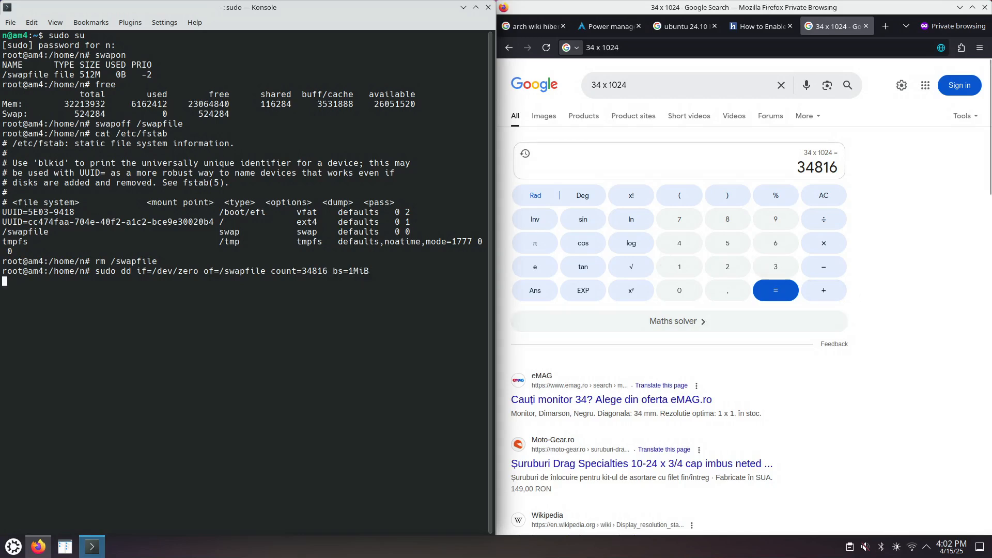
# Step: Verify the 34 GiB /swapfile with ls -la and restrict it with chmod 600
pyautogui.click(760, 26)
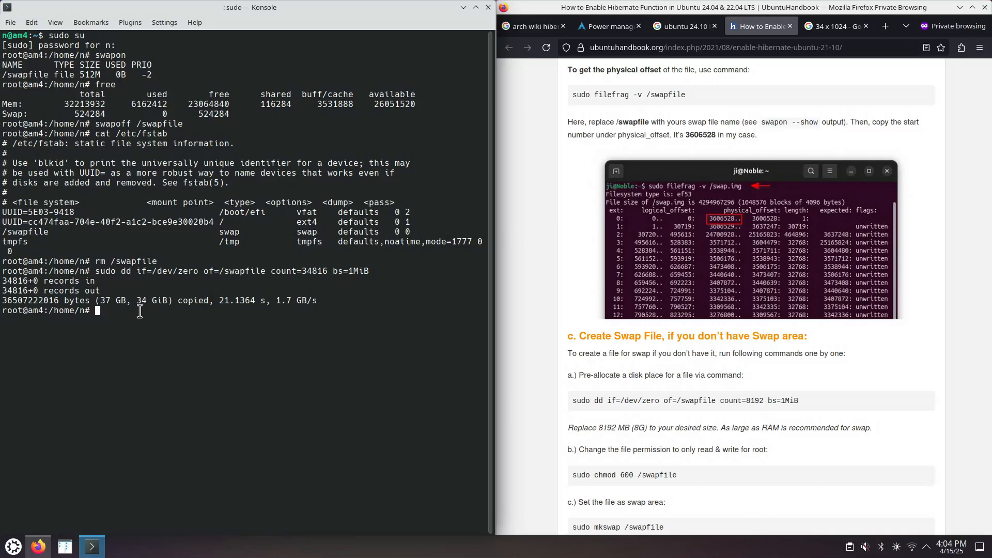
pyautogui.write('ls /sw')
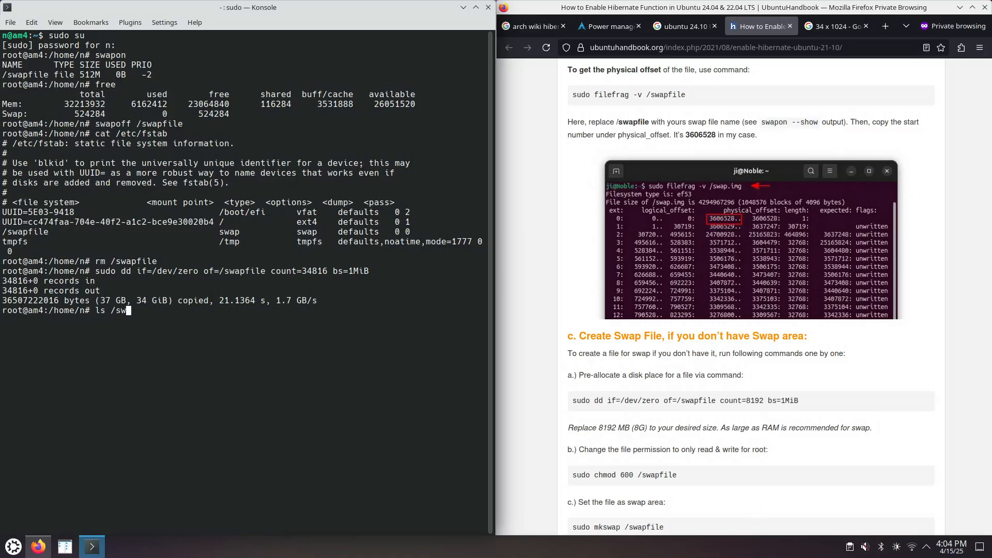
pyautogui.write('/swapfile')
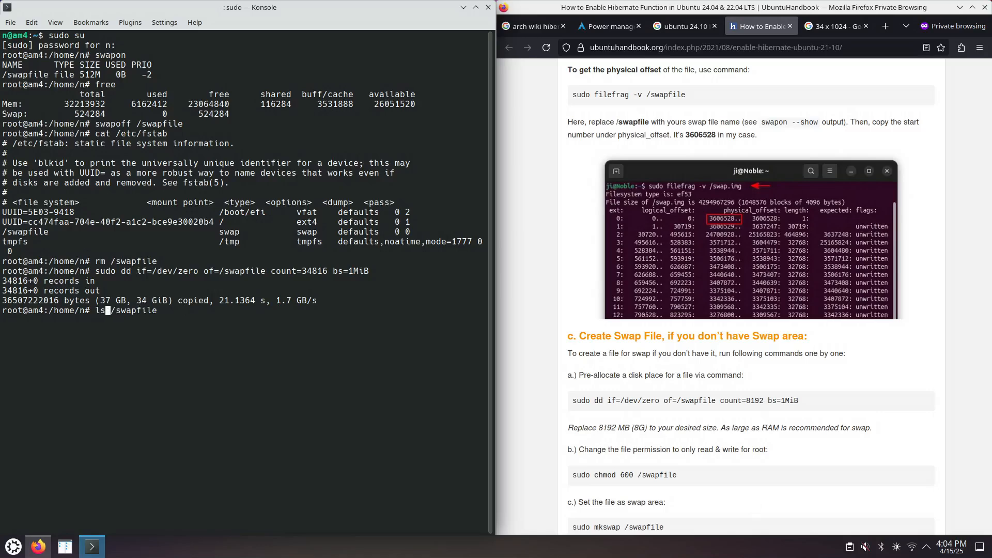
pyautogui.write('-la')
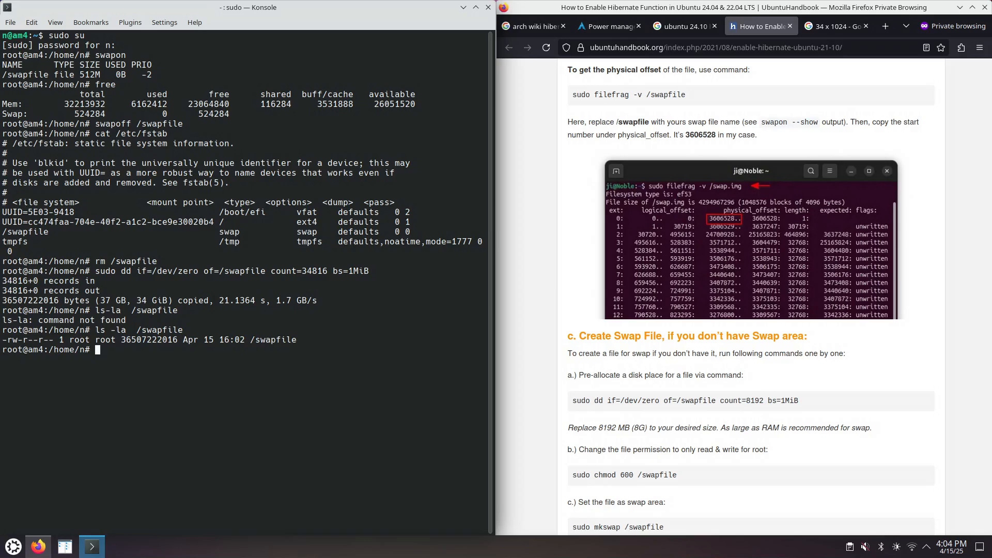
pyautogui.write('c')
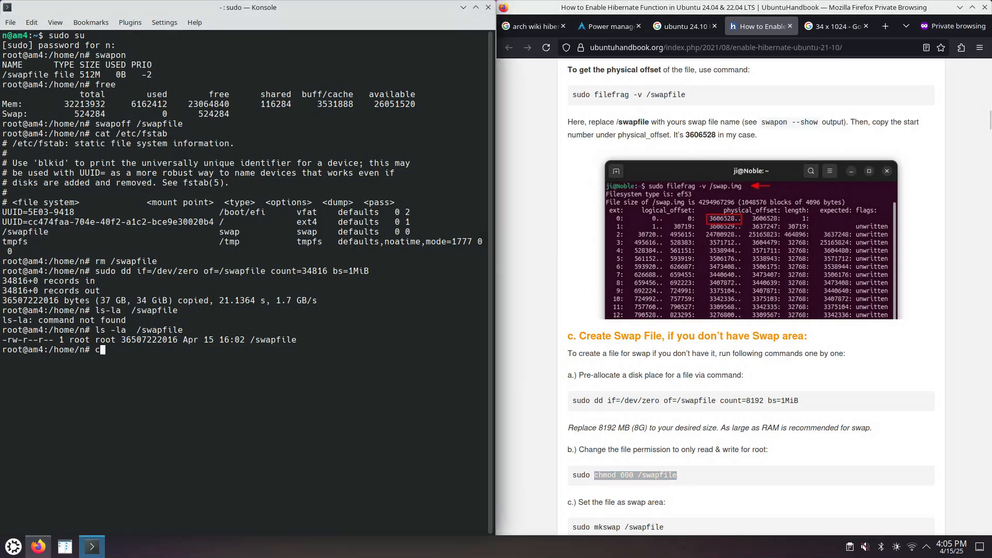
pyautogui.write('chmod 600 /swapfile')
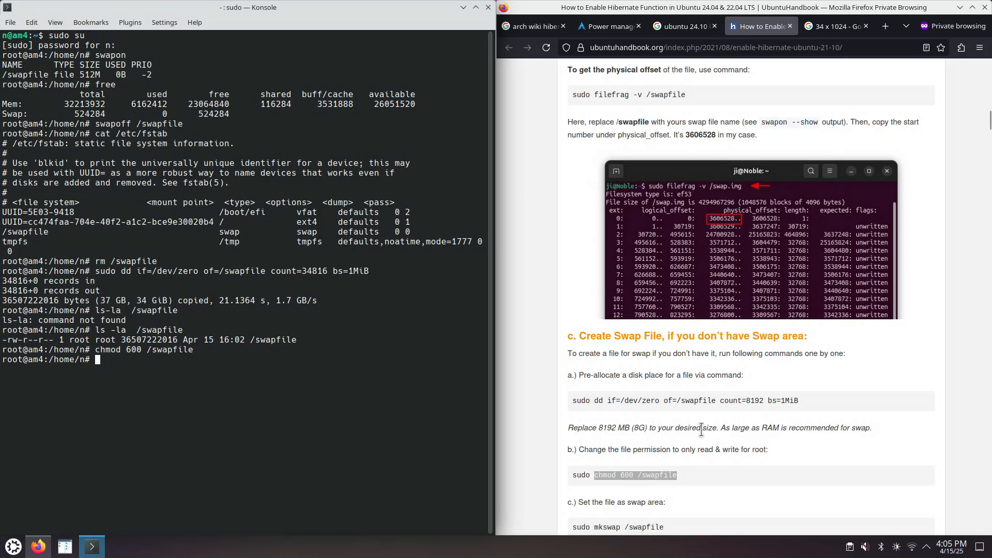
pyautogui.moveTo(715, 427)
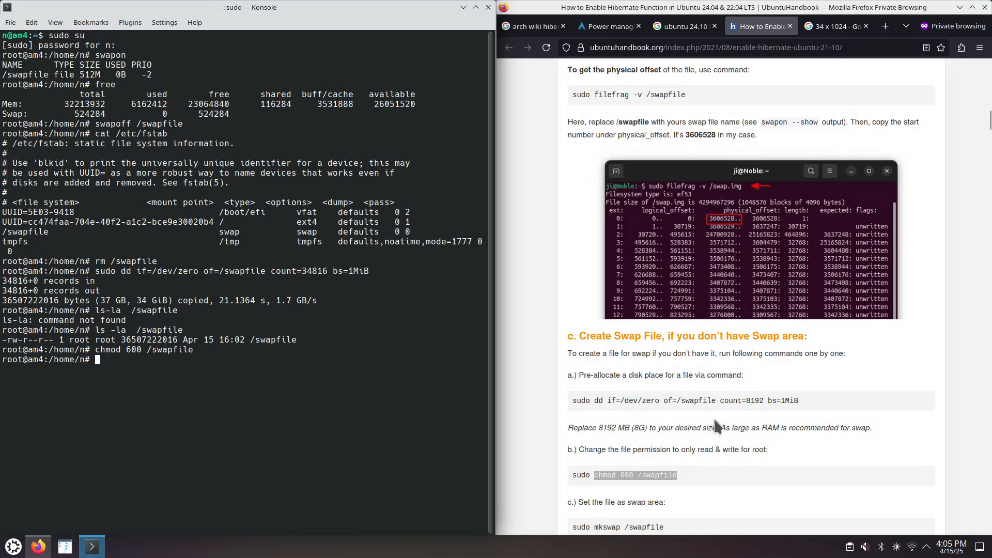
pyautogui.moveTo(716, 424)
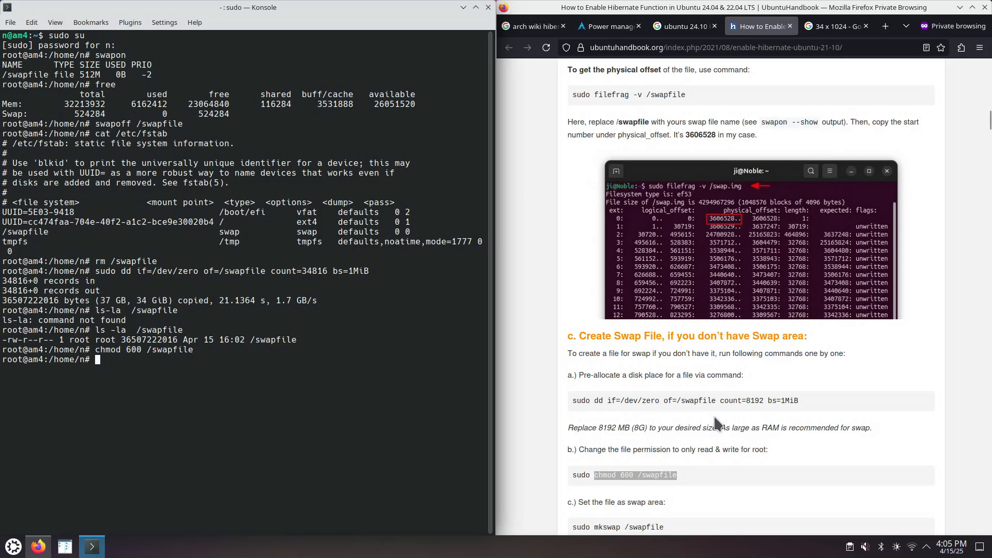
# Step: Run mkswap and swapon on /swapfile, then list active swap showing the 34G file
pyautogui.scroll(-3)
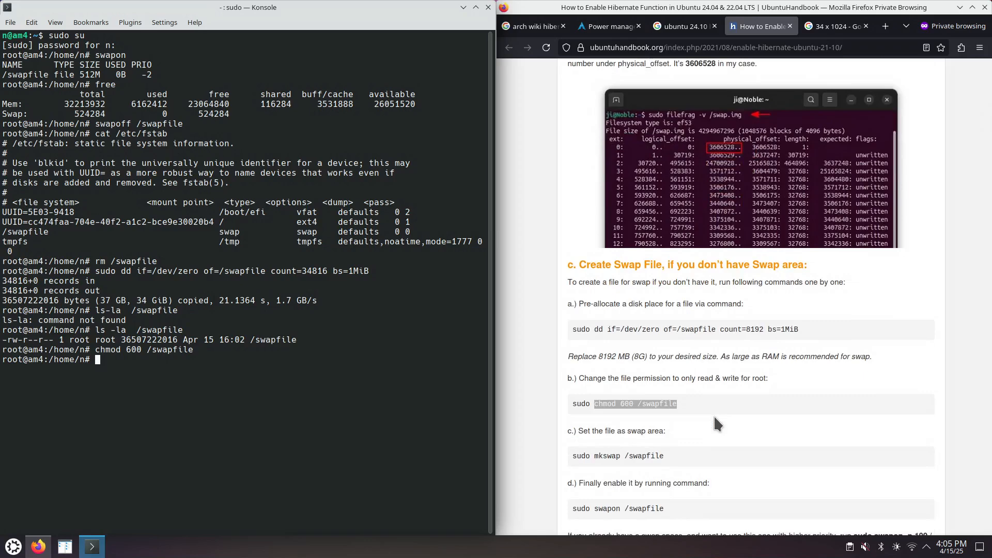
pyautogui.moveTo(593, 456)
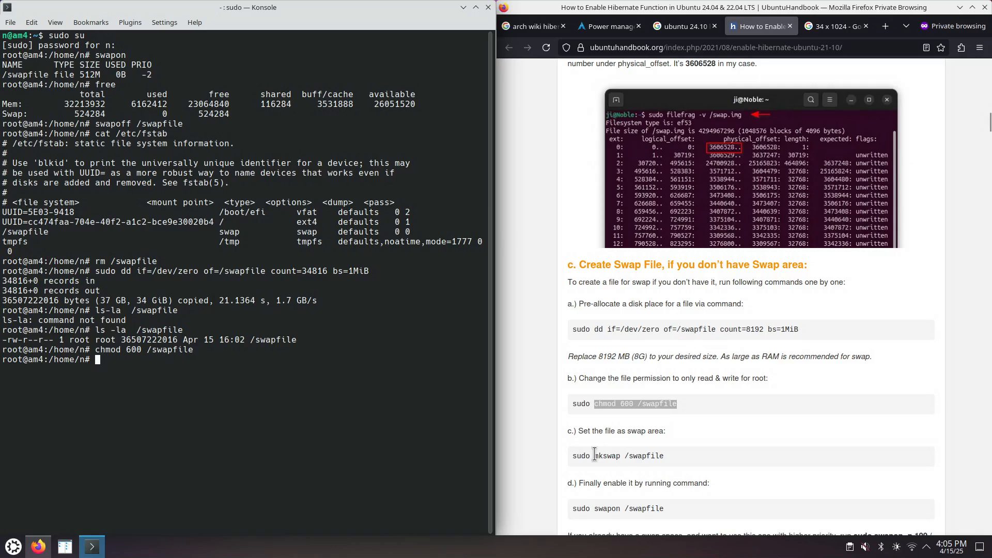
pyautogui.write('mkswap /swapfile')
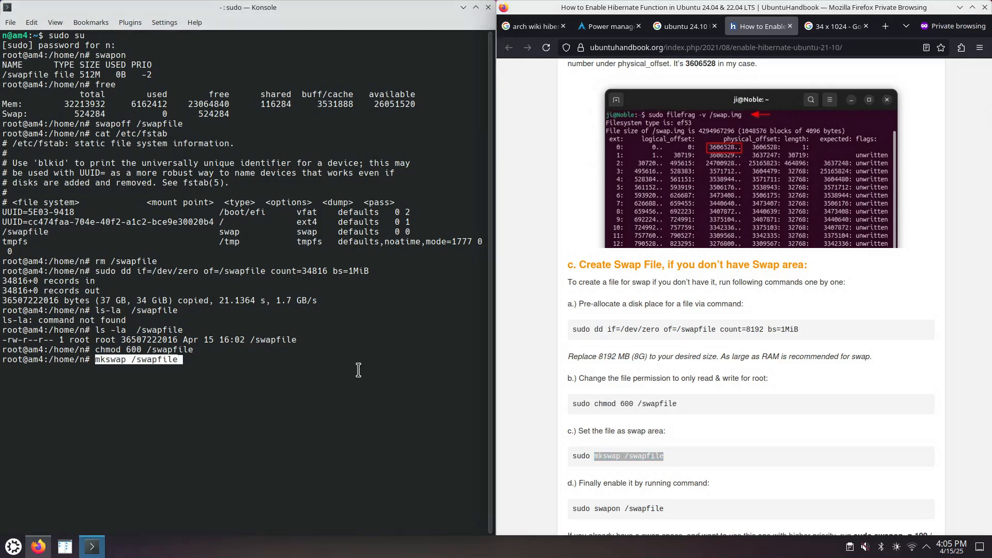
pyautogui.press('Return')
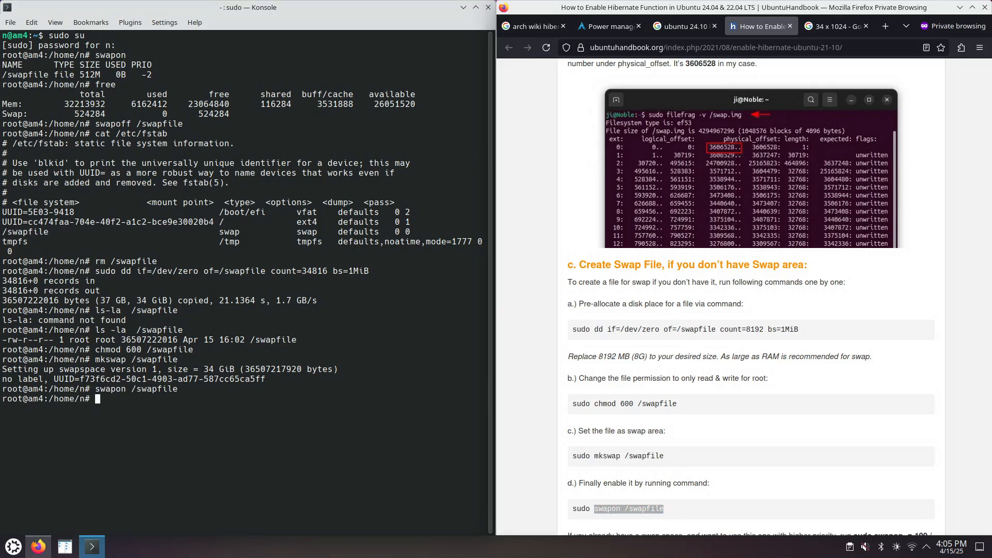
pyautogui.moveTo(396, 343)
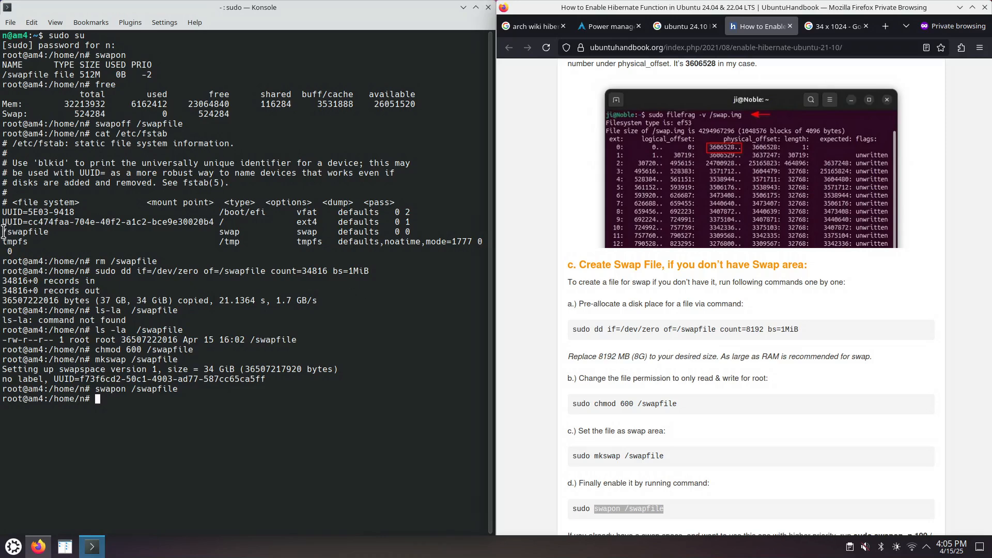
pyautogui.moveTo(187, 409)
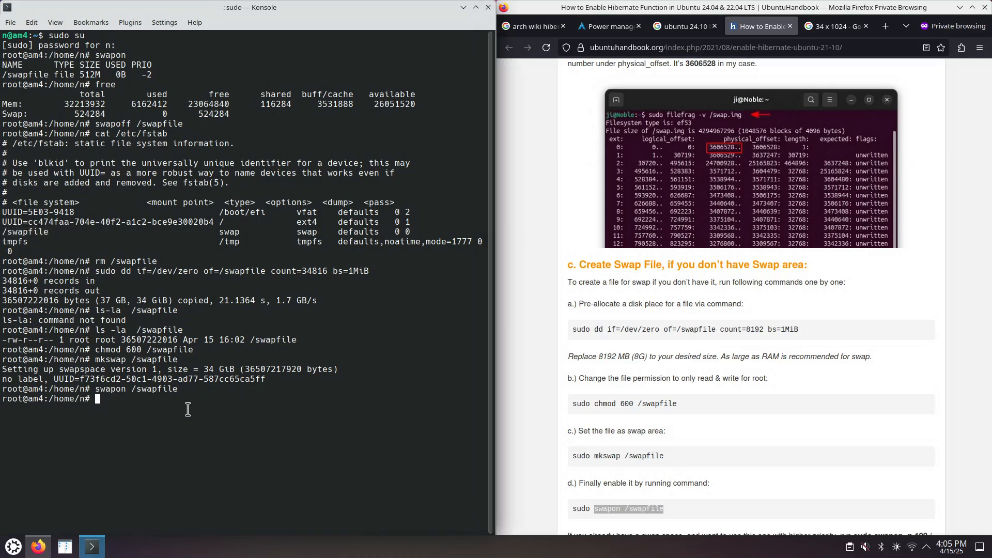
pyautogui.write('swa')
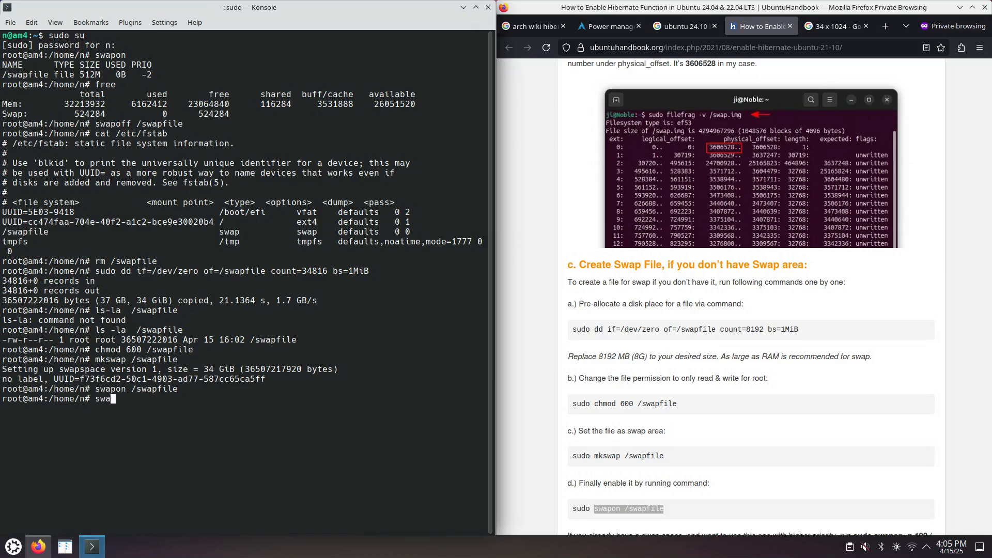
pyautogui.press('Return')
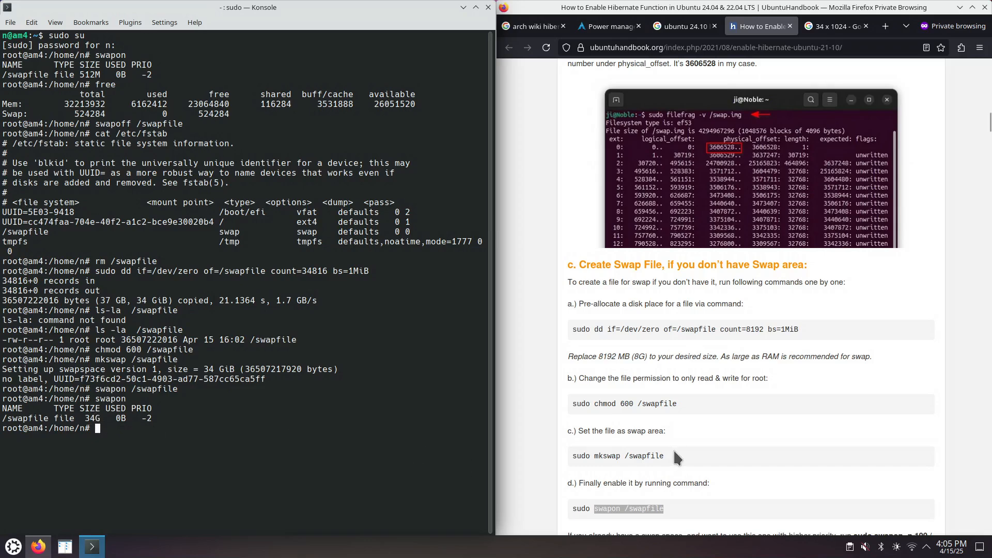
# Step: Scroll further down the UbuntuHandbook hibernate guide
pyautogui.scroll(-3)
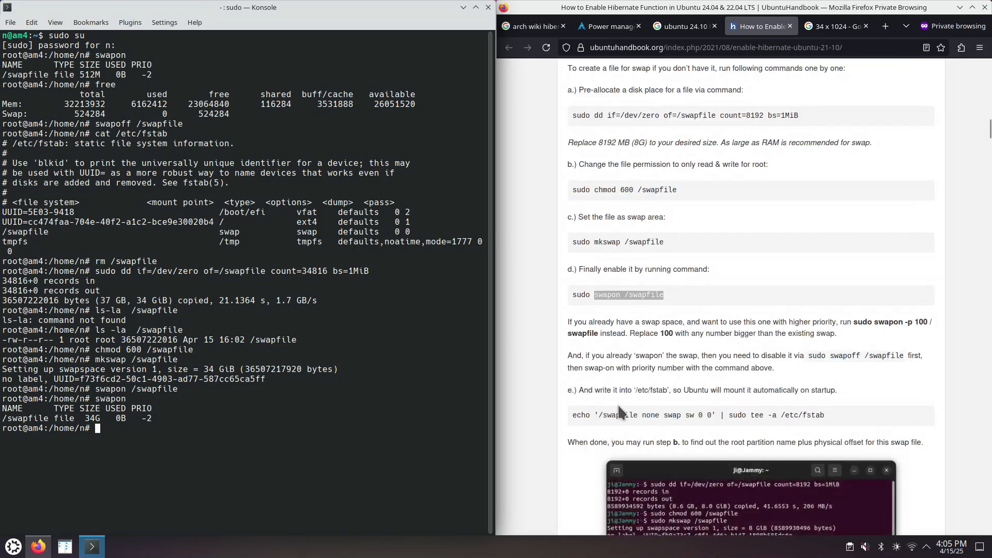
pyautogui.scroll(-3)
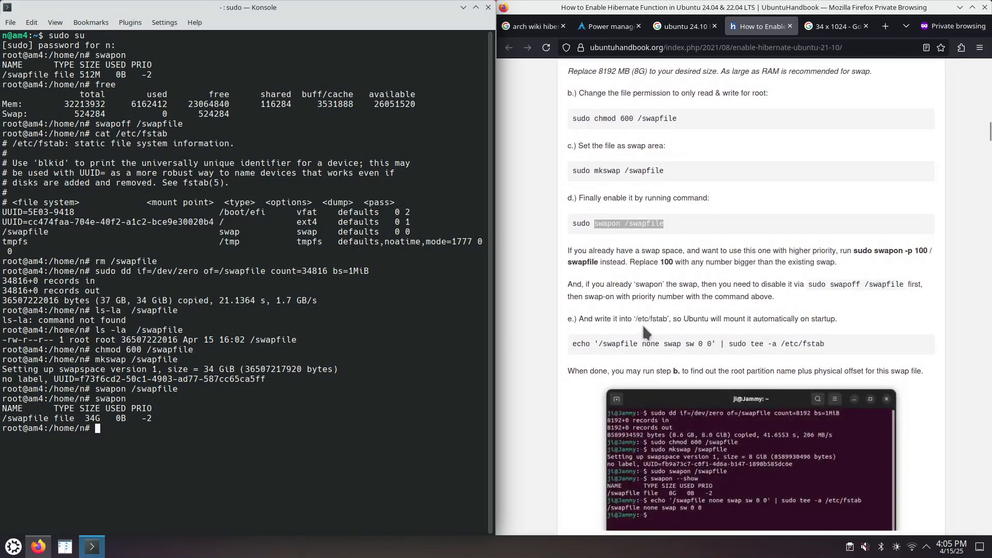
pyautogui.scroll(-3)
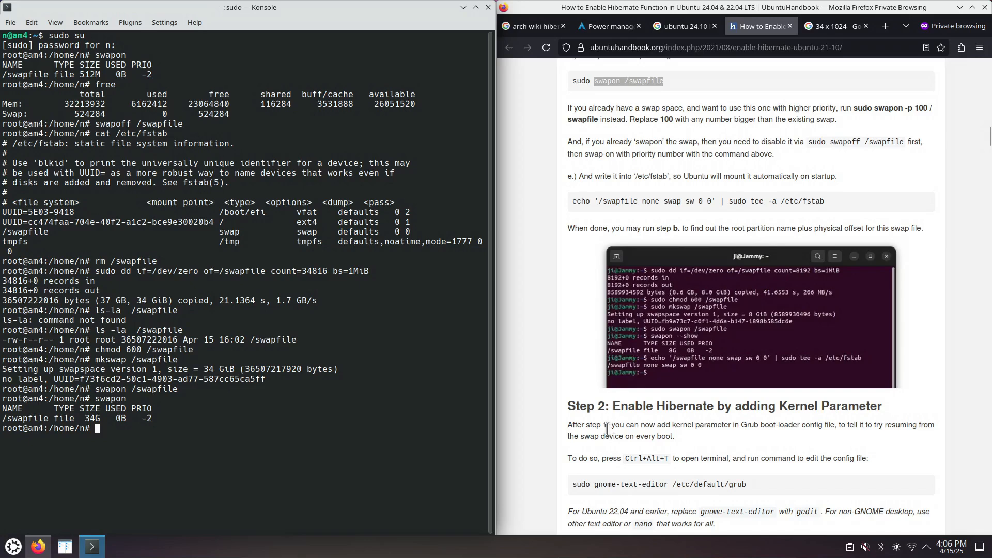
pyautogui.scroll(-3)
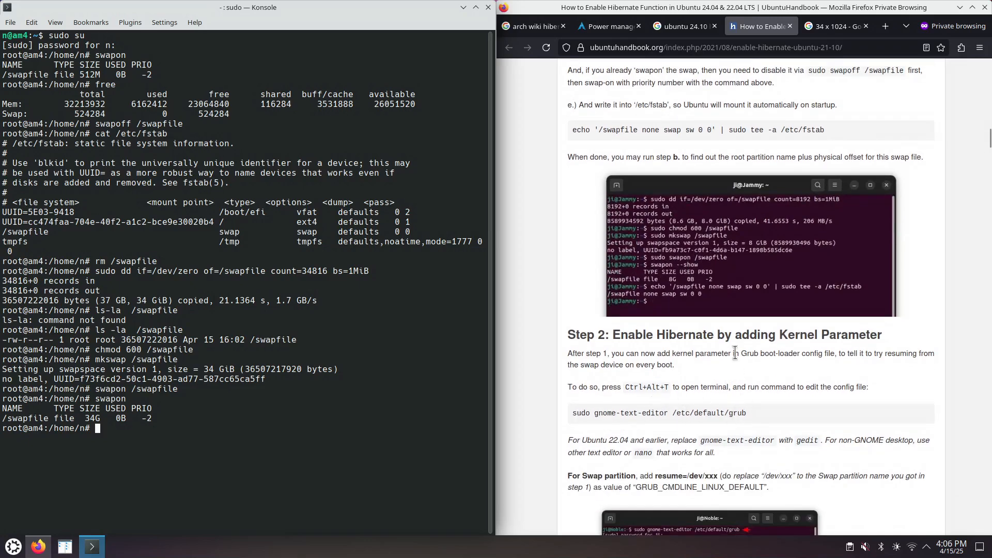
pyautogui.moveTo(752, 384)
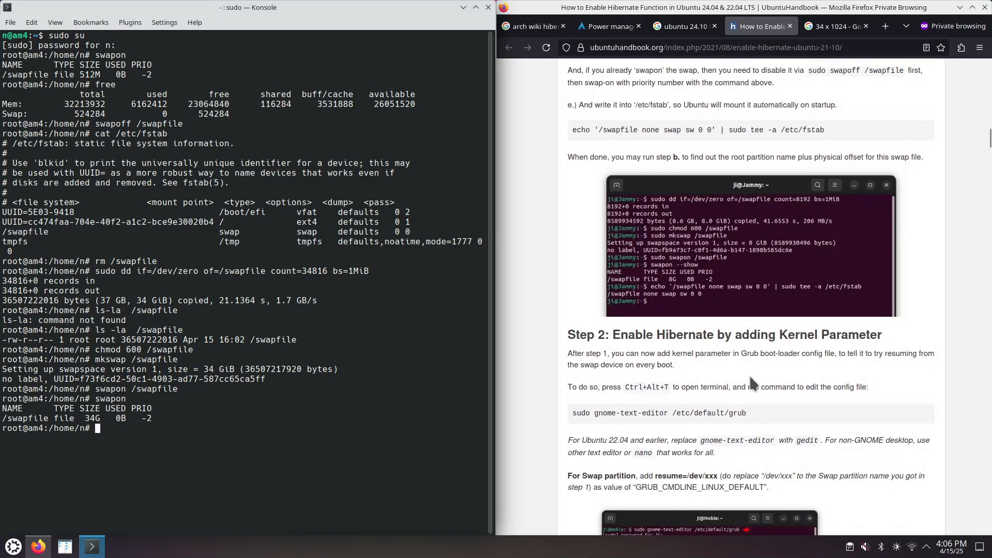
pyautogui.scroll(-3)
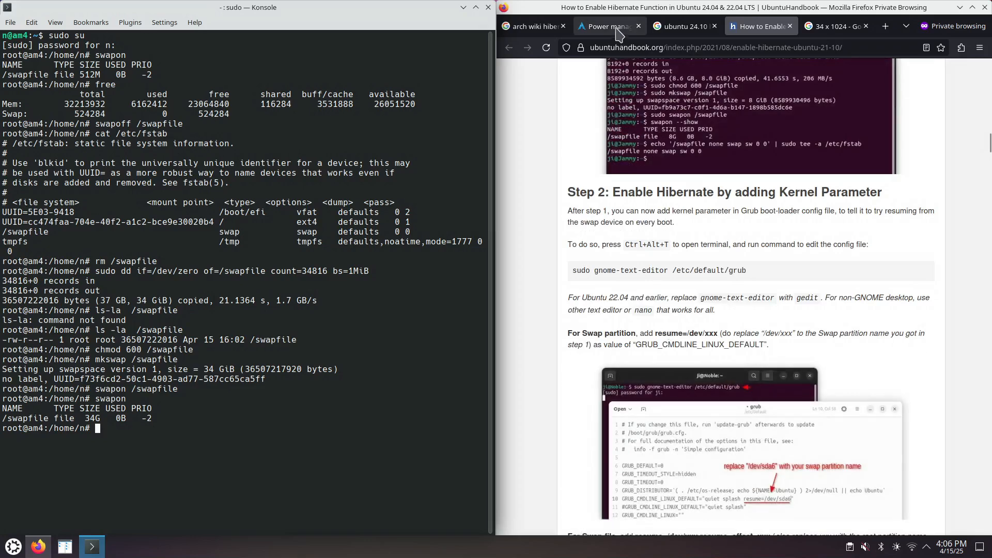
# Step: Scroll the ArchWiki page to '4.3 Pass hibernate location to initramfs' and select a passage
pyautogui.click(606, 26)
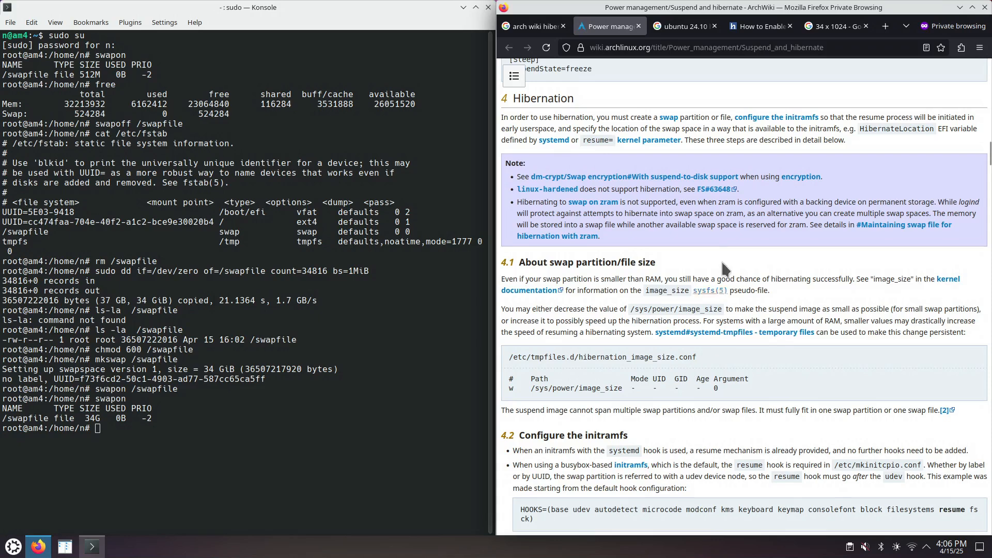
pyautogui.moveTo(705, 292)
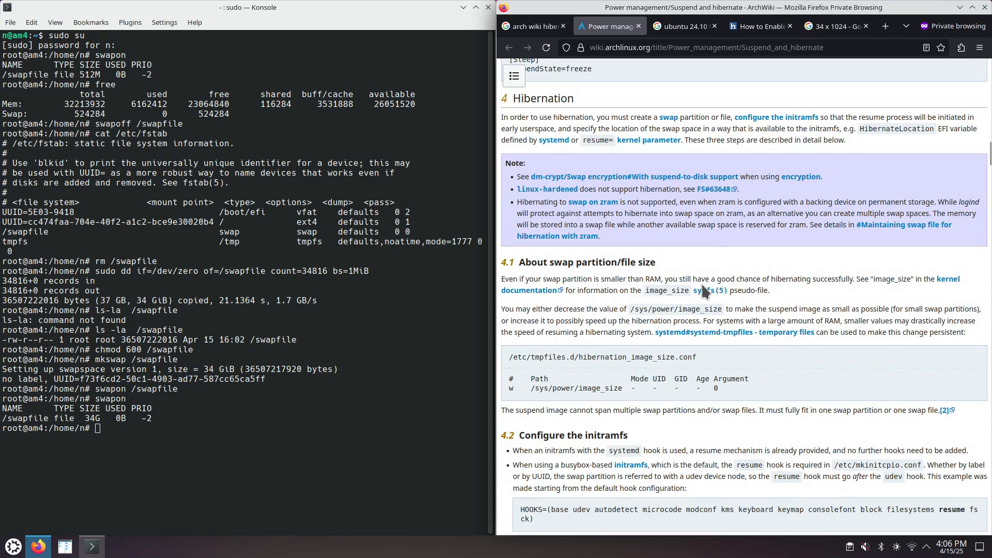
pyautogui.moveTo(709, 370)
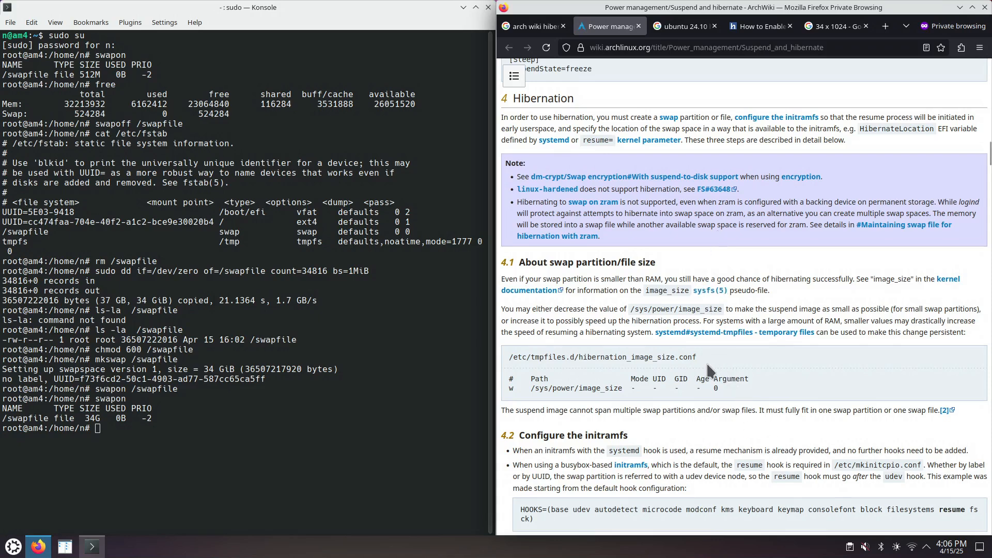
pyautogui.scroll(-3)
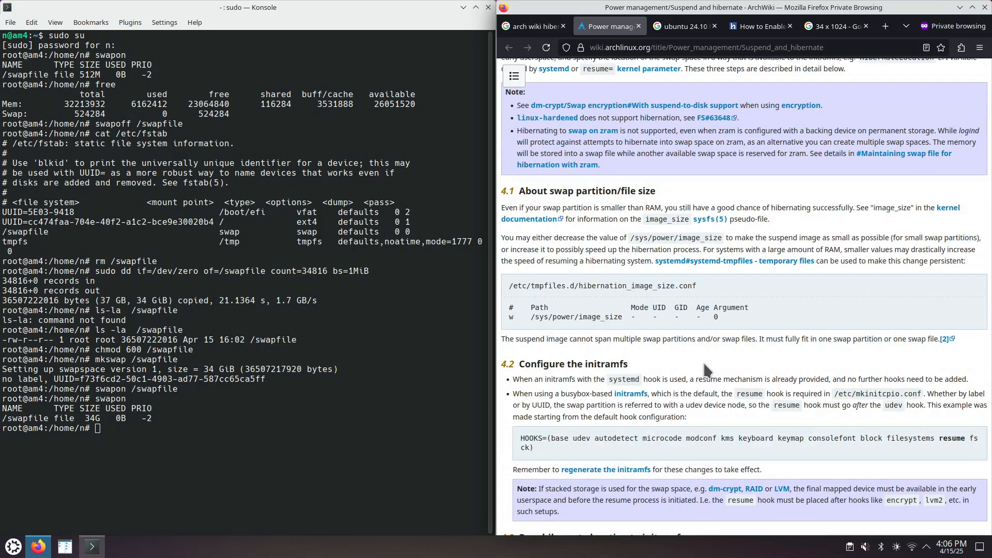
pyautogui.scroll(-3)
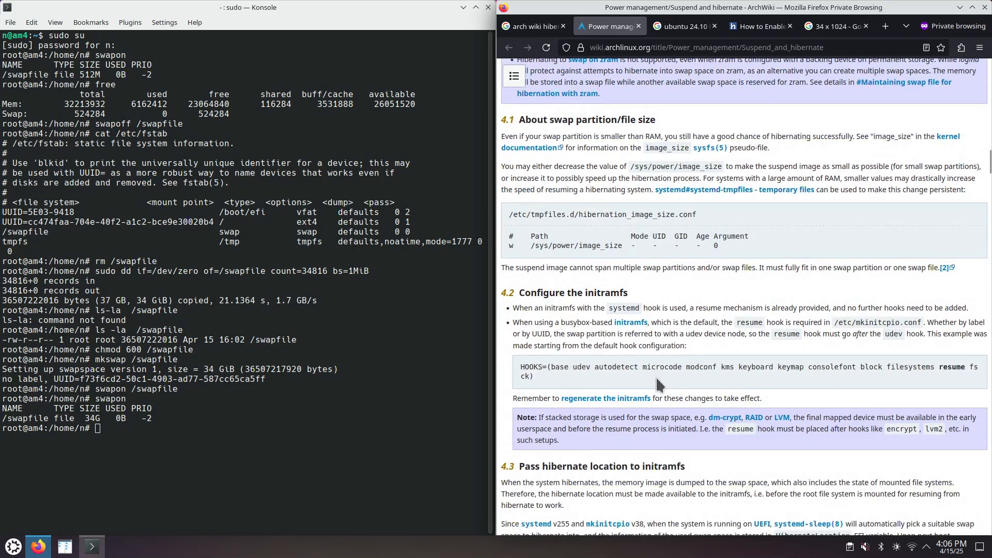
pyautogui.scroll(-3)
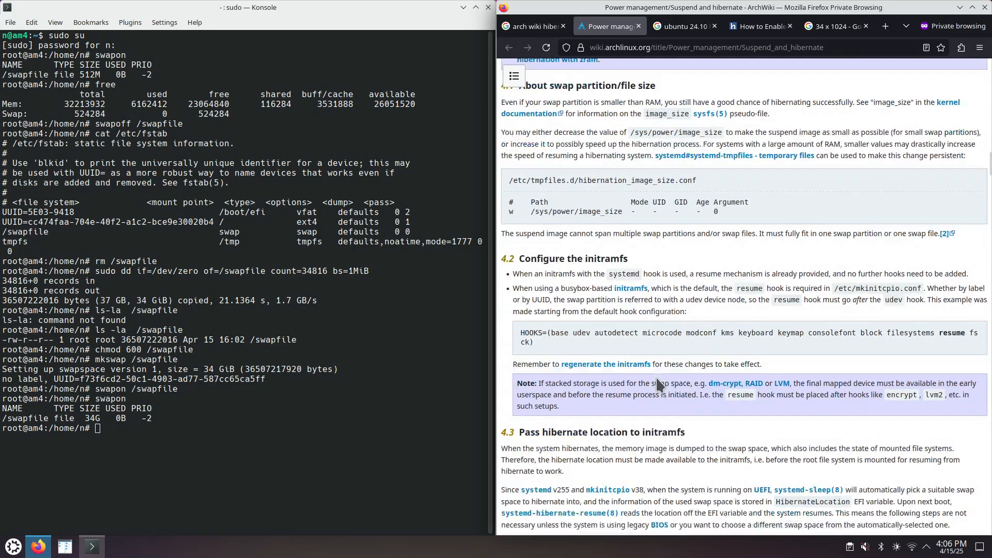
pyautogui.scroll(-3)
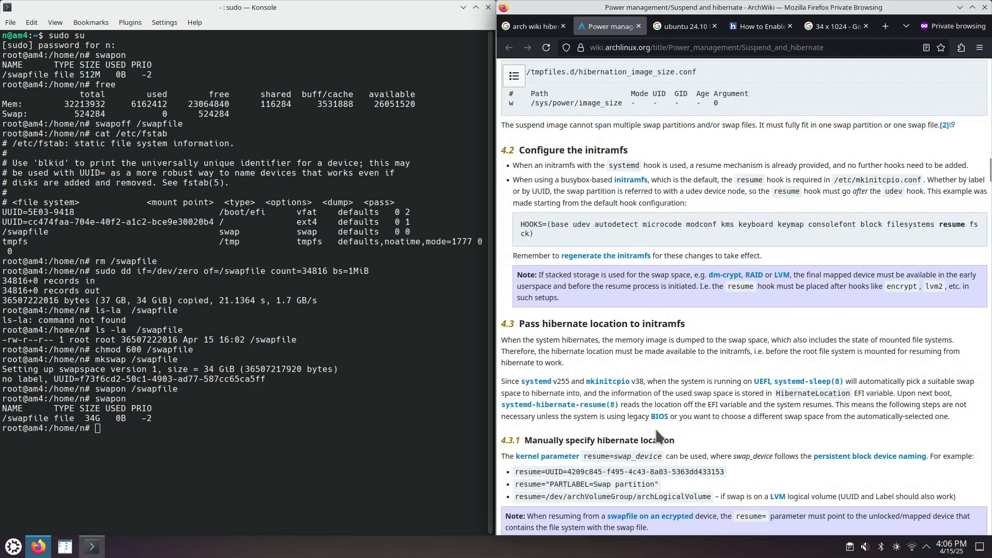
pyautogui.scroll(-3)
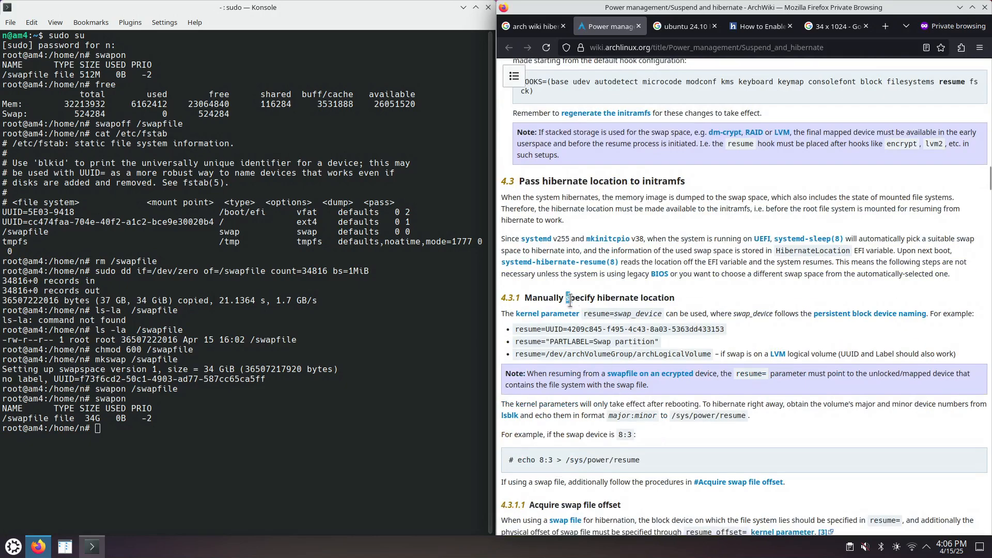
pyautogui.moveTo(566, 298); pyautogui.dragTo(694, 354)
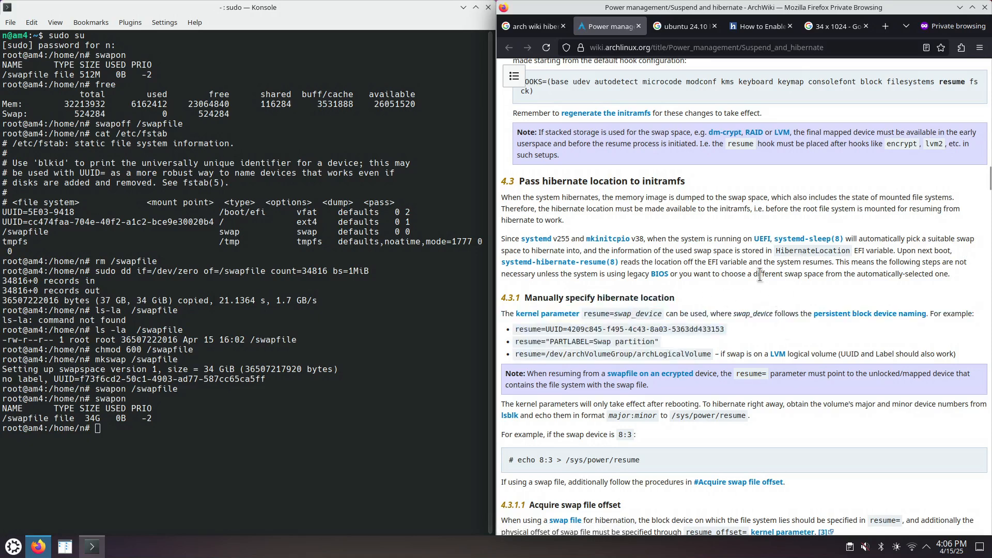
pyautogui.moveTo(535, 239)
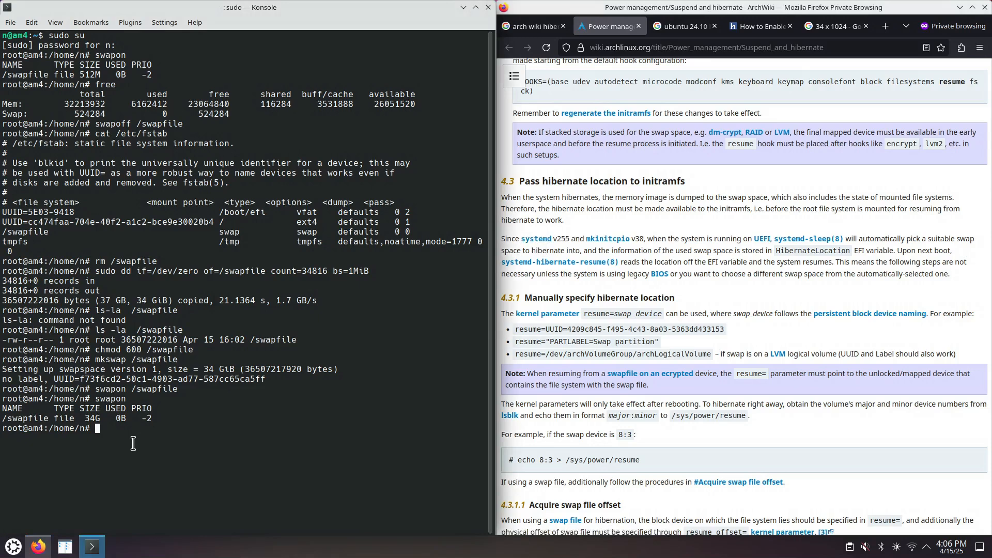
# Step: Run dpkg -l | grep systemd, confirming systemd 257.4 against ArchWiki's v255 requirement
pyautogui.write('dp')
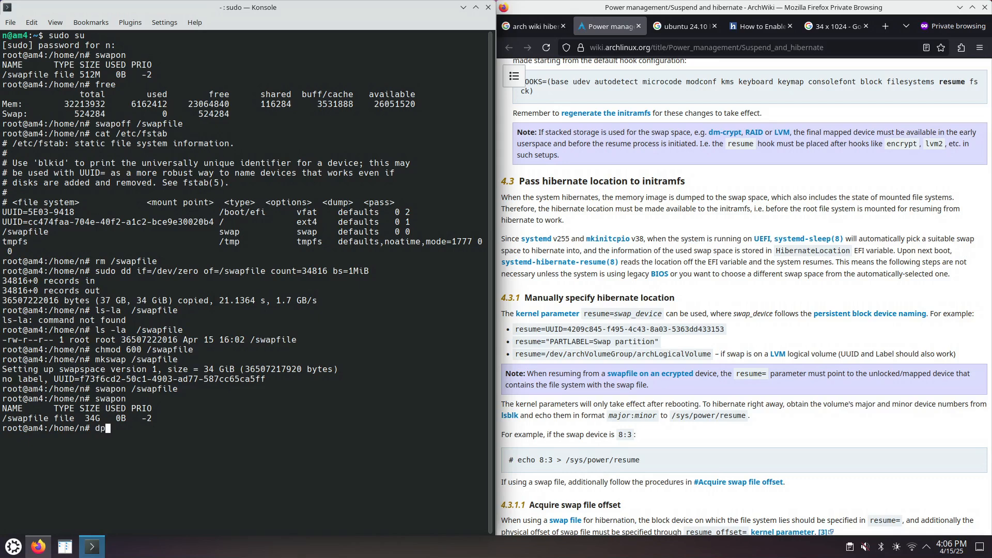
pyautogui.write('kg -')
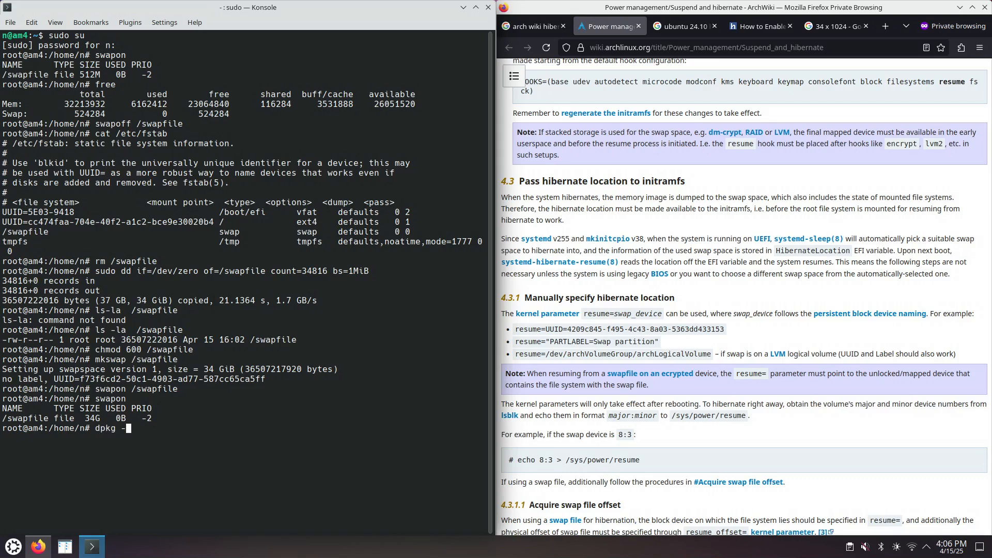
pyautogui.write('l | grep')
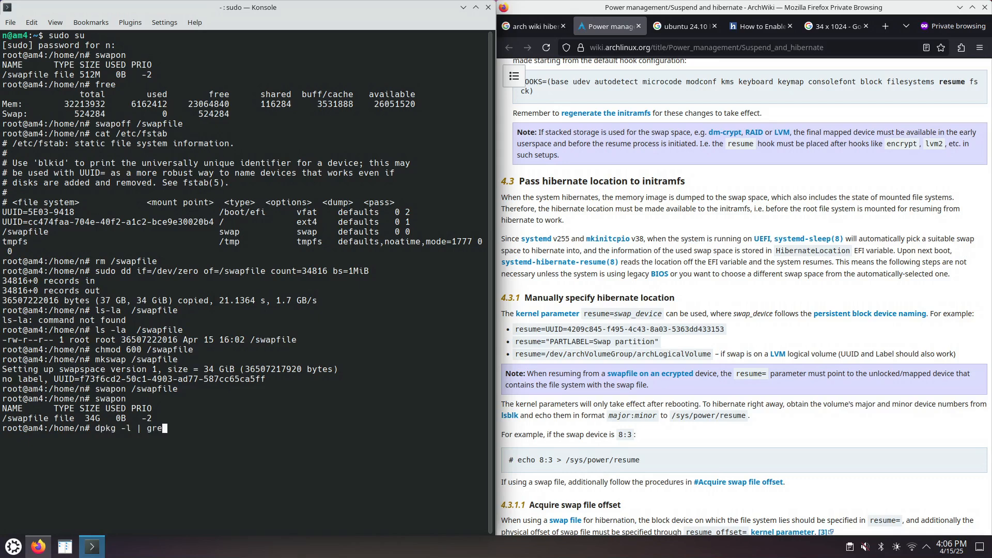
pyautogui.write('systemd')
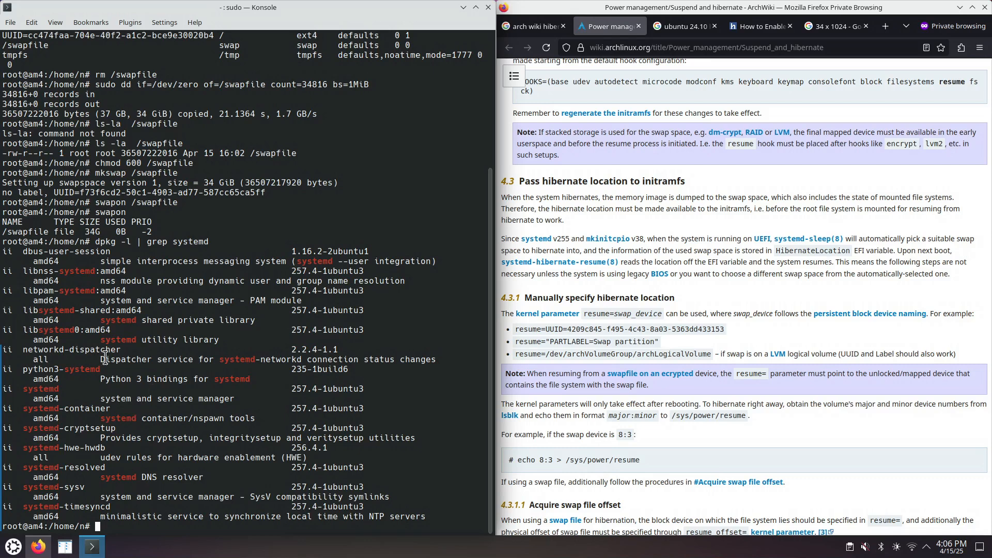
pyautogui.moveTo(395, 322)
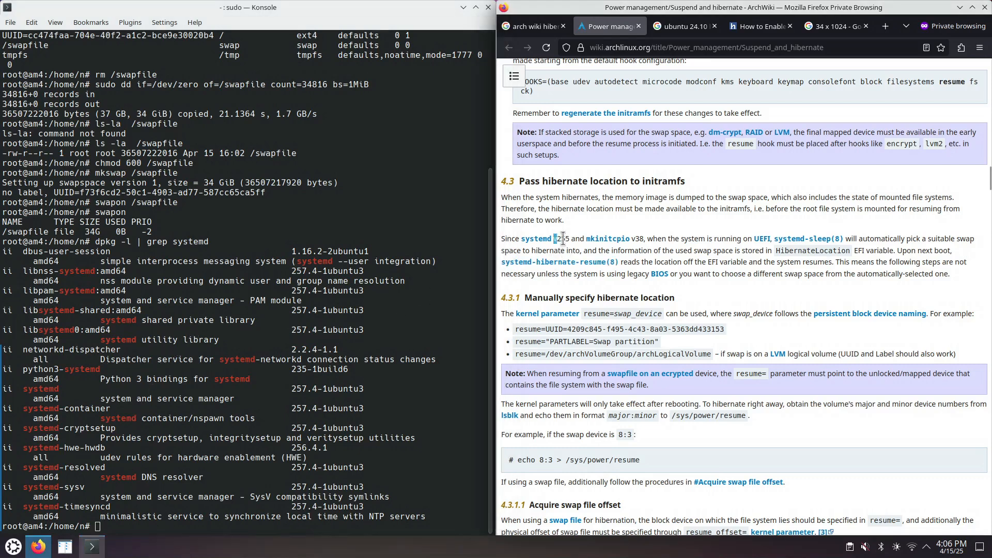
pyautogui.doubleClick(561, 239)
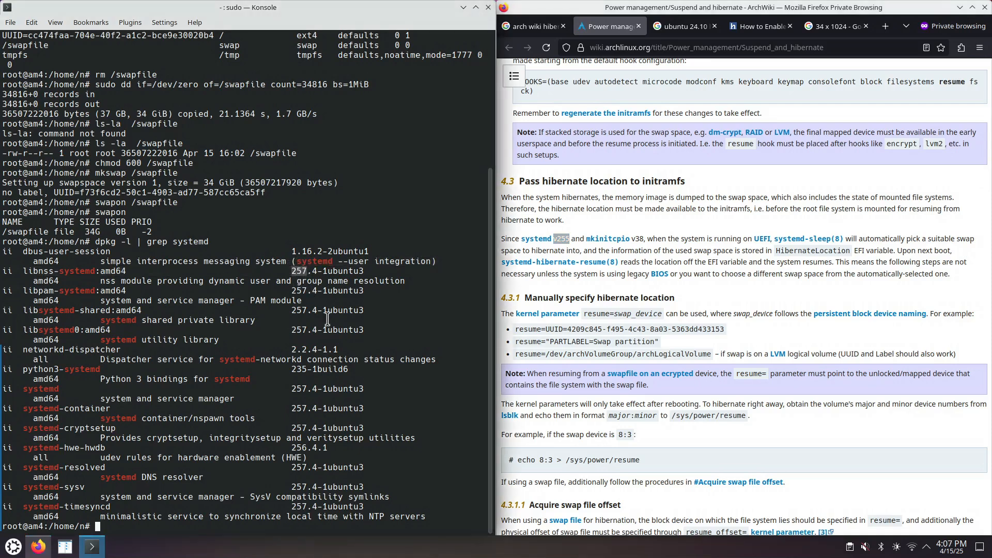
pyautogui.moveTo(346, 398)
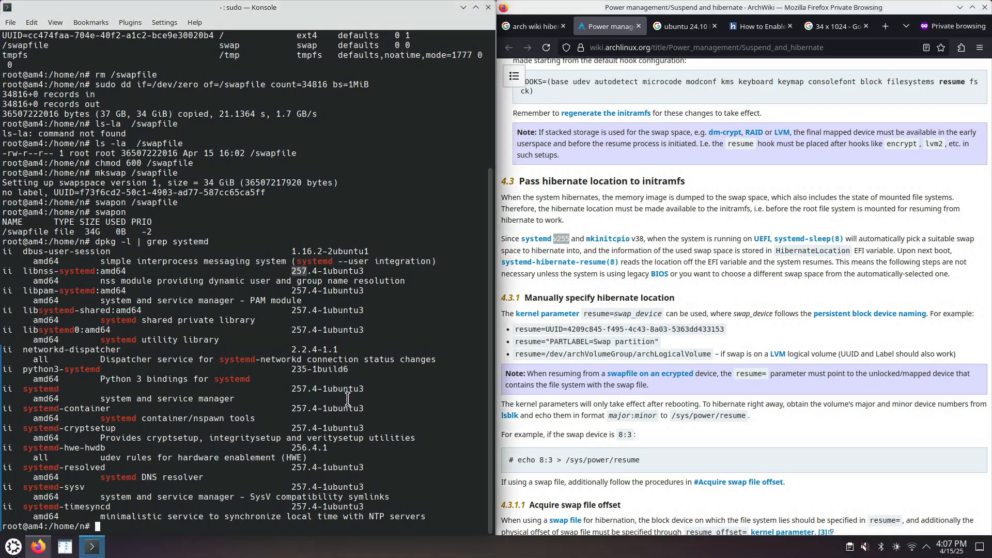
pyautogui.moveTo(634, 246)
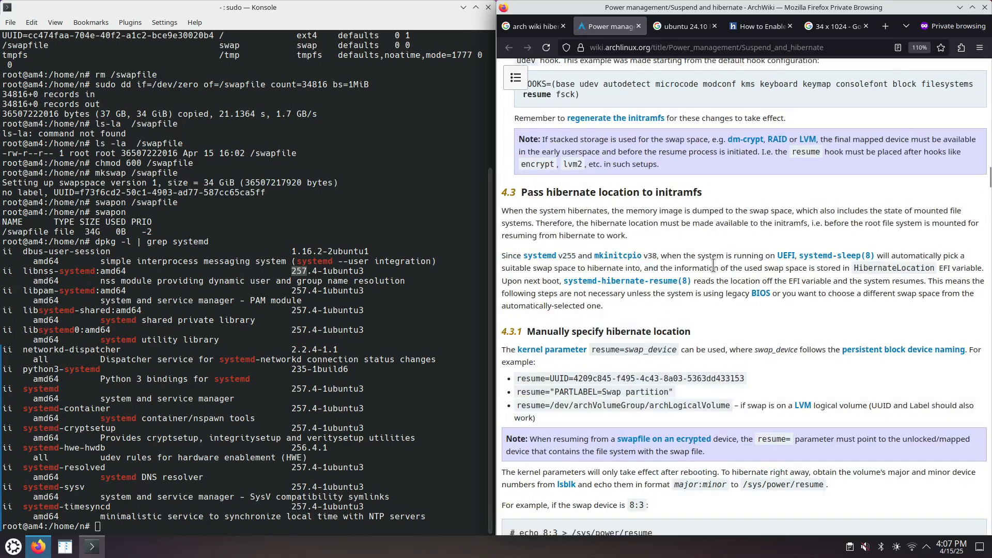
pyautogui.moveTo(761, 293)
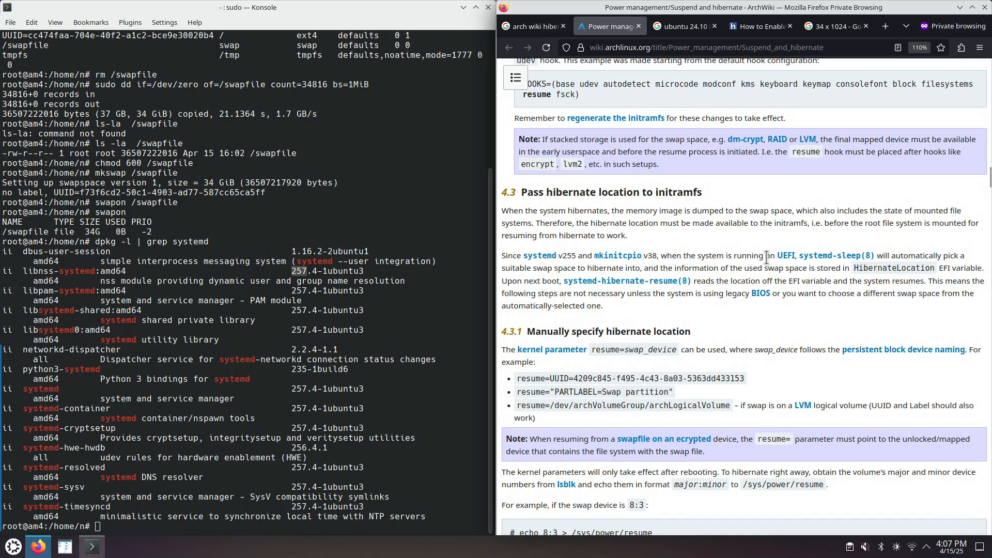
pyautogui.moveTo(569, 258)
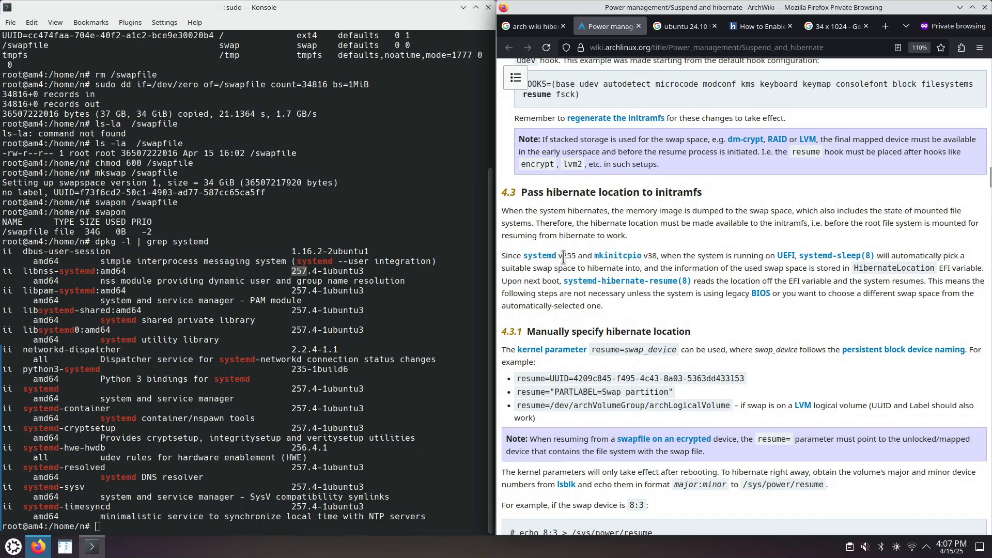
# Step: Read ArchWiki's HibernateLocation and swap file offset sections, then return to UbuntuHandbook
pyautogui.doubleClick(569, 255)
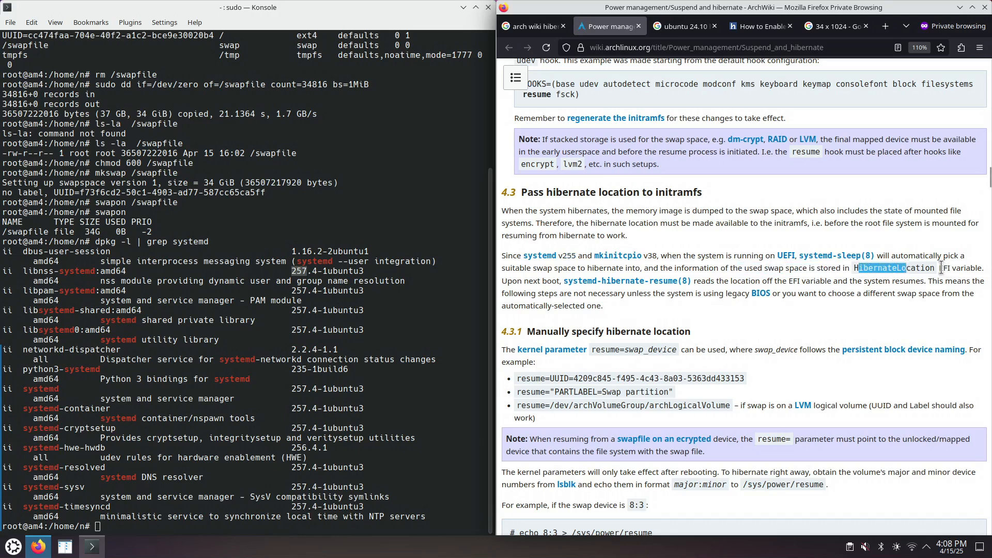
pyautogui.moveTo(620, 282)
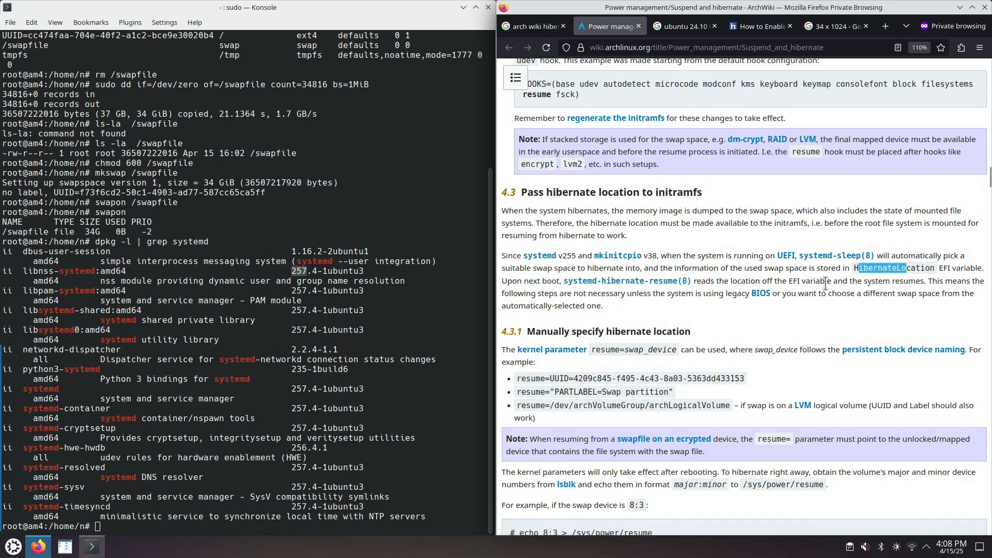
pyautogui.moveTo(899, 272)
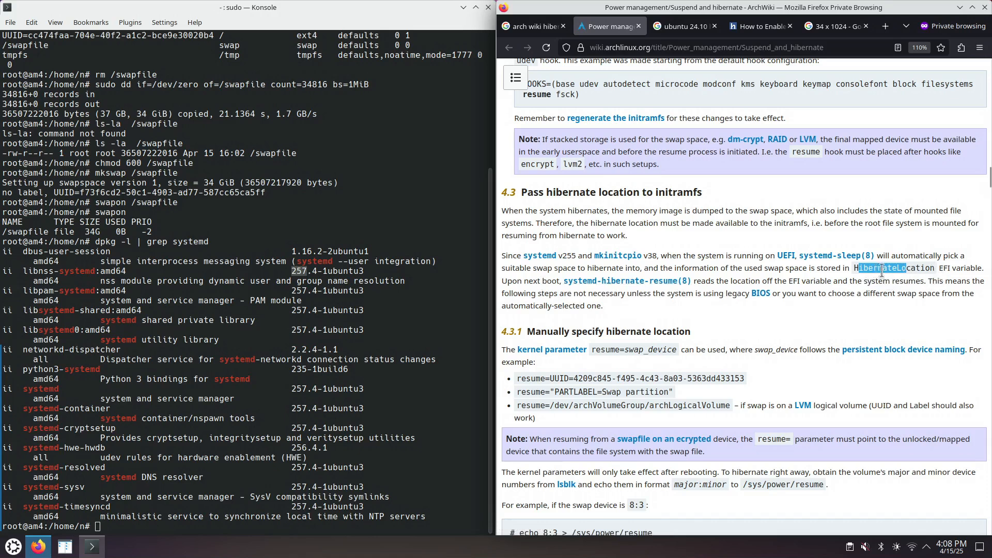
pyautogui.moveTo(770, 285)
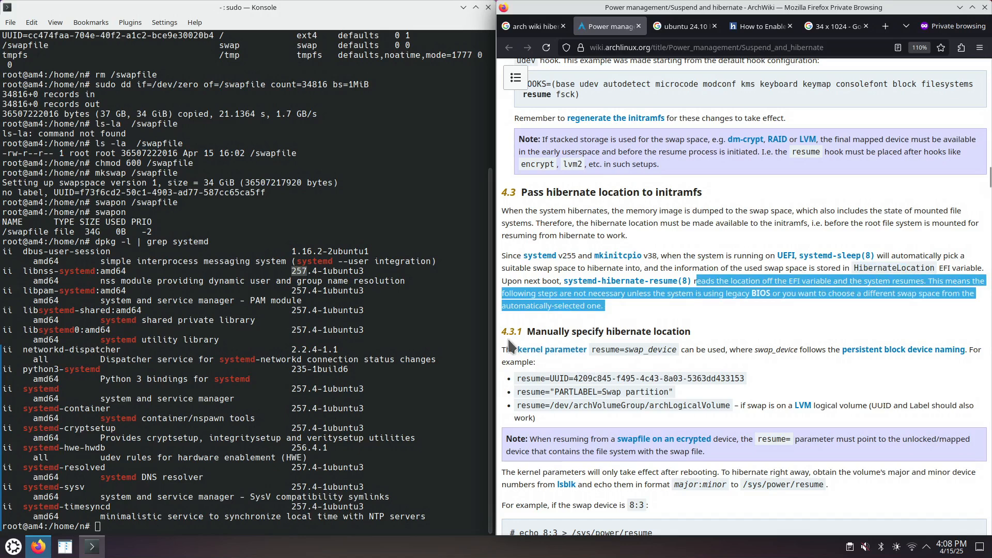
pyautogui.moveTo(531, 326)
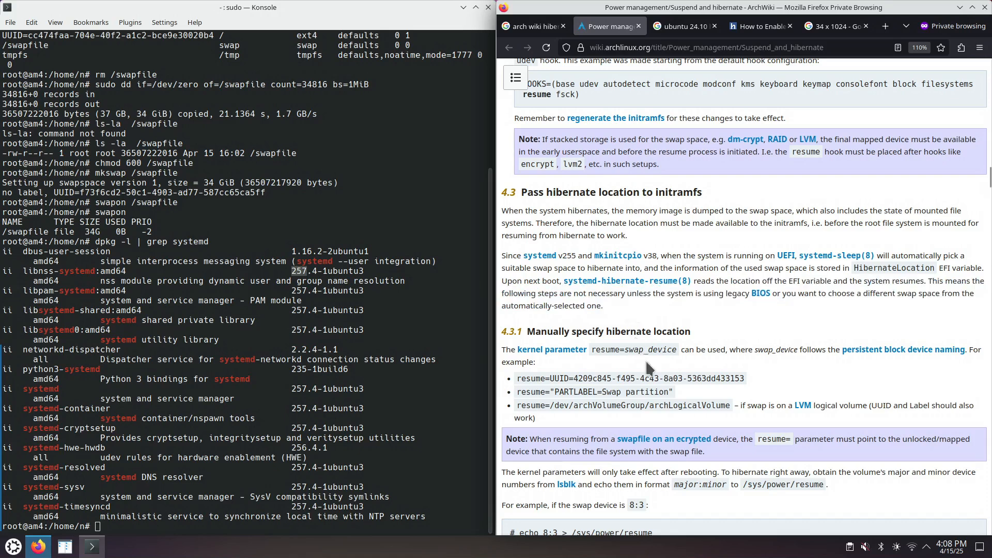
pyautogui.moveTo(739, 355)
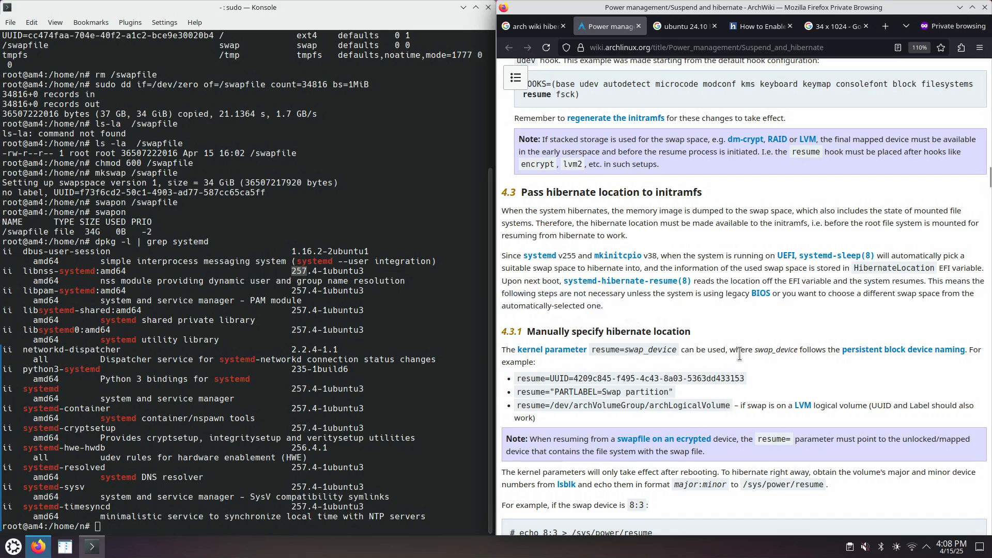
pyautogui.scroll(-3)
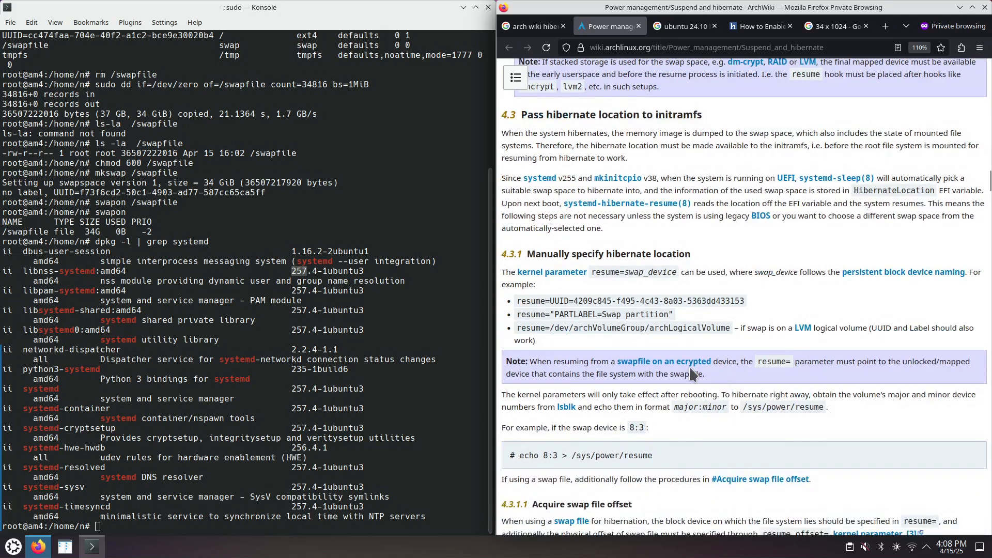
pyautogui.scroll(-3)
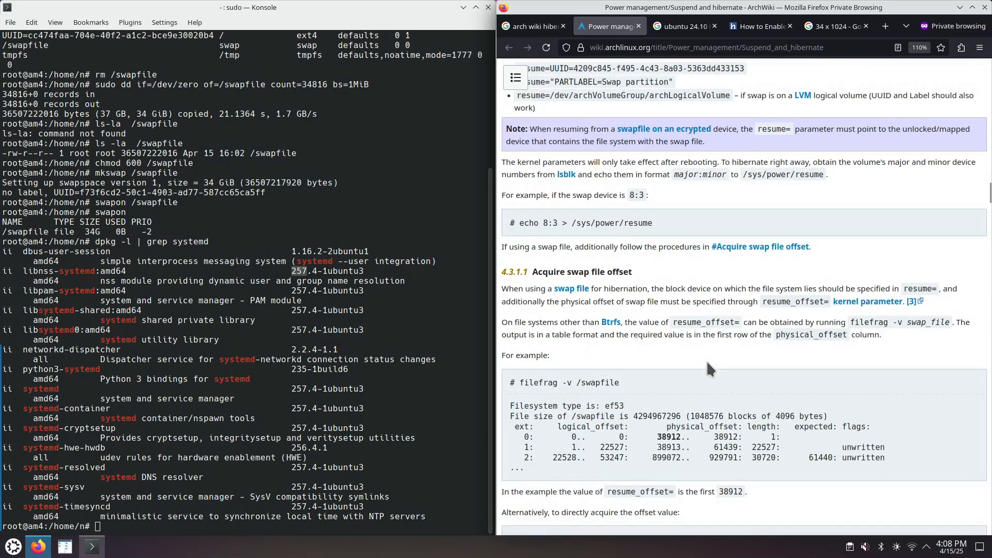
pyautogui.scroll(-3)
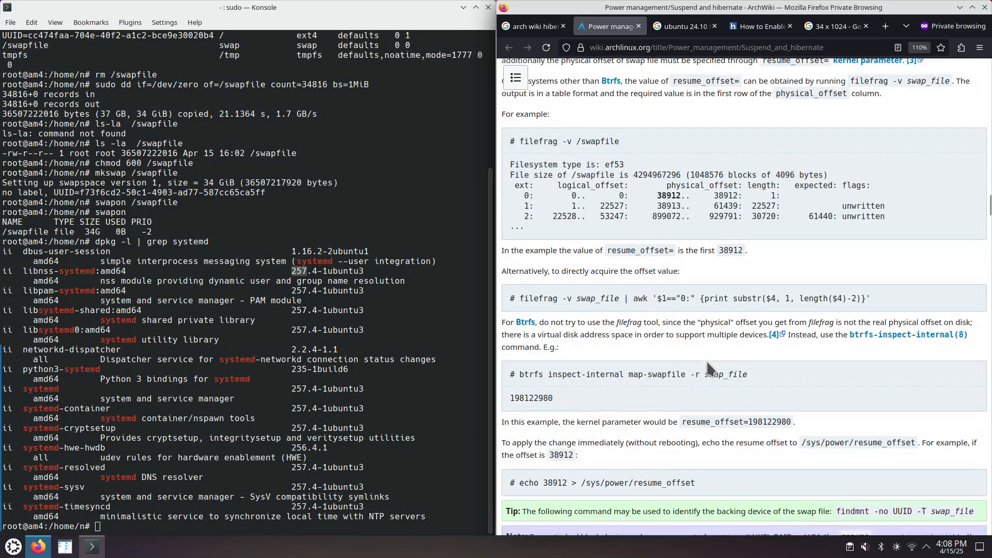
pyautogui.click(759, 26)
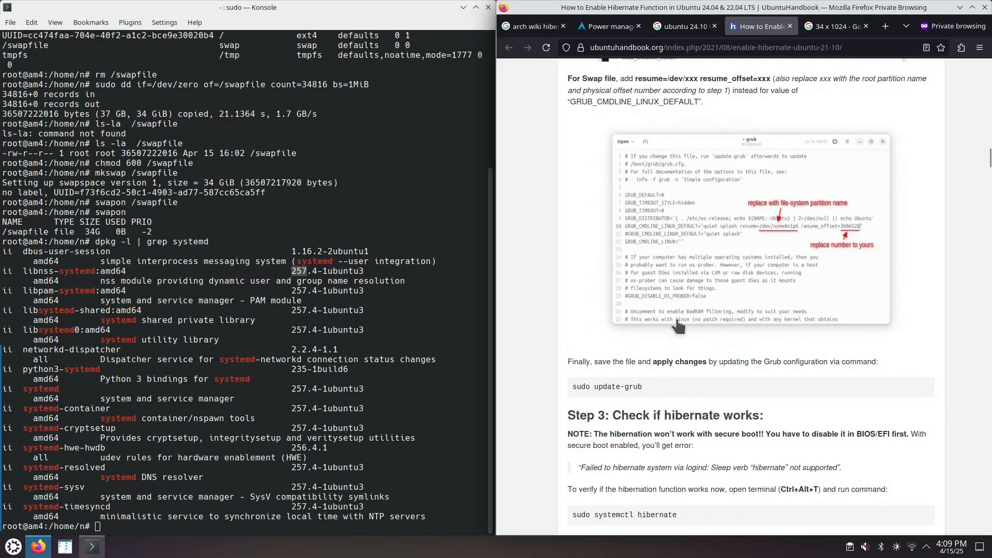
pyautogui.moveTo(750, 174)
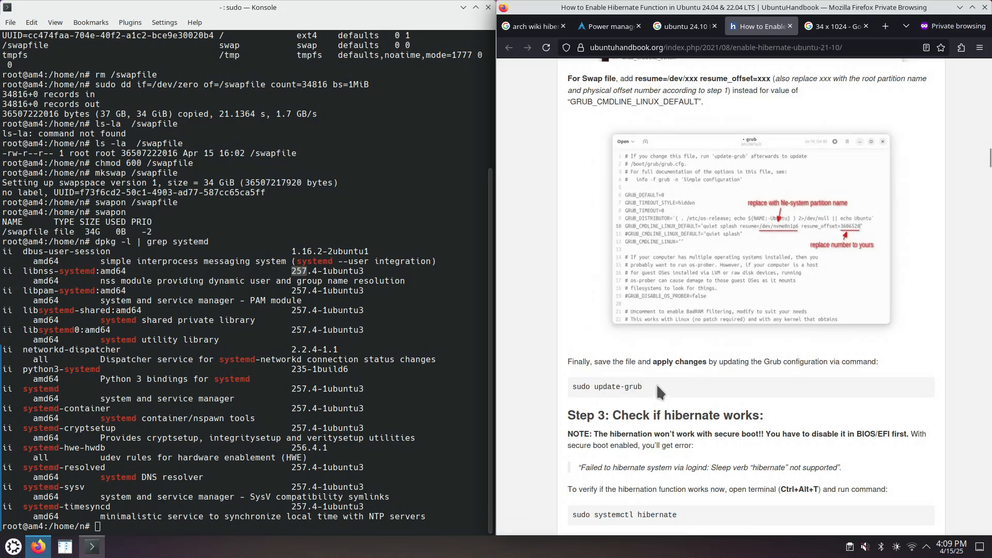
pyautogui.moveTo(640, 405)
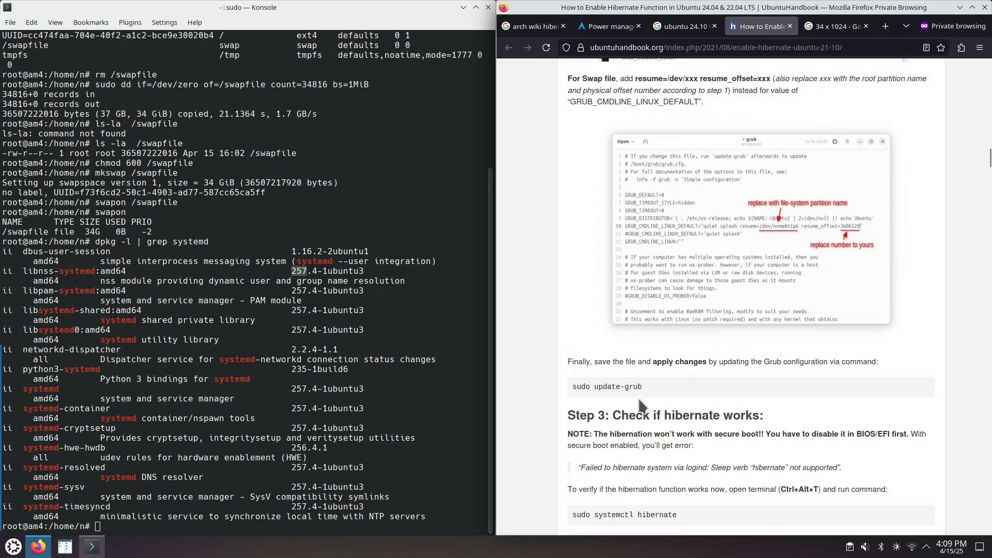
pyautogui.moveTo(634, 410)
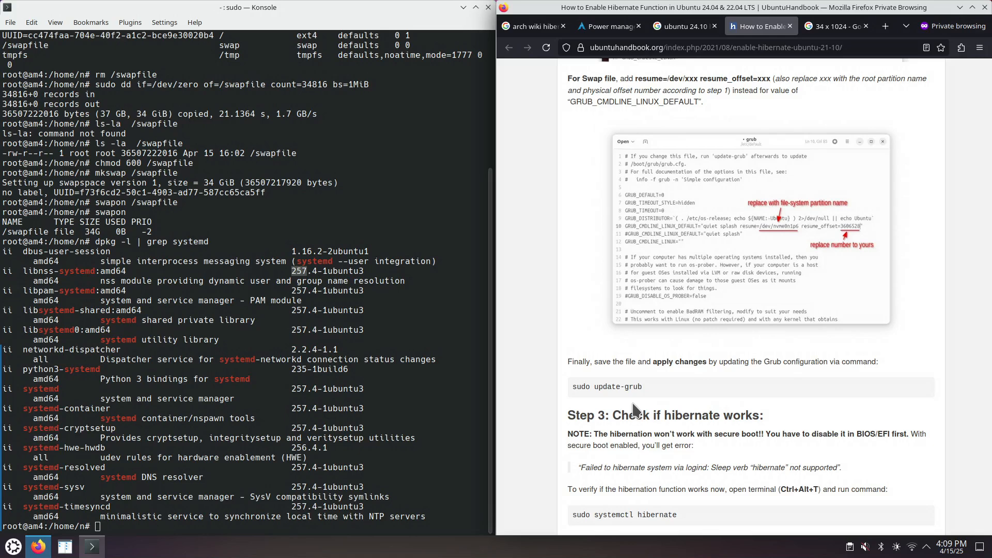
# Step: Select the guide's update-grub command and scroll to Step 3: Check if hibernate works
pyautogui.doubleClick(604, 386)
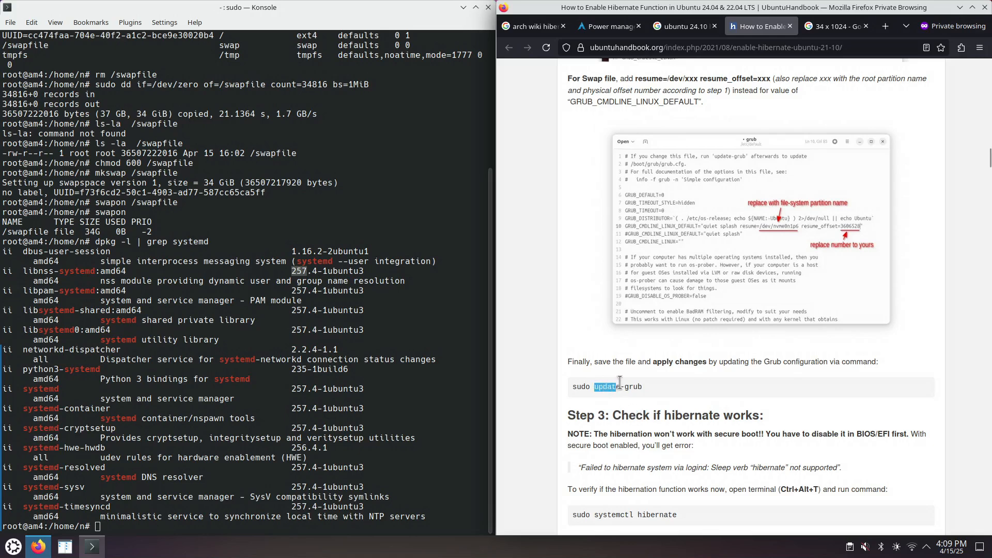
pyautogui.doubleClick(617, 387)
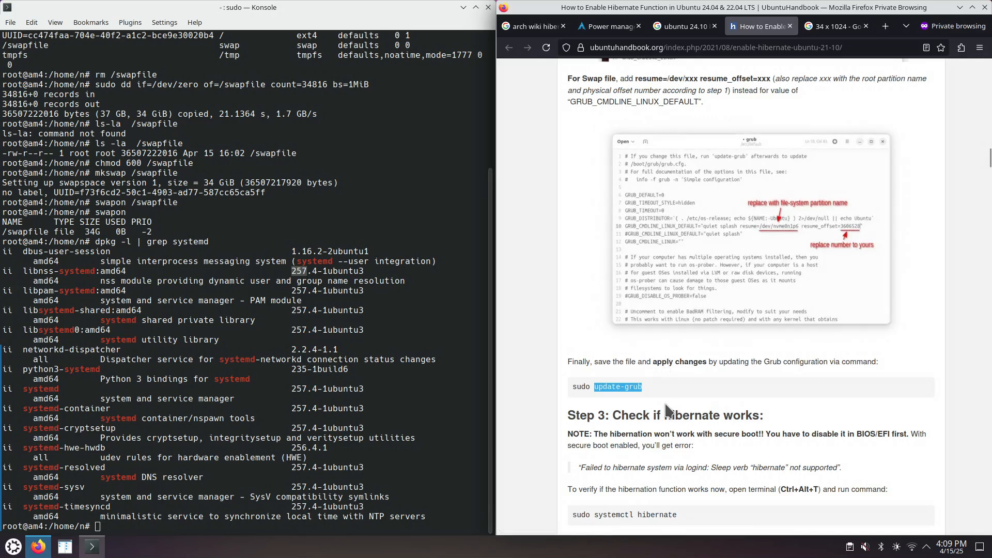
pyautogui.scroll(-3)
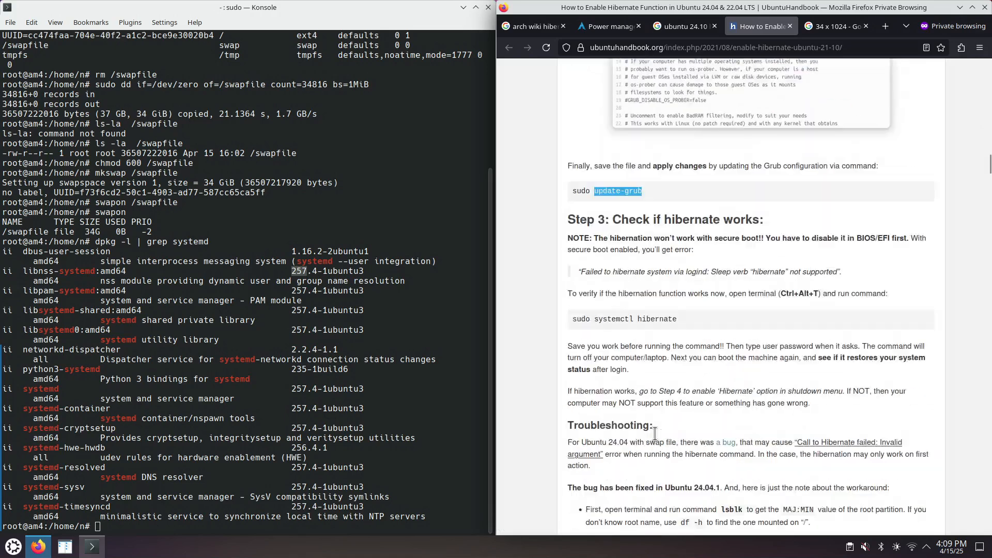
pyautogui.scroll(-3)
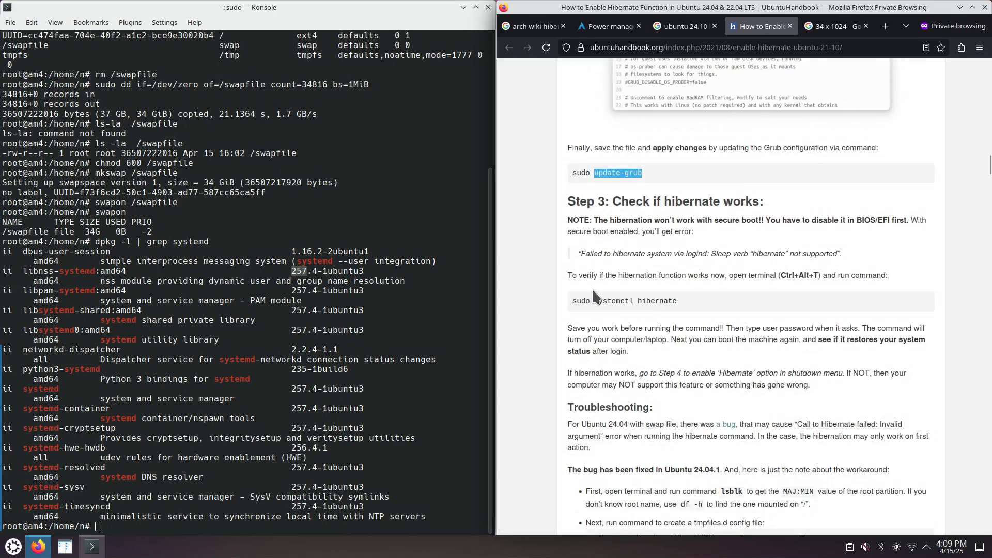
pyautogui.doubleClick(633, 301)
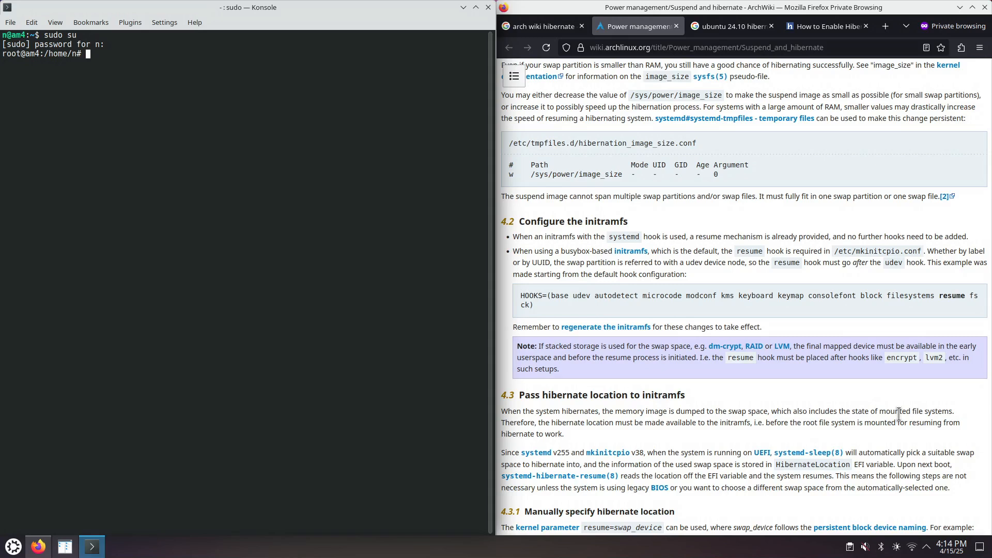
pyautogui.moveTo(805, 464)
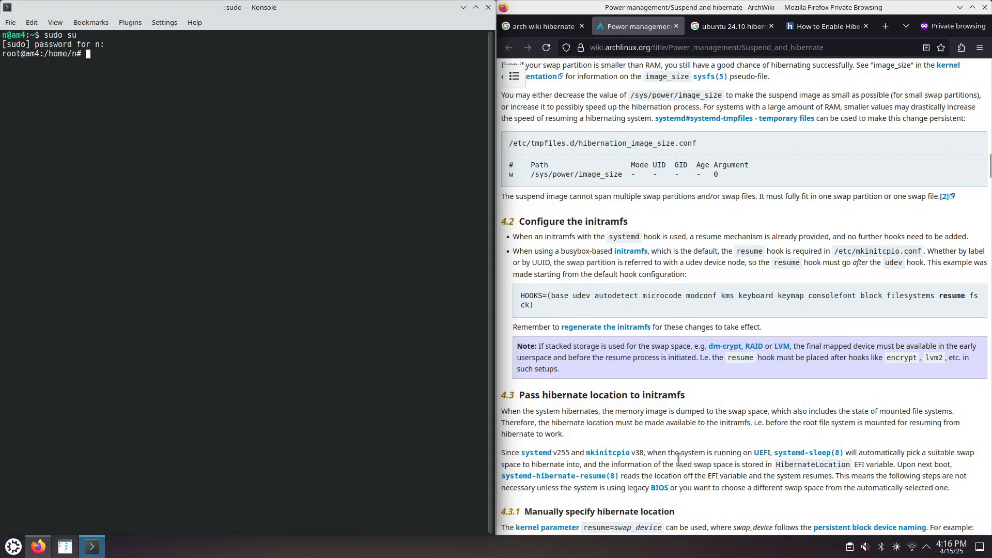
pyautogui.moveTo(512, 405)
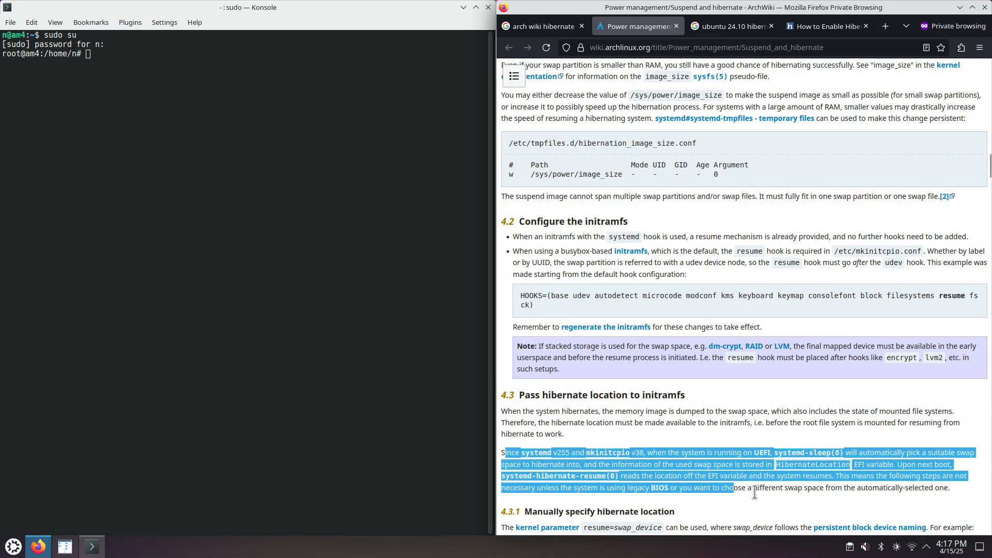
# Step: Scroll ArchWiki's hibernate location sections, then switch to UbuntuHandbook's filefrag offset step
pyautogui.click(753, 487)
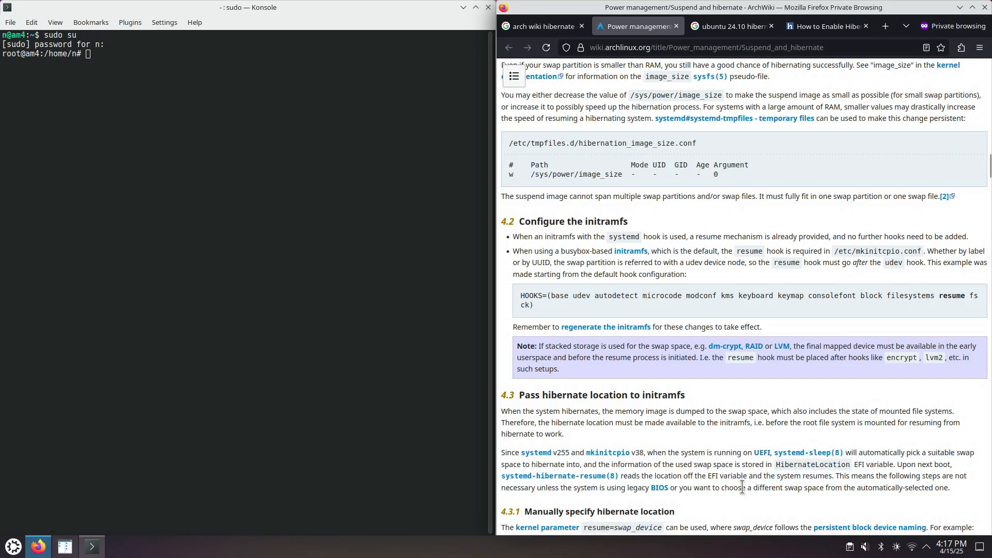
pyautogui.scroll(-3)
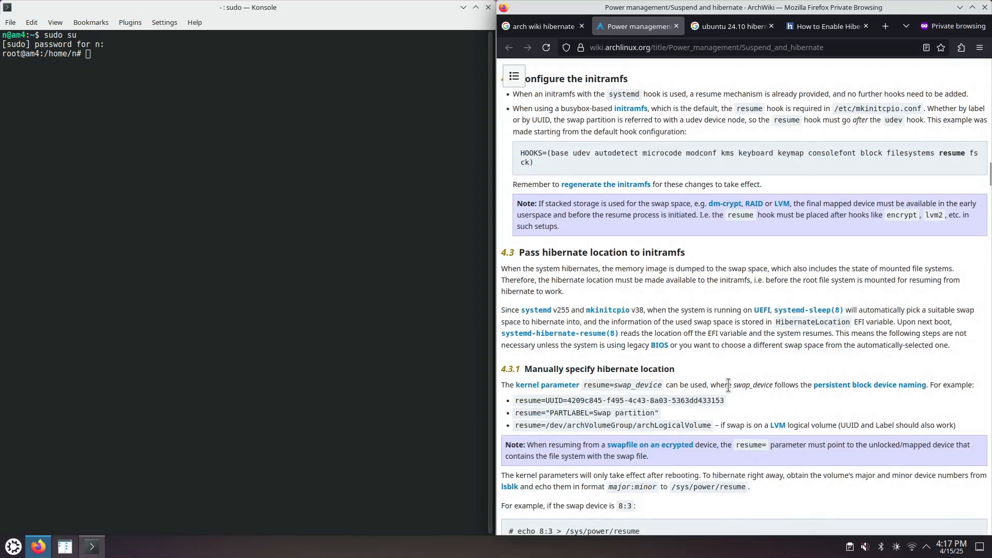
pyautogui.moveTo(589, 400)
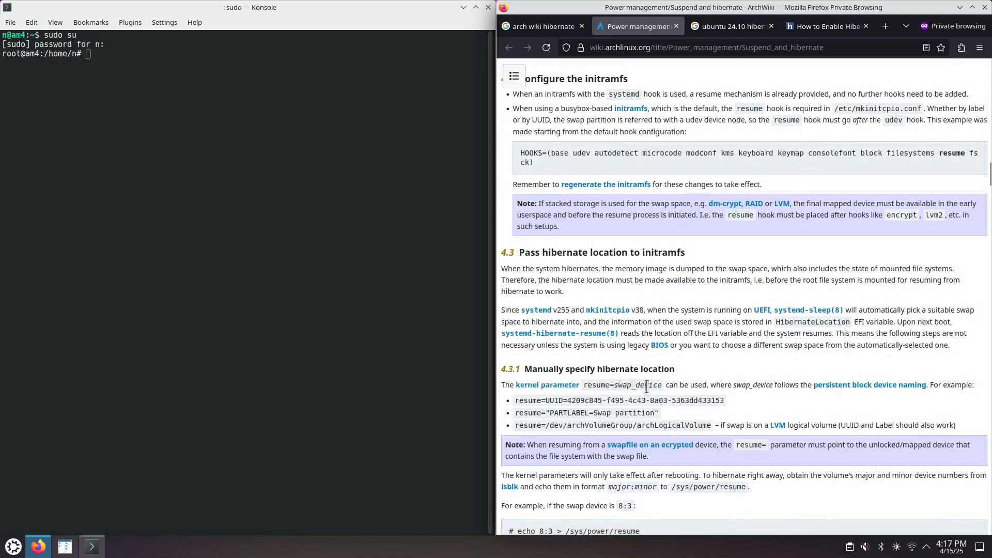
pyautogui.scroll(-3)
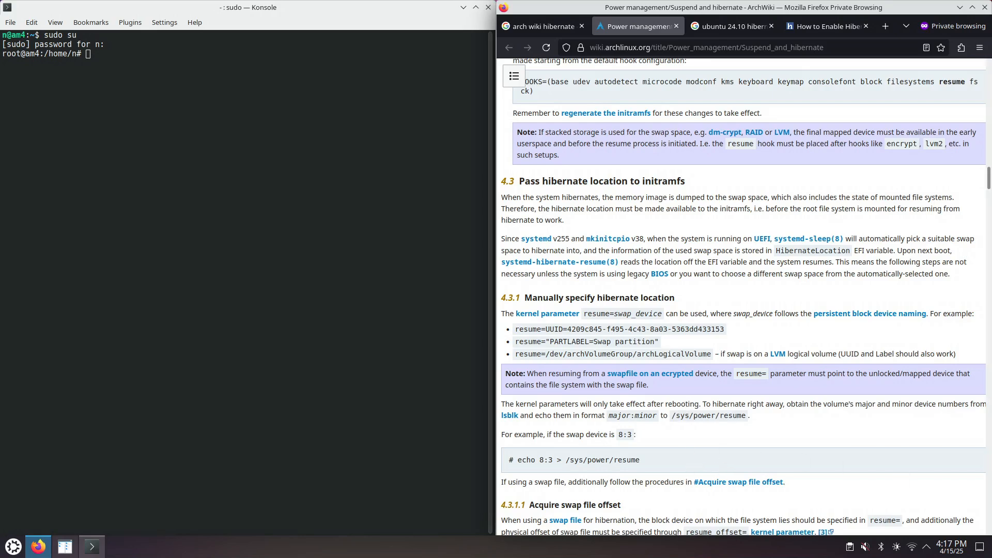
pyautogui.click(826, 25)
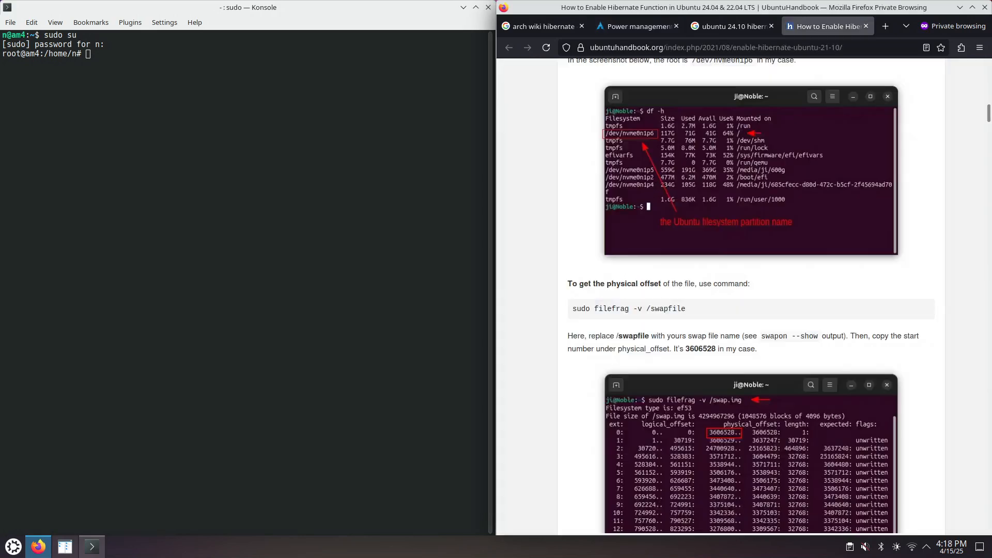
pyautogui.moveTo(358, 233)
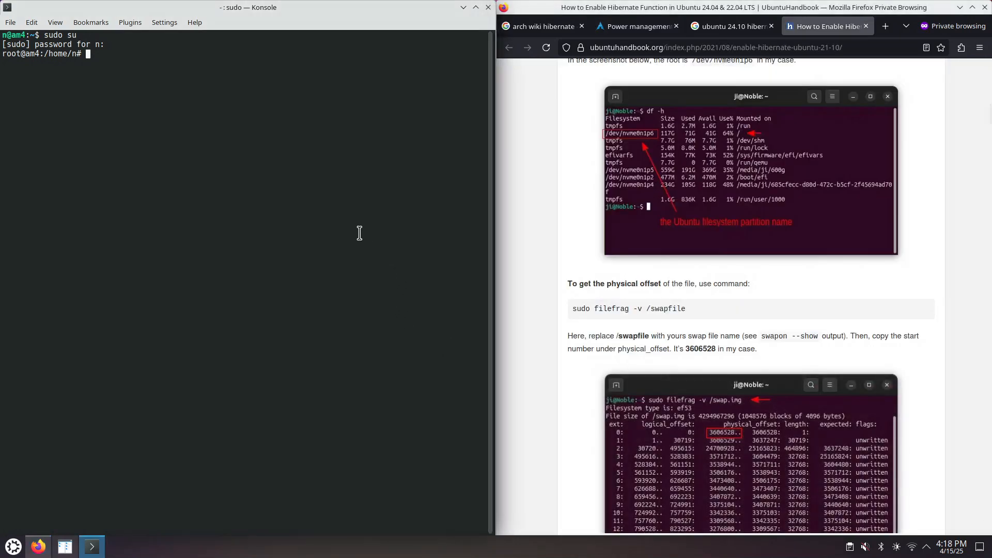
# Step: Run cat /proc/cmdline to show the root UUID and quiet splash options
pyautogui.write('cat')
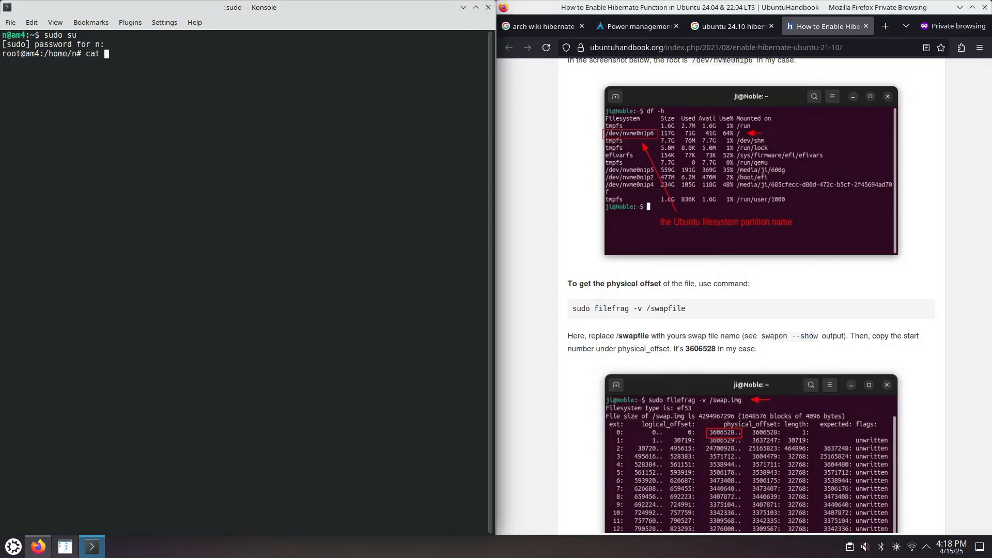
pyautogui.write('/proc/cmdline')
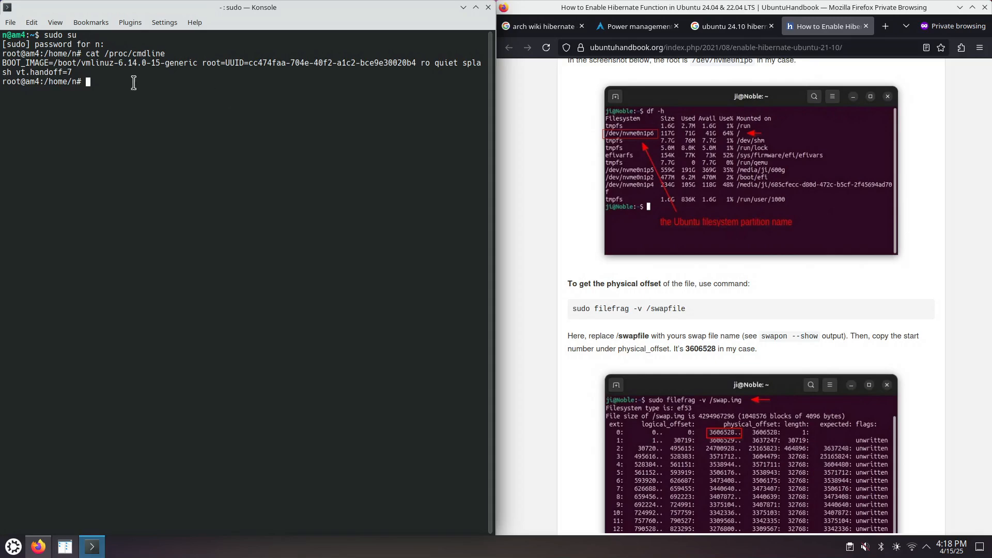
pyautogui.moveTo(124, 82)
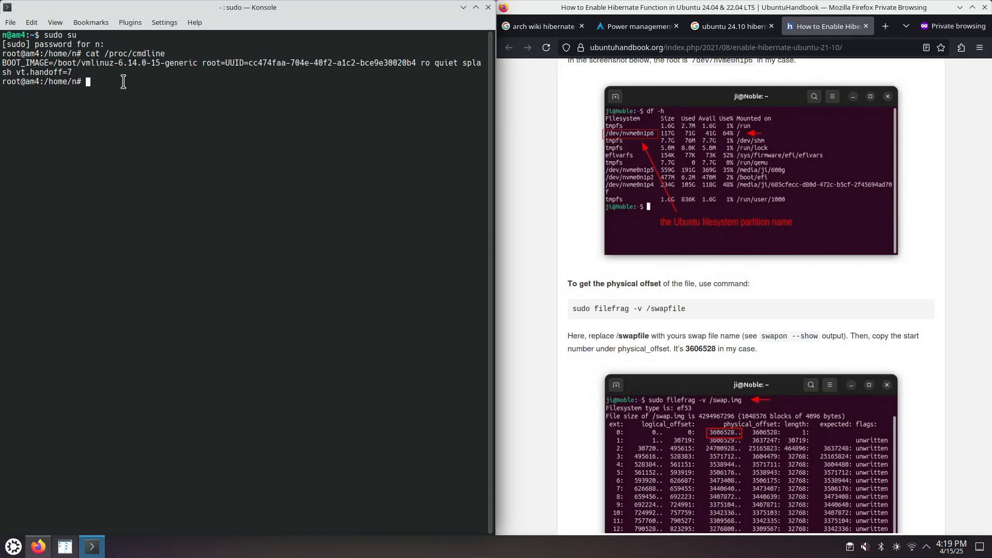
# Step: Run filefrag -v /swapfile and scroll its extents to the first physical offset 40937472
pyautogui.moveTo(594, 308); pyautogui.dragTo(685, 308)
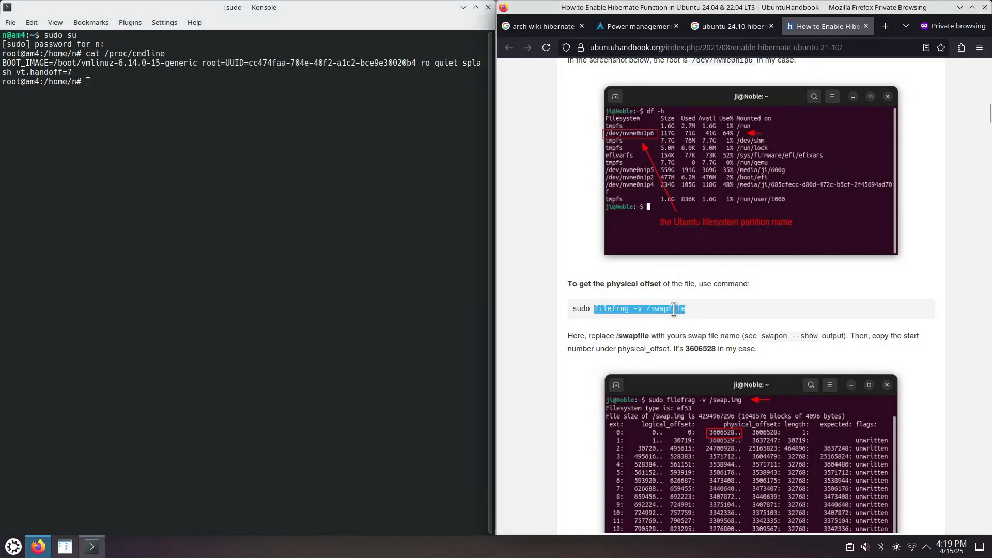
pyautogui.write('filefrag -v /swapfile')
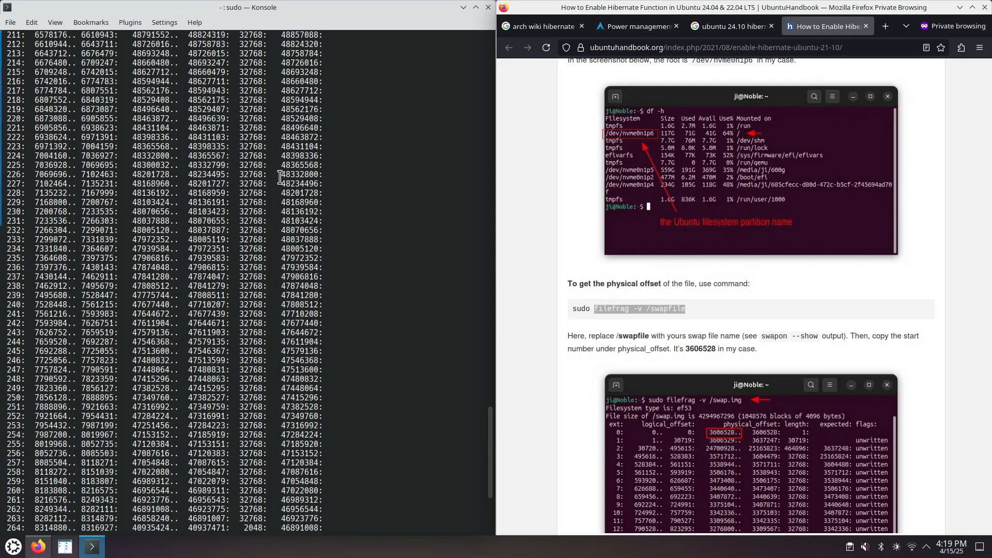
pyautogui.scroll(-3)
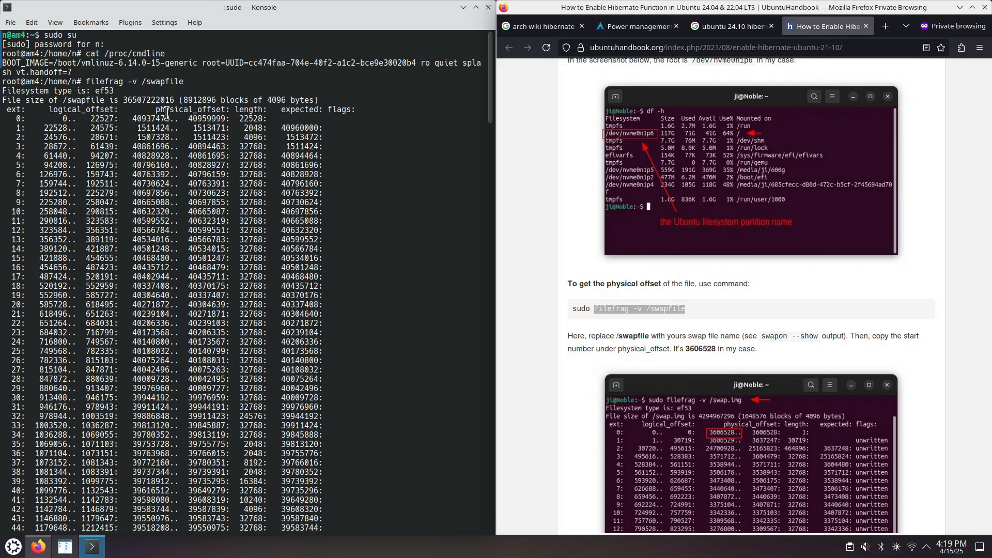
pyautogui.moveTo(163, 115)
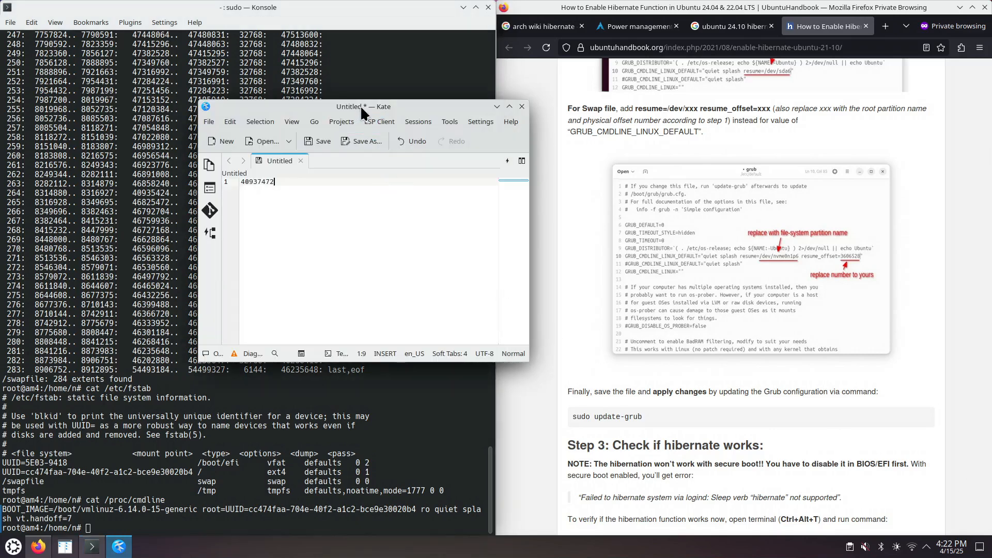
# Step: Copy UUID=cc474faa-704e-40f2-a1c2-bce9e30020b4 from the kernel command line into the Kate note
pyautogui.moveTo(361, 107); pyautogui.dragTo(424, 119)
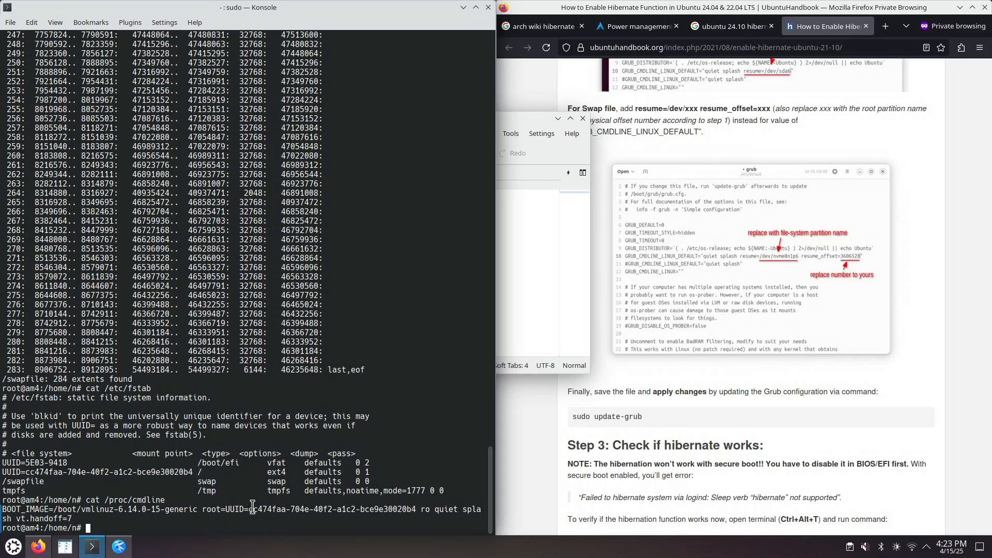
pyautogui.moveTo(225, 508); pyautogui.dragTo(414, 508)
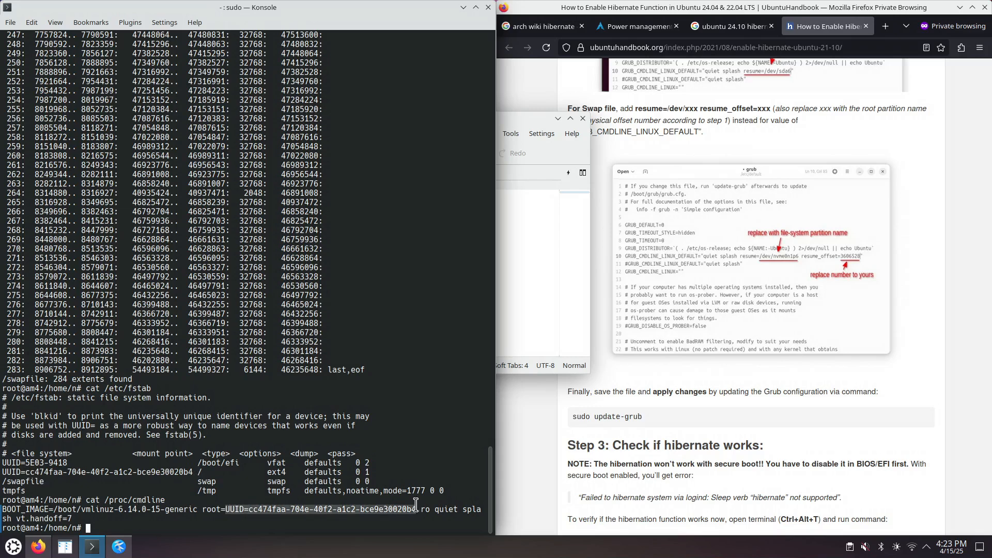
pyautogui.rightClick(405, 513)
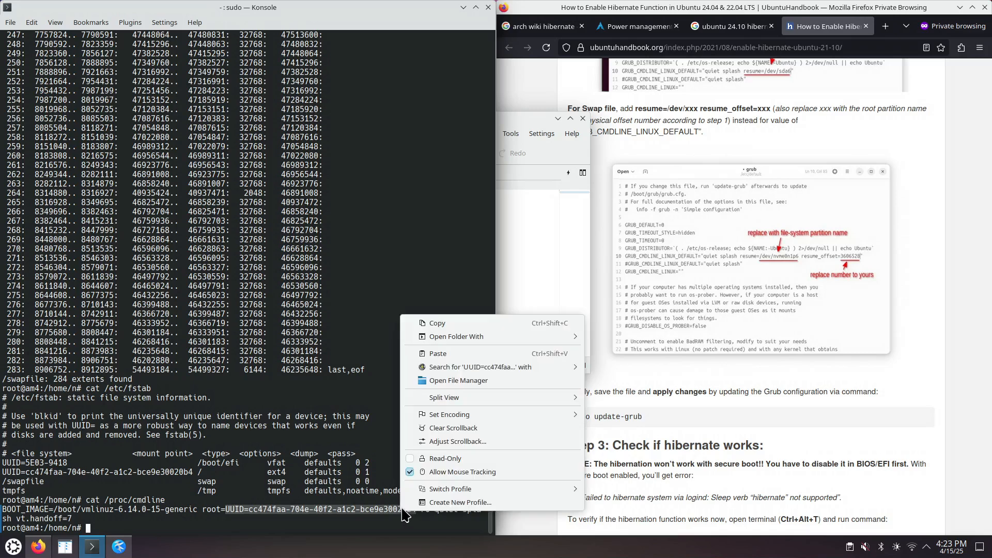
pyautogui.moveTo(437, 324)
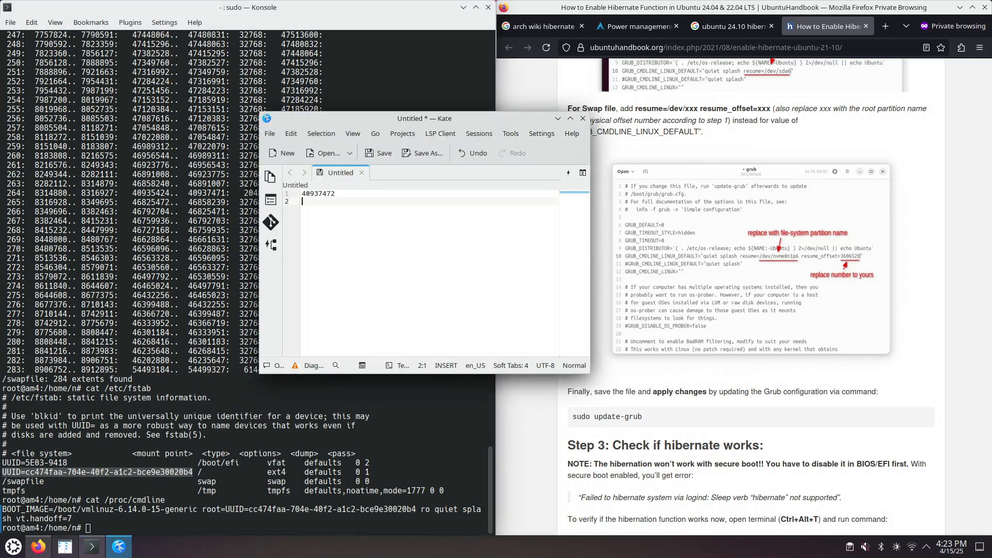
pyautogui.write('UUID=cc474faa-704e-40f2-a1c2-bce9e30020b4')
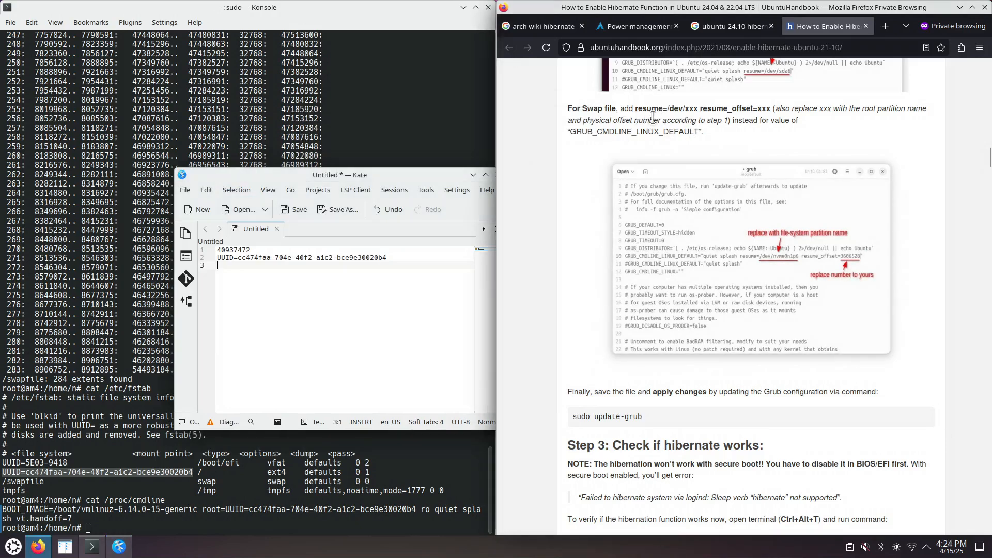
# Step: Paste the guide's template 'resume=/dev/xxx resume_offset=xxx' into the Kate note
pyautogui.moveTo(635, 108); pyautogui.dragTo(723, 108)
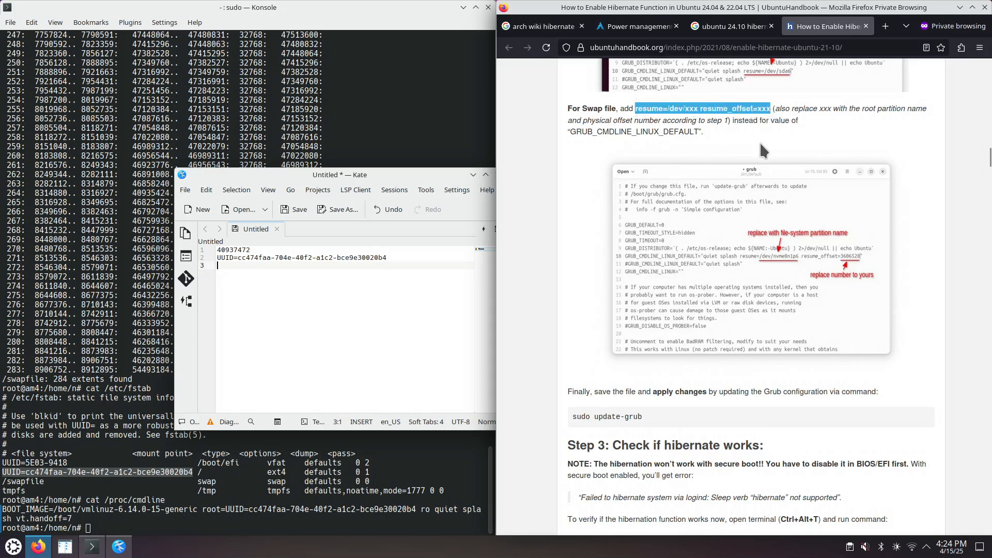
pyautogui.moveTo(687, 212)
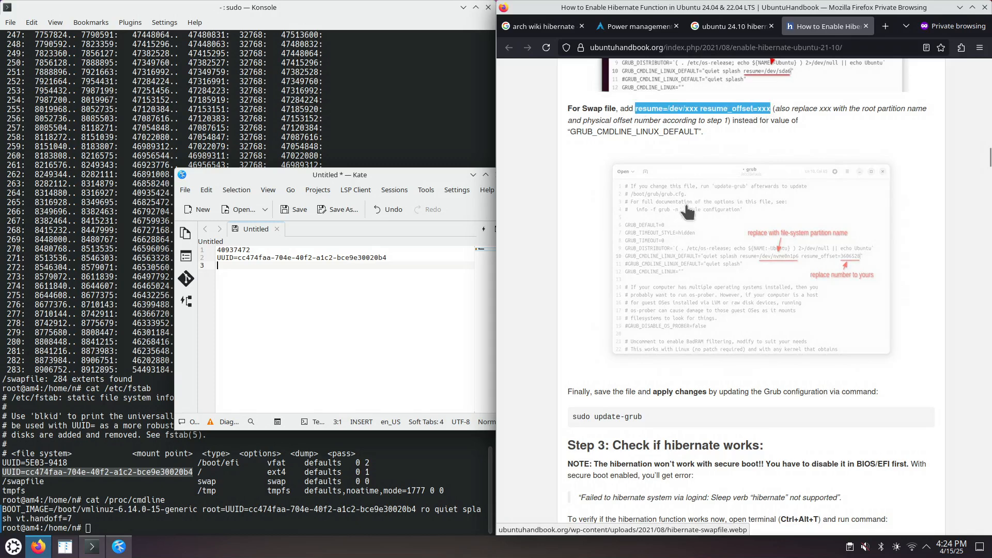
pyautogui.rightClick(701, 108)
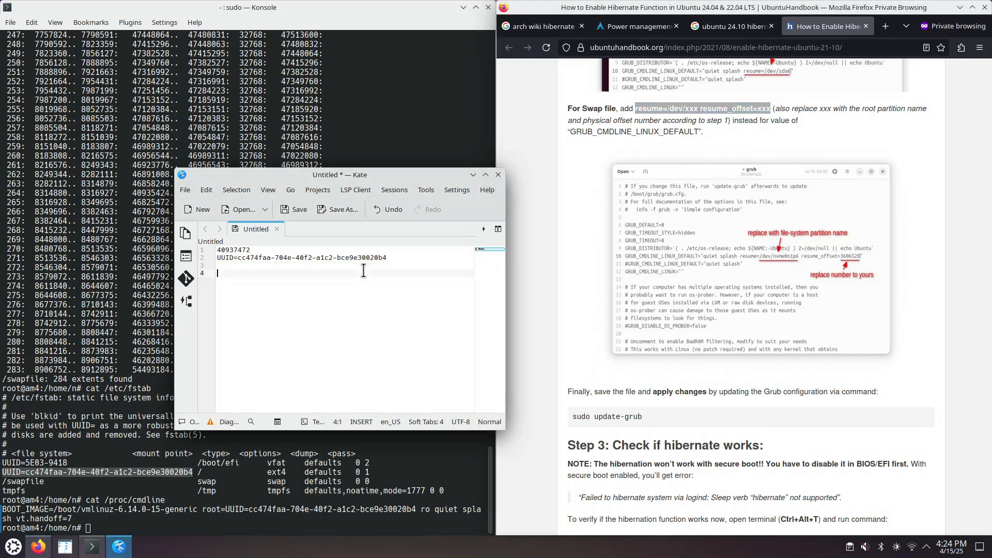
pyautogui.write('resume=/dev/xxx resume_offset=xxx')
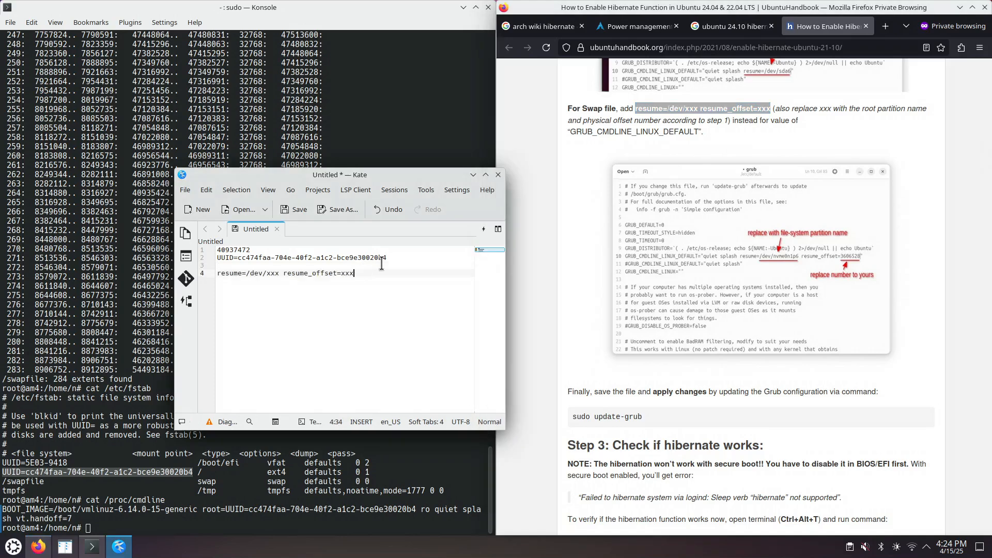
pyautogui.doubleClick(252, 273)
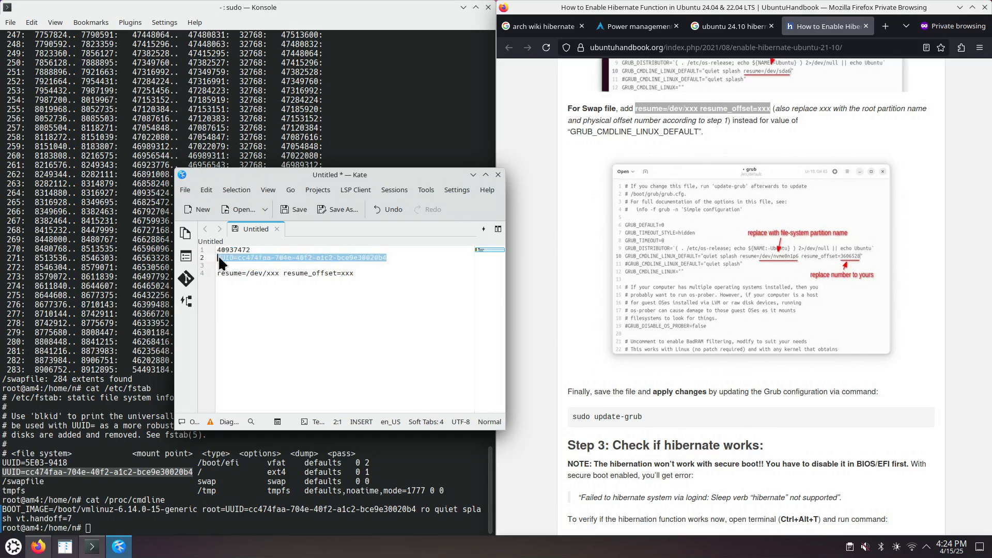
# Step: Fill in resume=UUID=cc474faa-704e-40f2-a1c2-bce9e30020b4 and resume_offset=40937472 in the note
pyautogui.rightClick(285, 258)
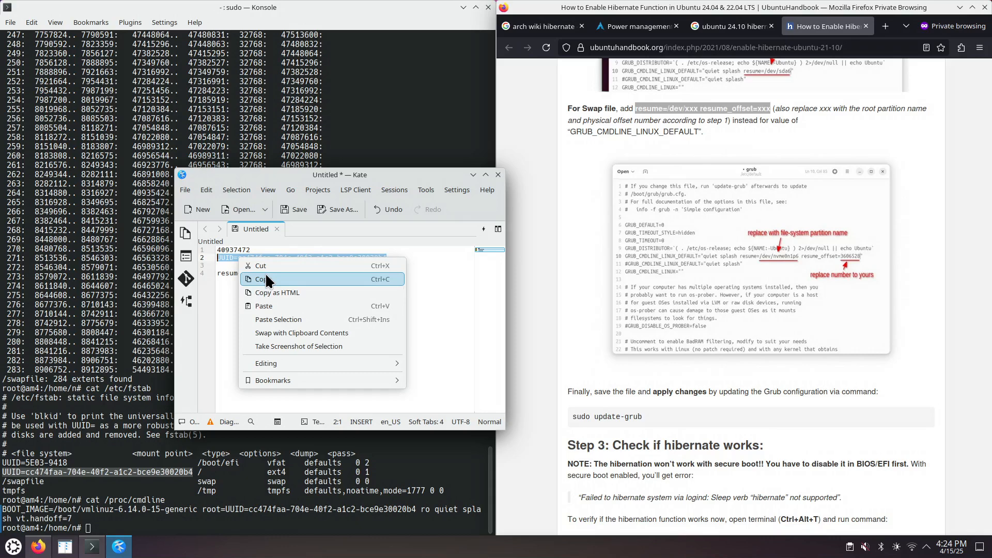
pyautogui.moveTo(260, 279)
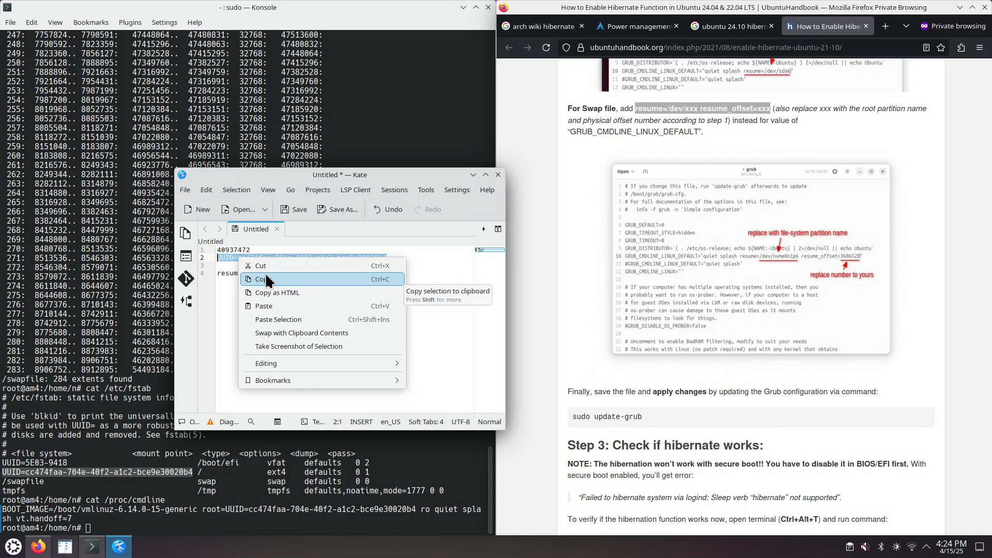
pyautogui.click(259, 279)
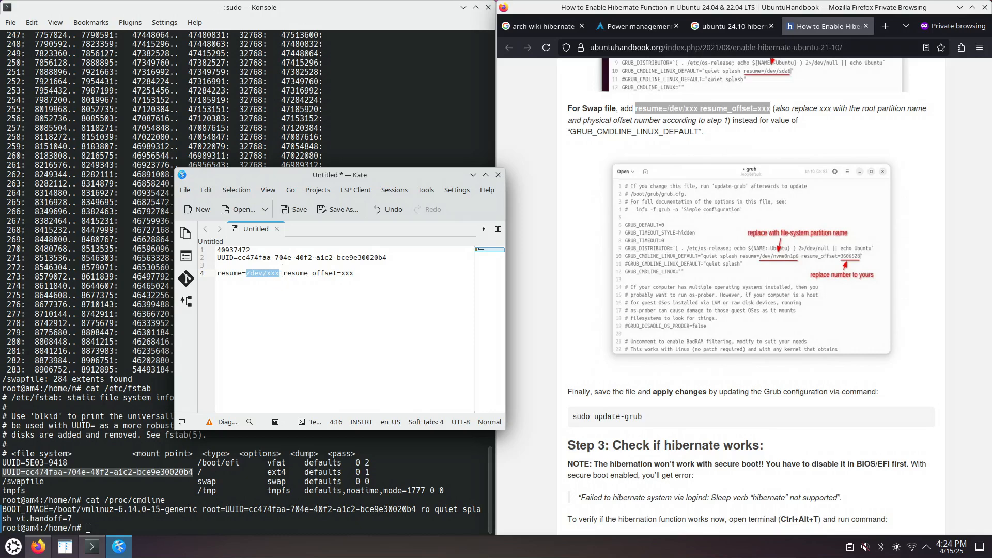
pyautogui.write('UUID=cc474faa-704e-40f2-a1c2-bce9e30020b4')
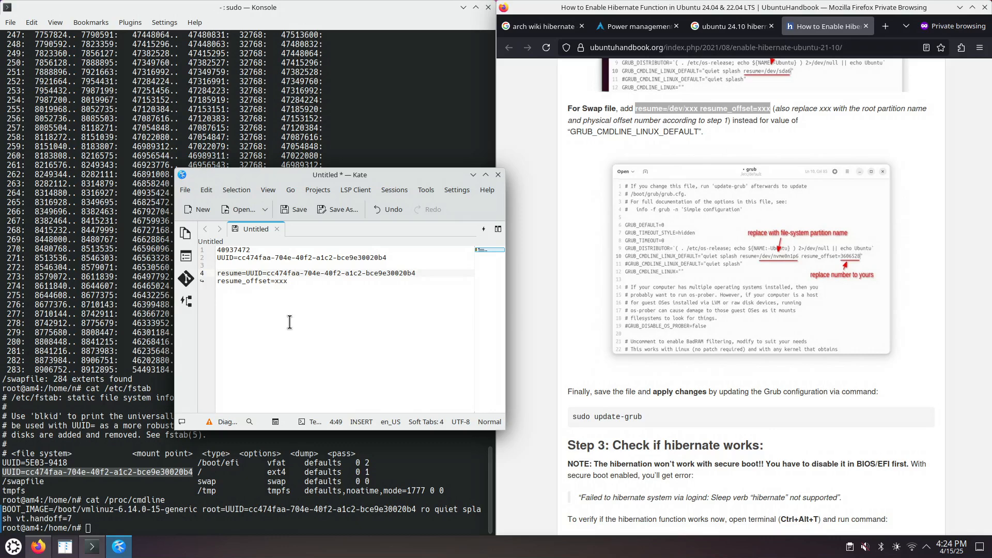
pyautogui.moveTo(289, 322)
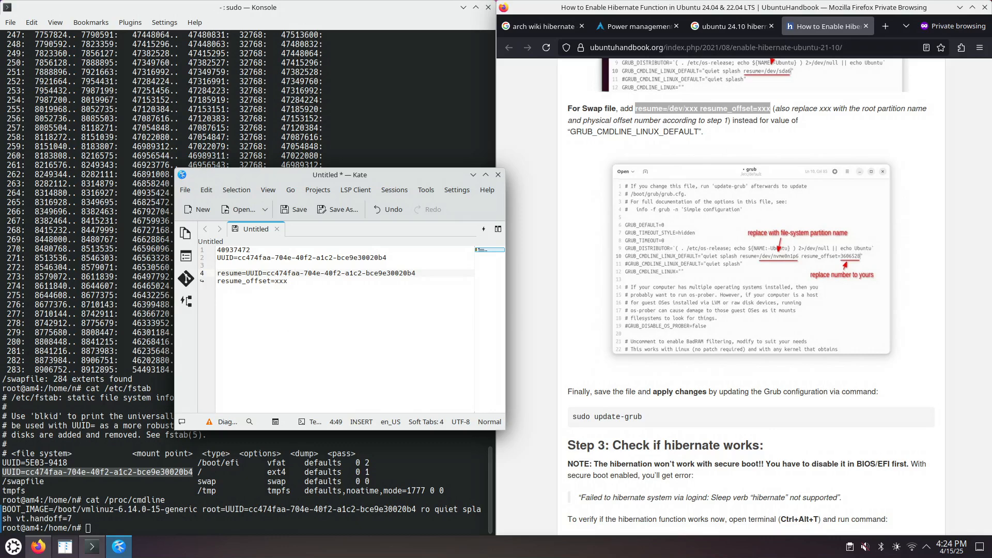
pyautogui.moveTo(275, 253)
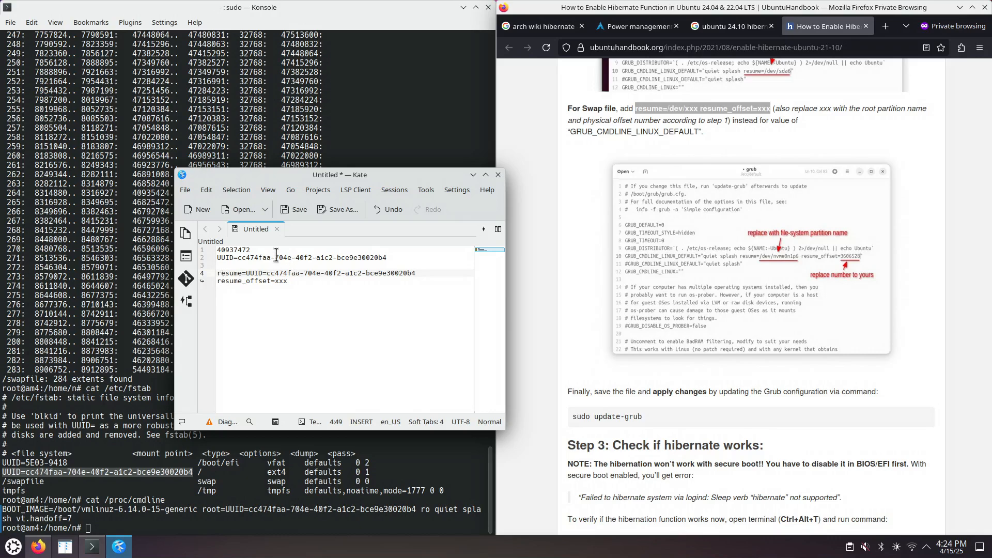
pyautogui.rightClick(276, 258)
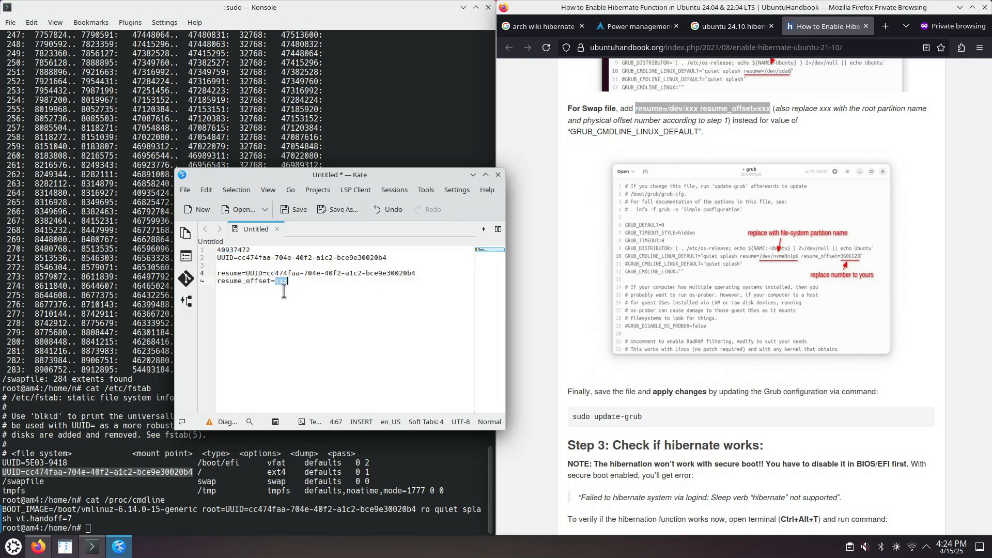
pyautogui.write('40937472')
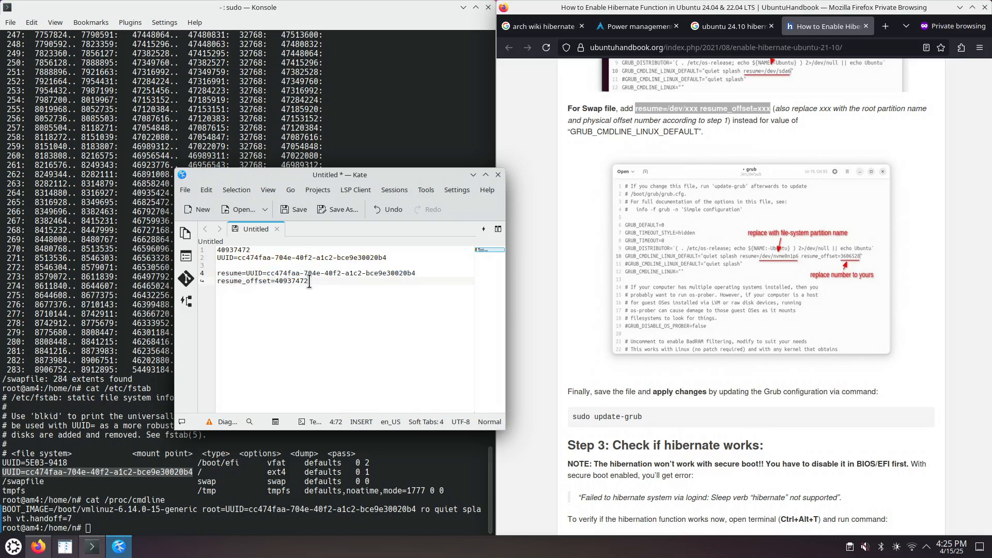
pyautogui.moveTo(870, 417)
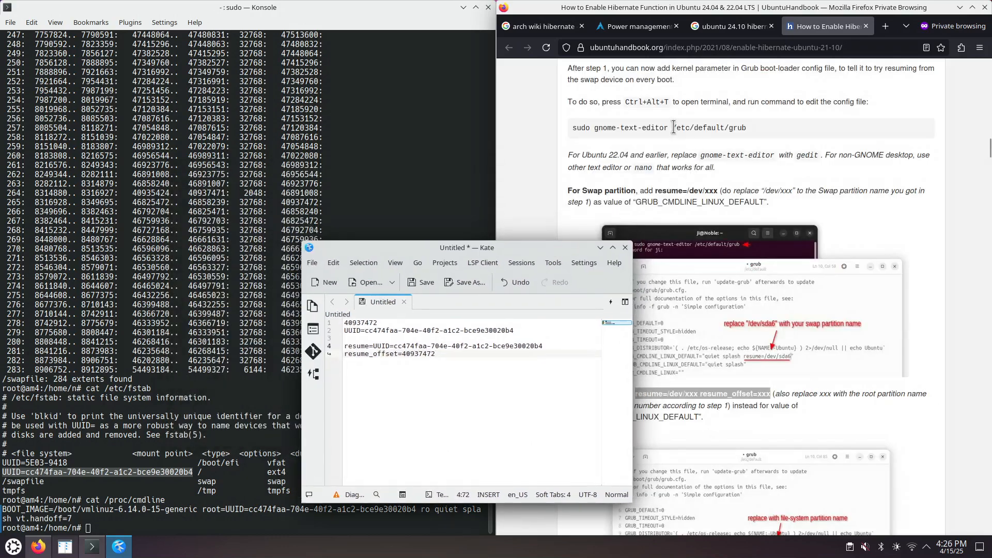
# Step: Copy /etc/default/grub to grub~orig and open the original in nano
pyautogui.rightClick(708, 127)
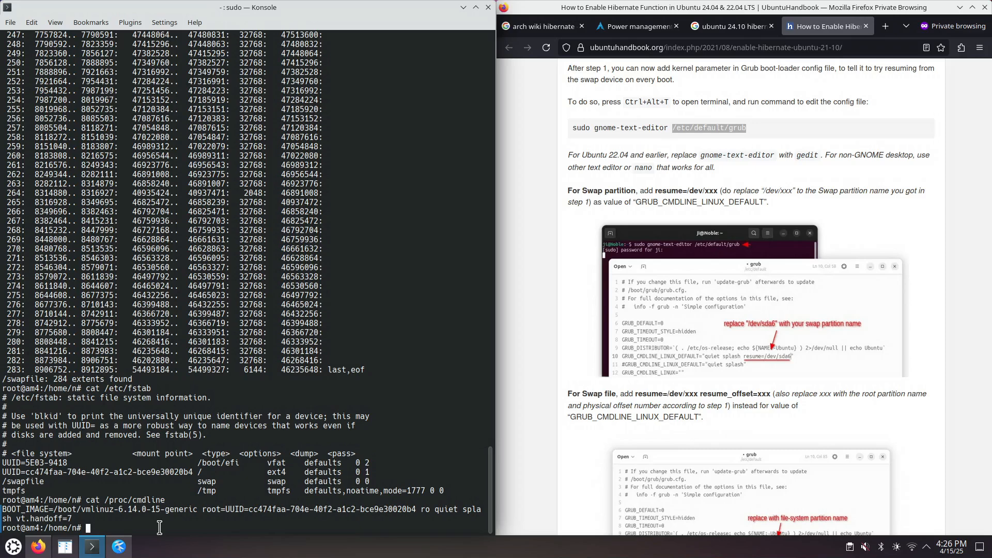
pyautogui.write('nano')
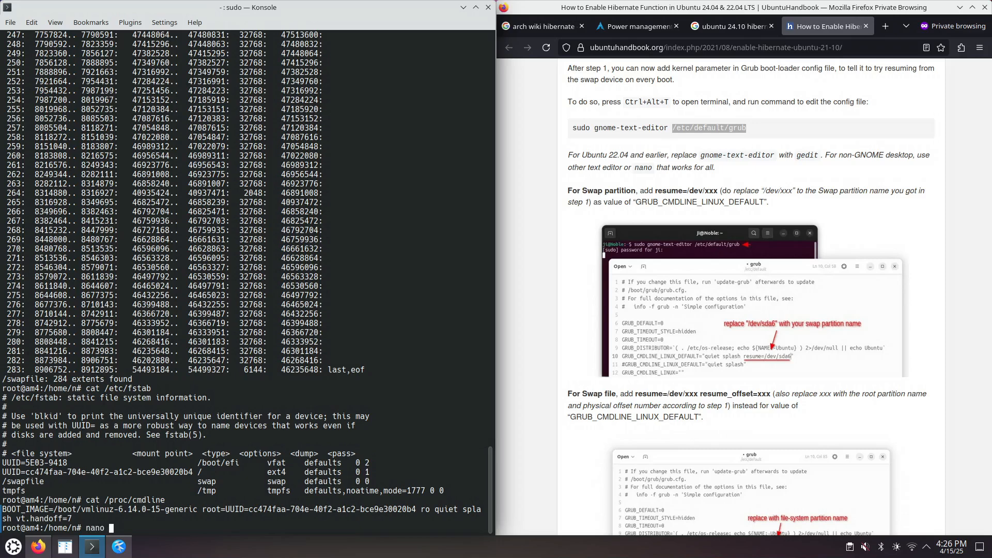
pyautogui.write('/etc/default/grub')
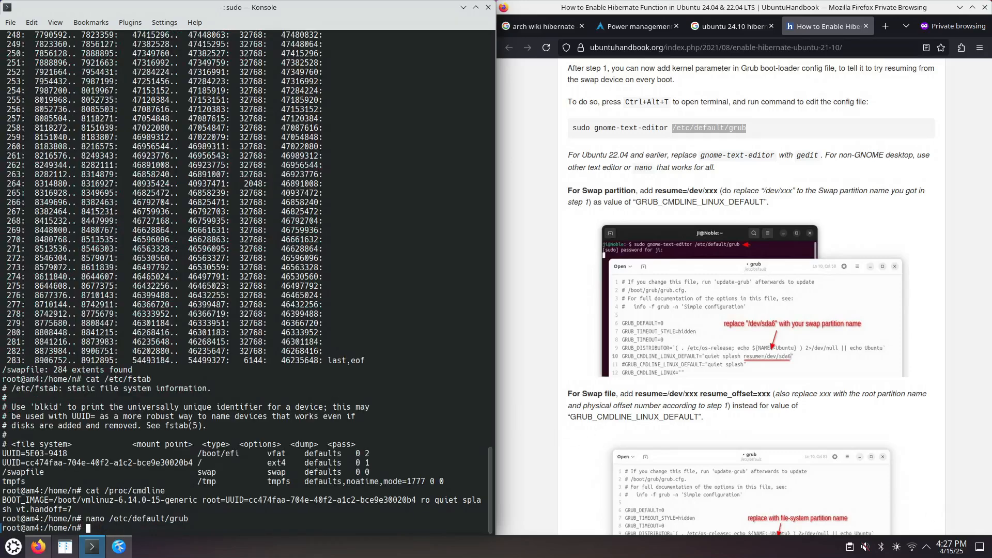
pyautogui.write('cp')
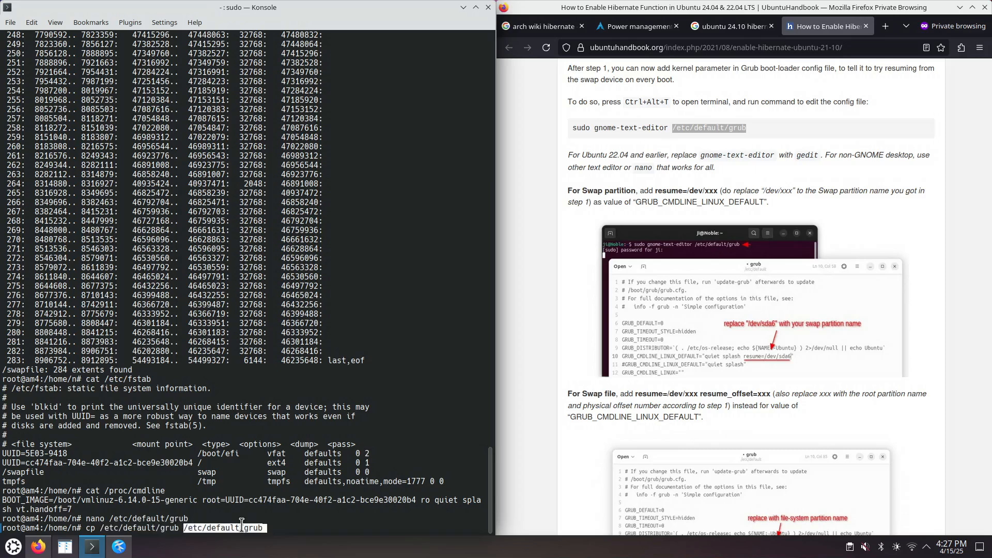
pyautogui.write('~')
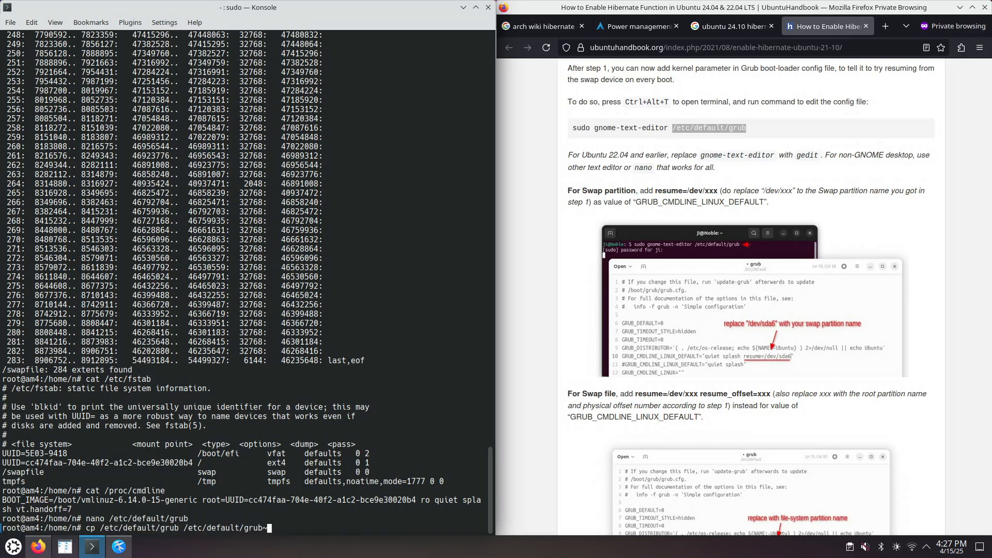
pyautogui.write('orig')
pyautogui.write('nano /etc/default/grub')
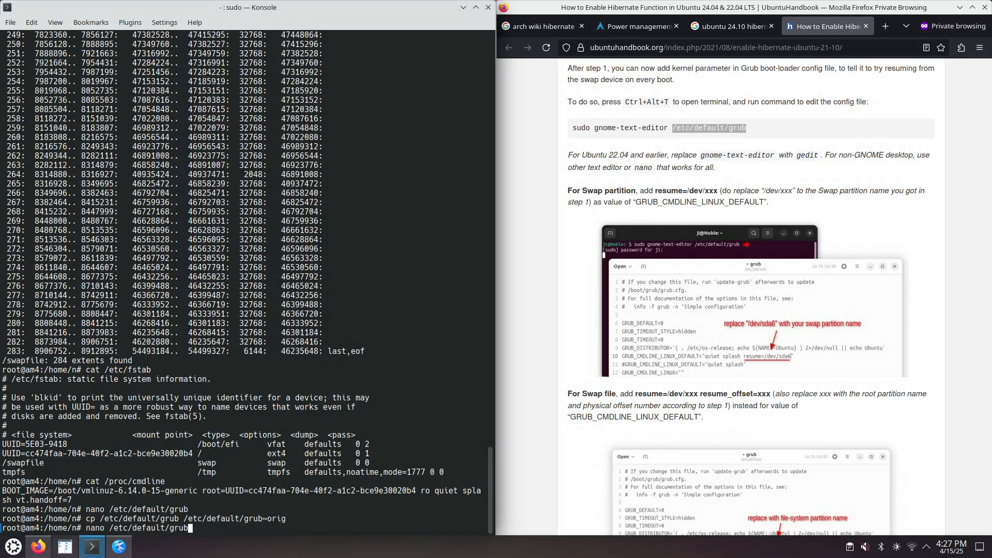
pyautogui.press('Return')
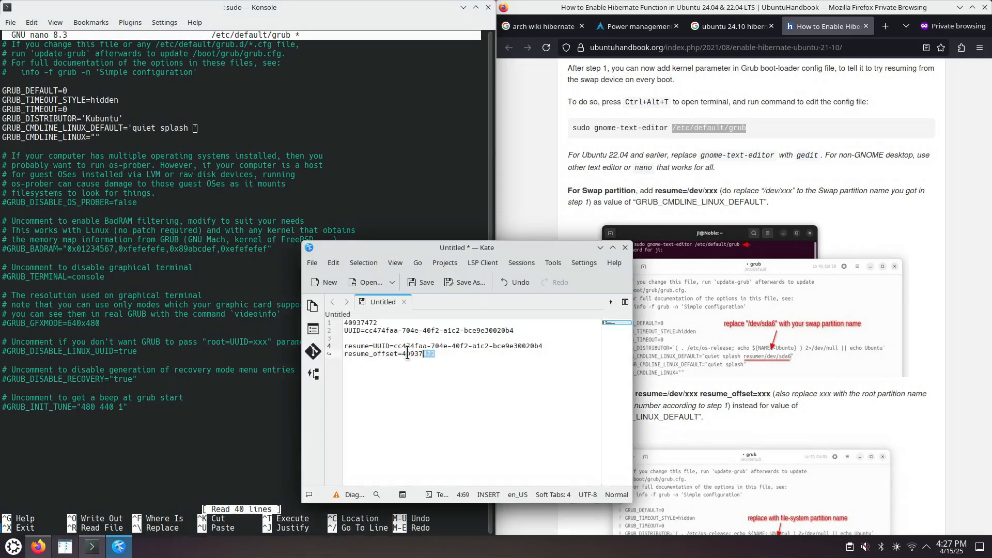
# Step: Add resume=UUID and resume_offset=40937472 to GRUB_CMDLINE_LINUX_DEFAULT, save, and exit nano
pyautogui.rightClick(443, 346)
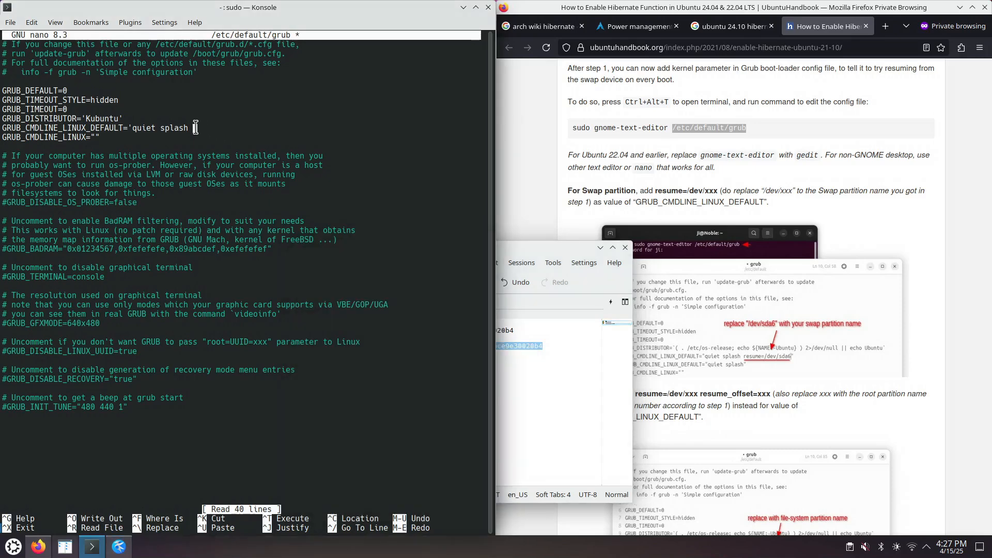
pyautogui.write('_offset=40937472')
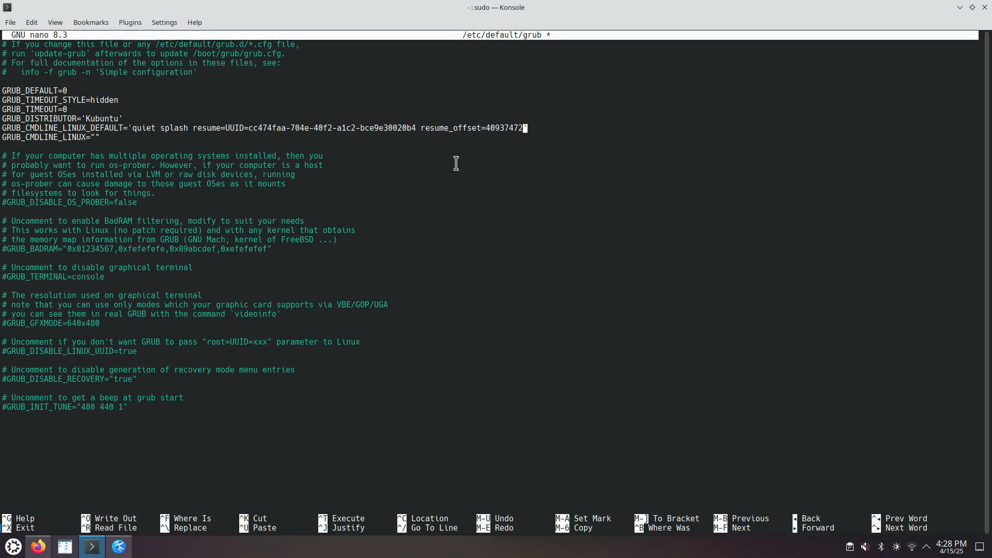
pyautogui.press('ctrl+x')
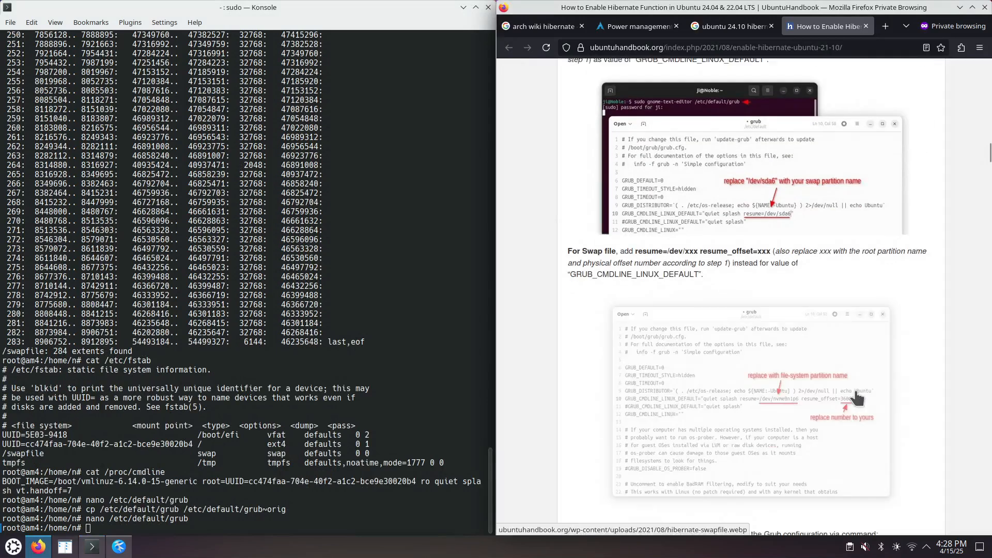
# Step: Run update-grub to regenerate the GRUB configuration with the new resume parameters
pyautogui.scroll(-3)
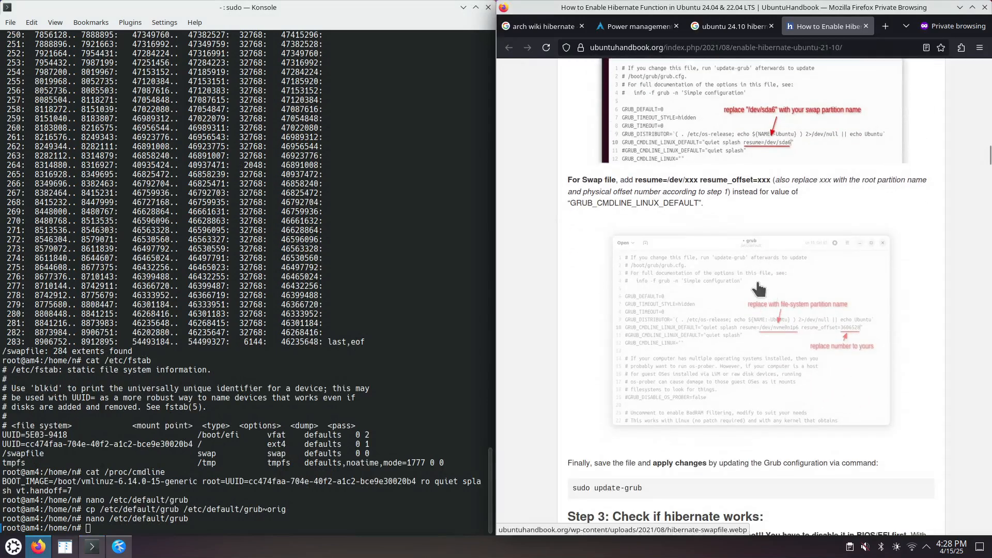
pyautogui.scroll(-3)
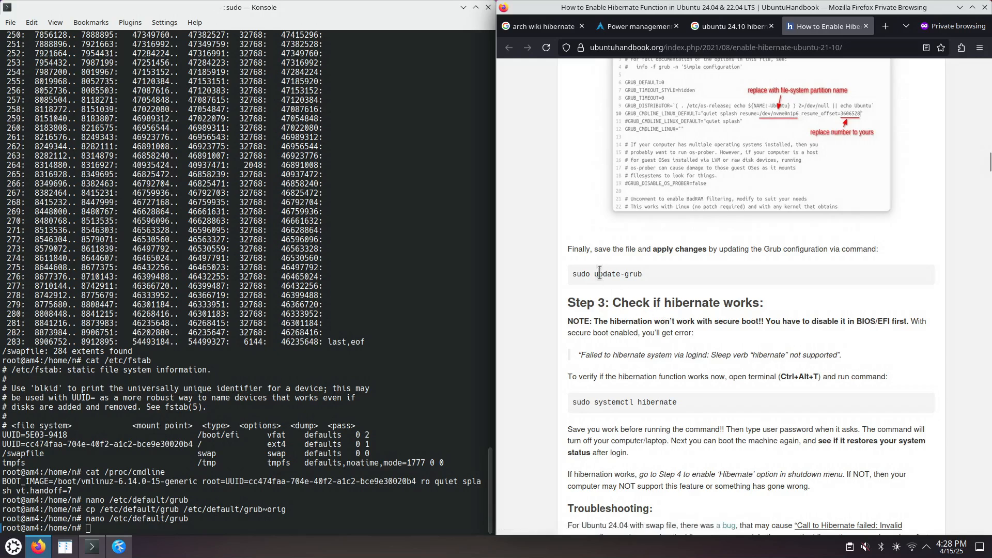
pyautogui.doubleClick(617, 274)
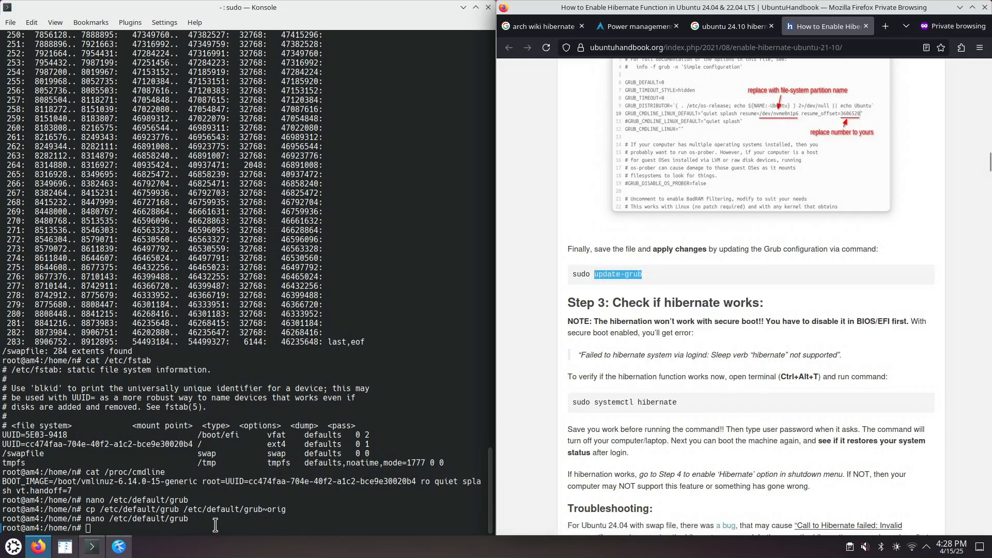
pyautogui.write('update-grub')
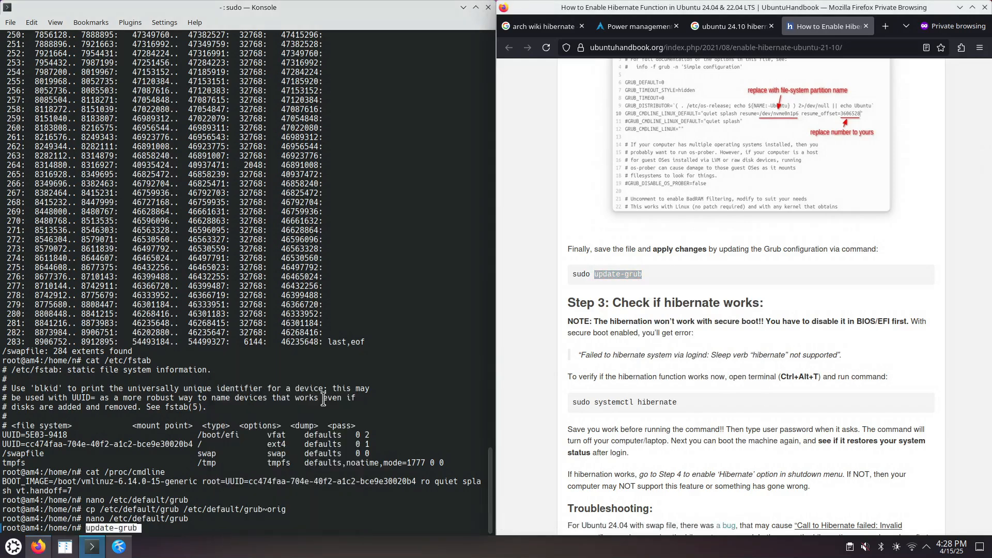
pyautogui.press('Return')
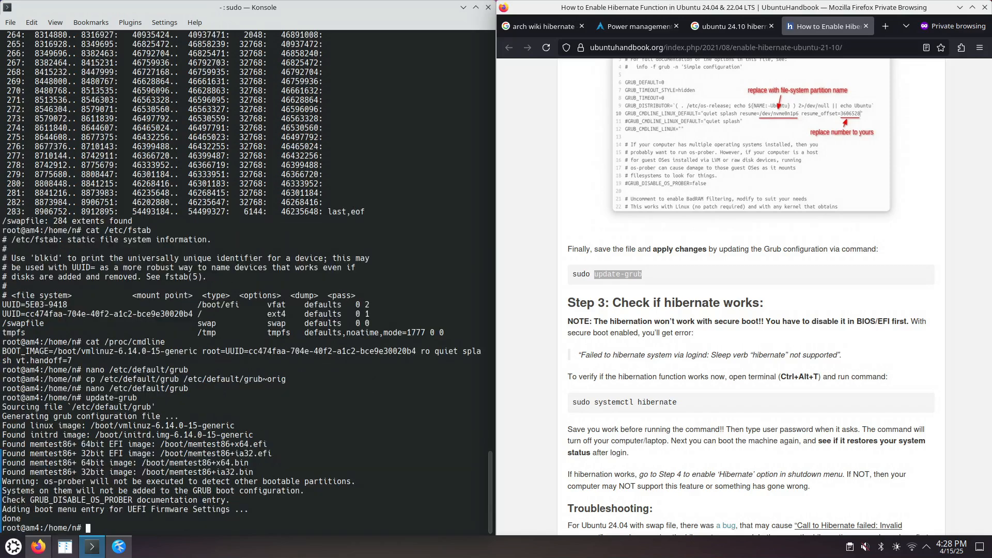
pyautogui.moveTo(629, 373)
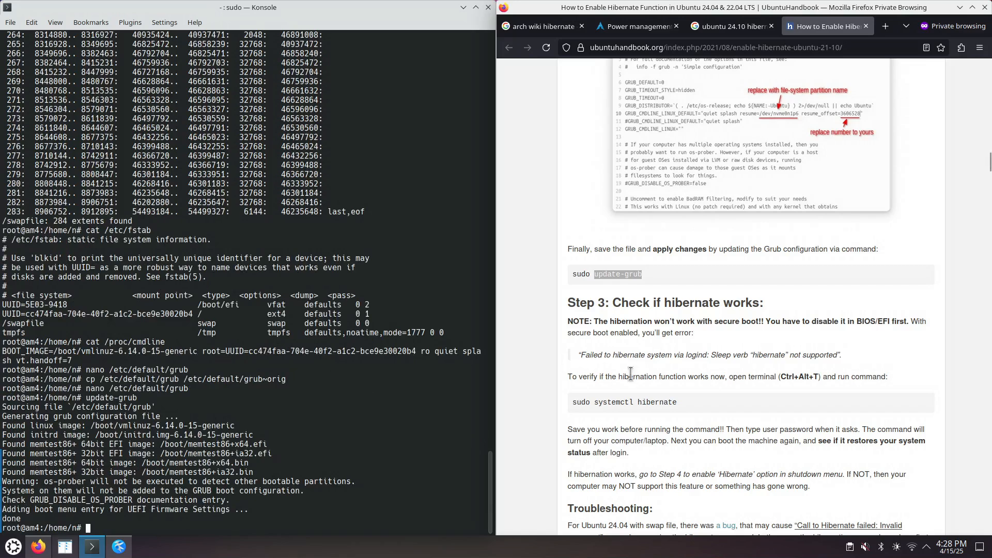
pyautogui.scroll(-3)
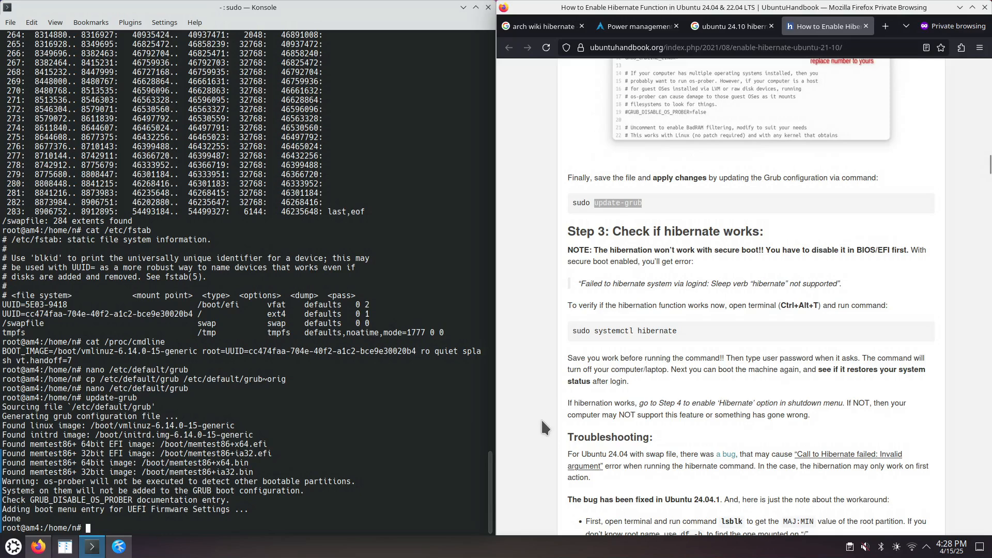
pyautogui.moveTo(595, 331)
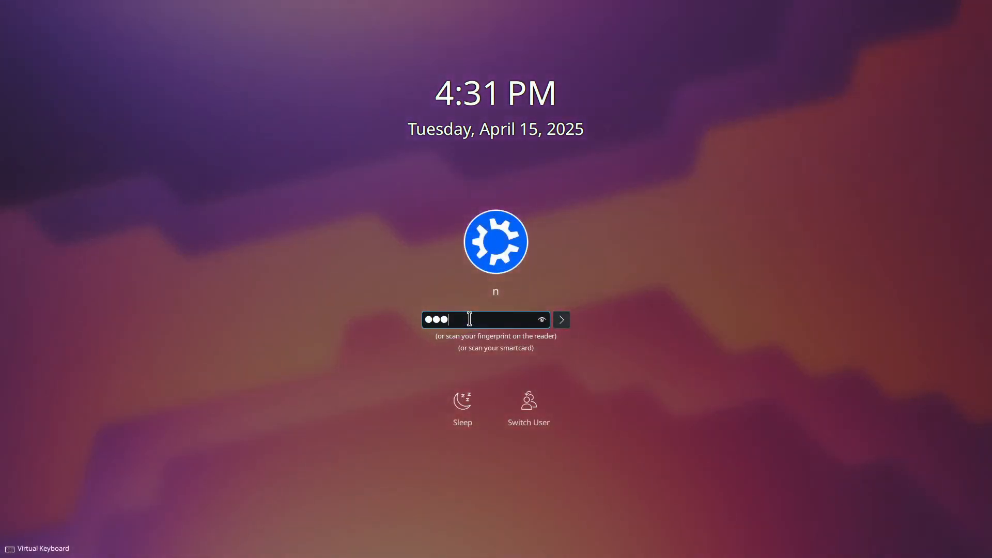
# Step: Log back in on the lock screen after resuming from hibernation
pyautogui.click(561, 320)
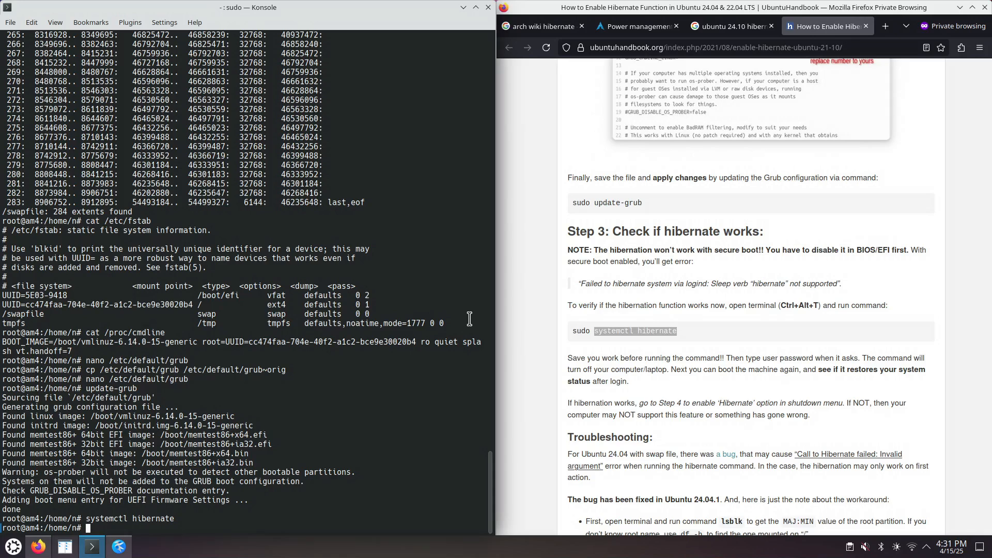
pyautogui.moveTo(468, 319)
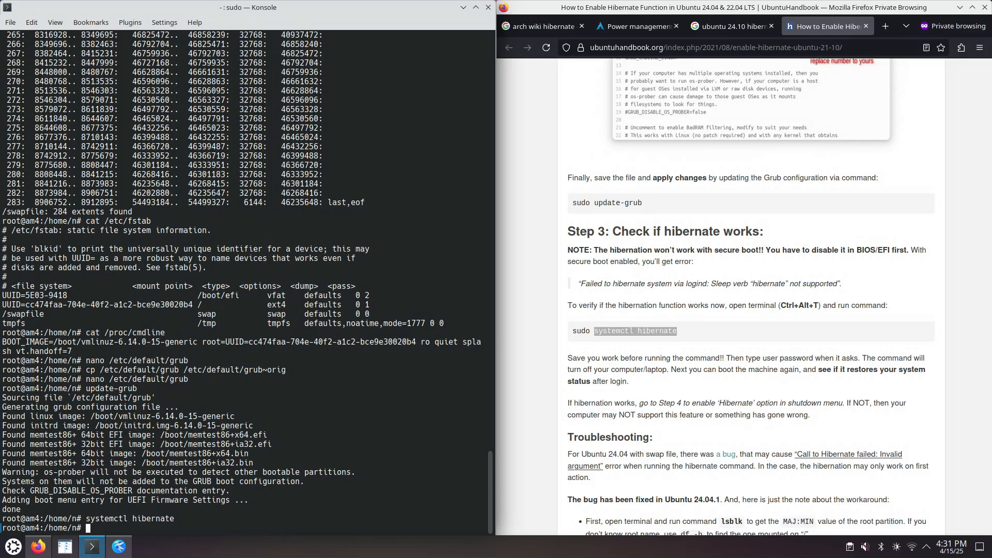
pyautogui.moveTo(461, 273)
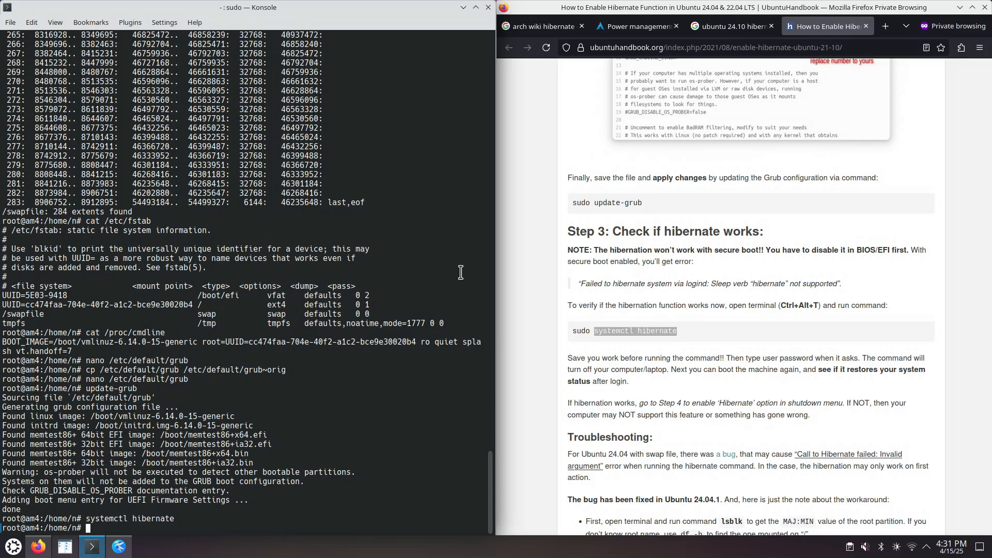